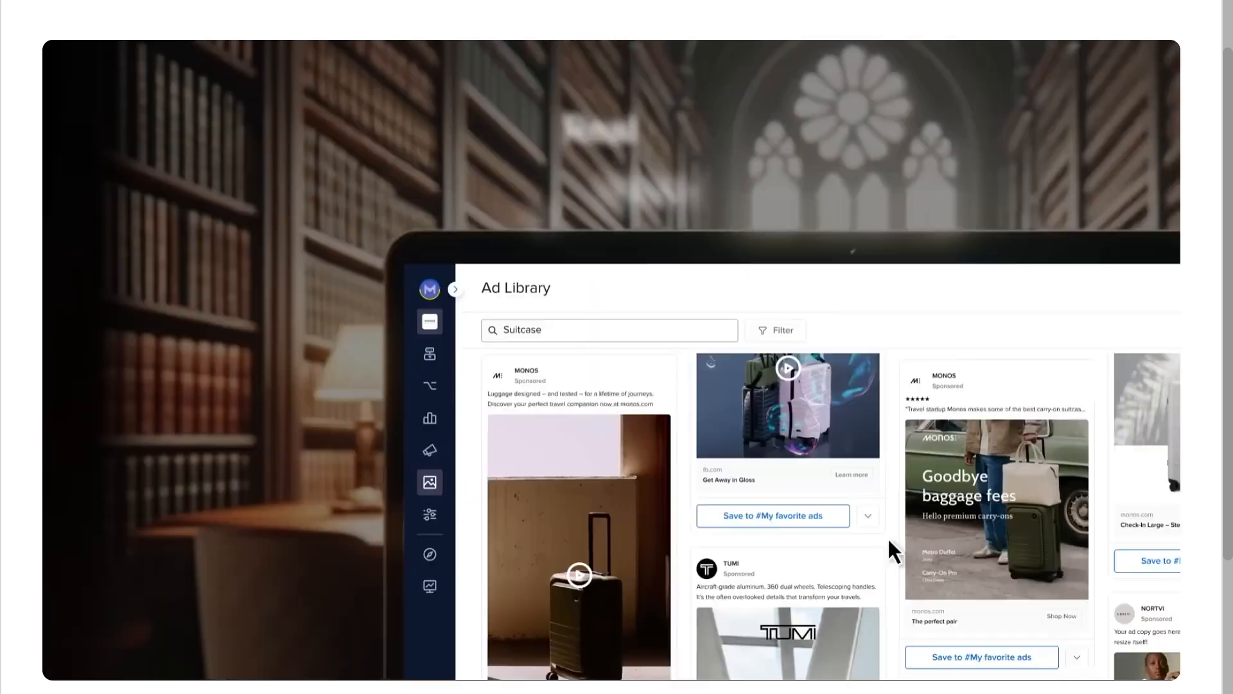
Search the Ad Library demo for 'Backpack' and continue past the product website question
type("Backpack")
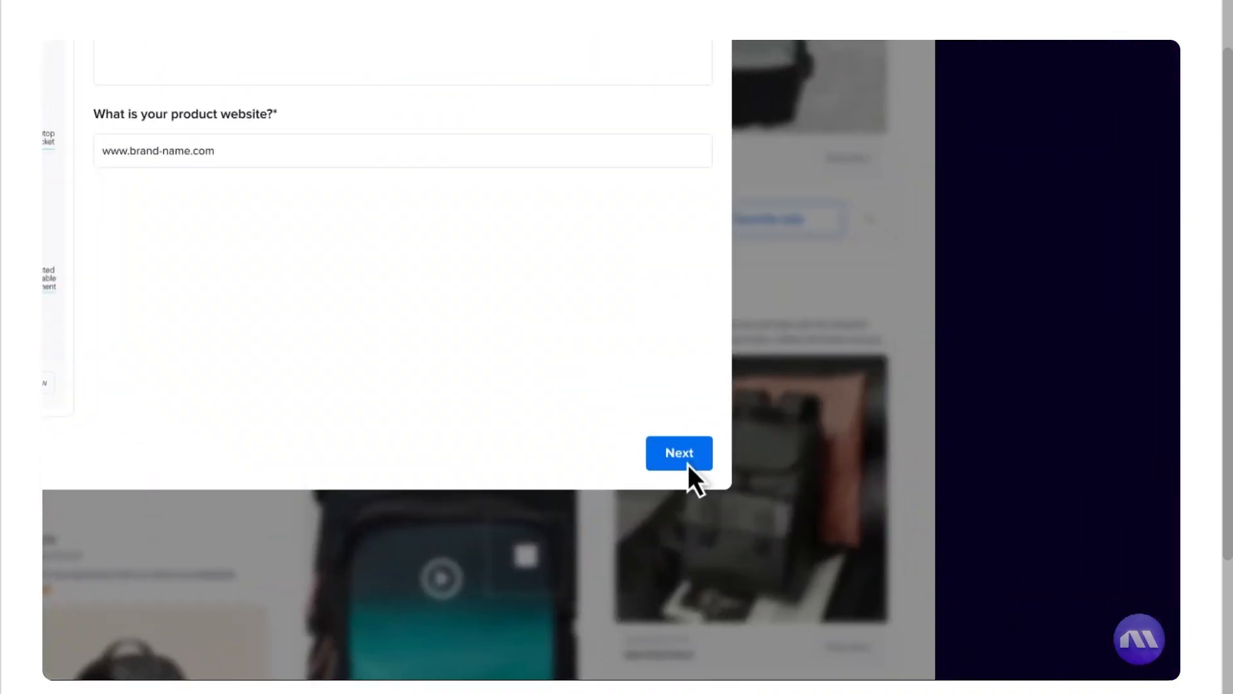
left_click(678, 453)
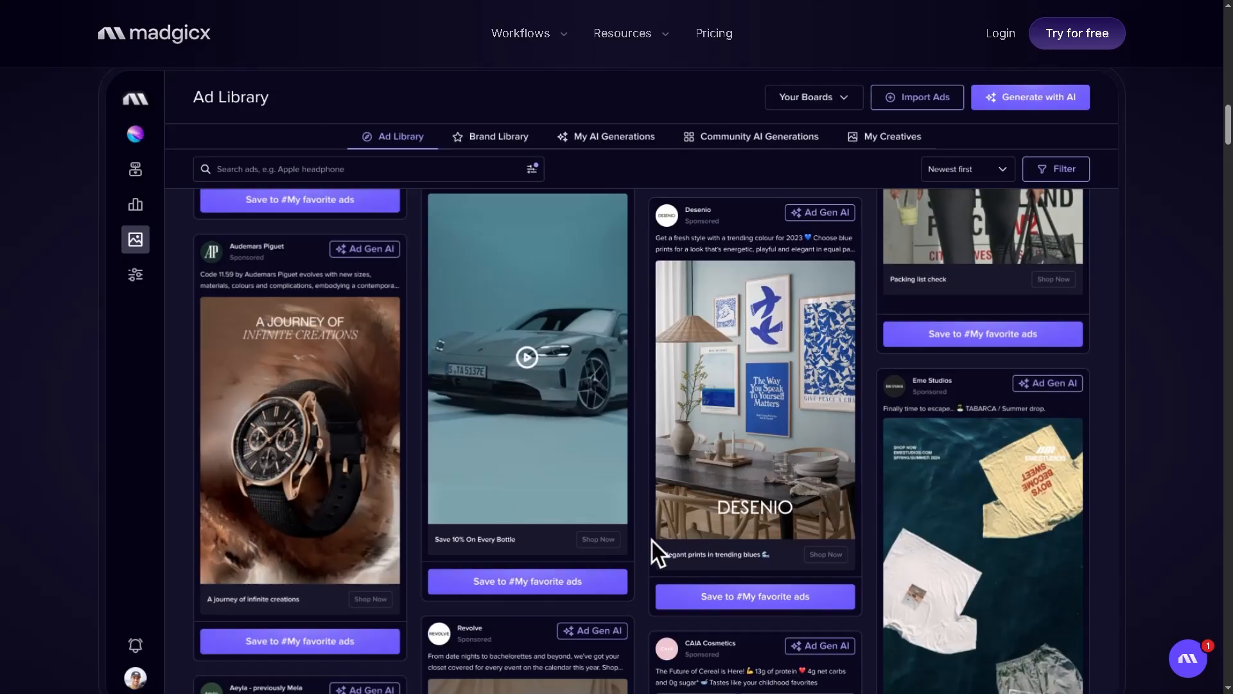
Scroll the ad feed down to the Triangl, ColonBroom, Summer Fridays and Magic Spoon ads
scroll("down", 3)
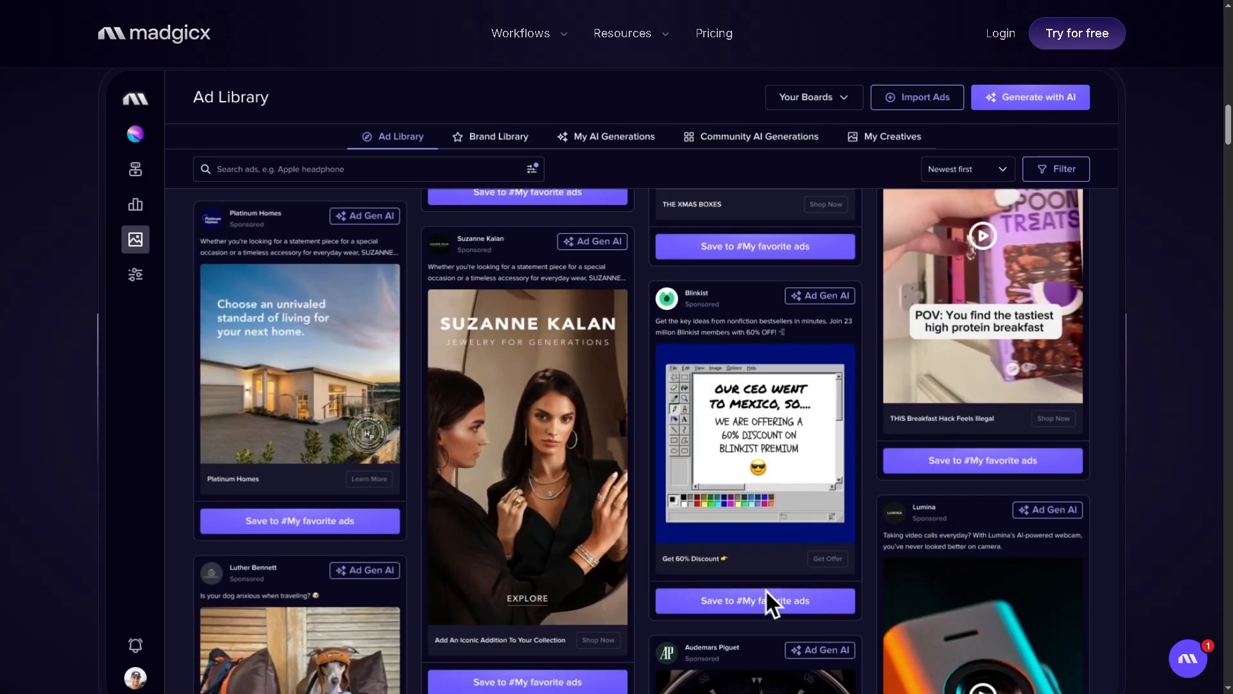
scroll("down", 3)
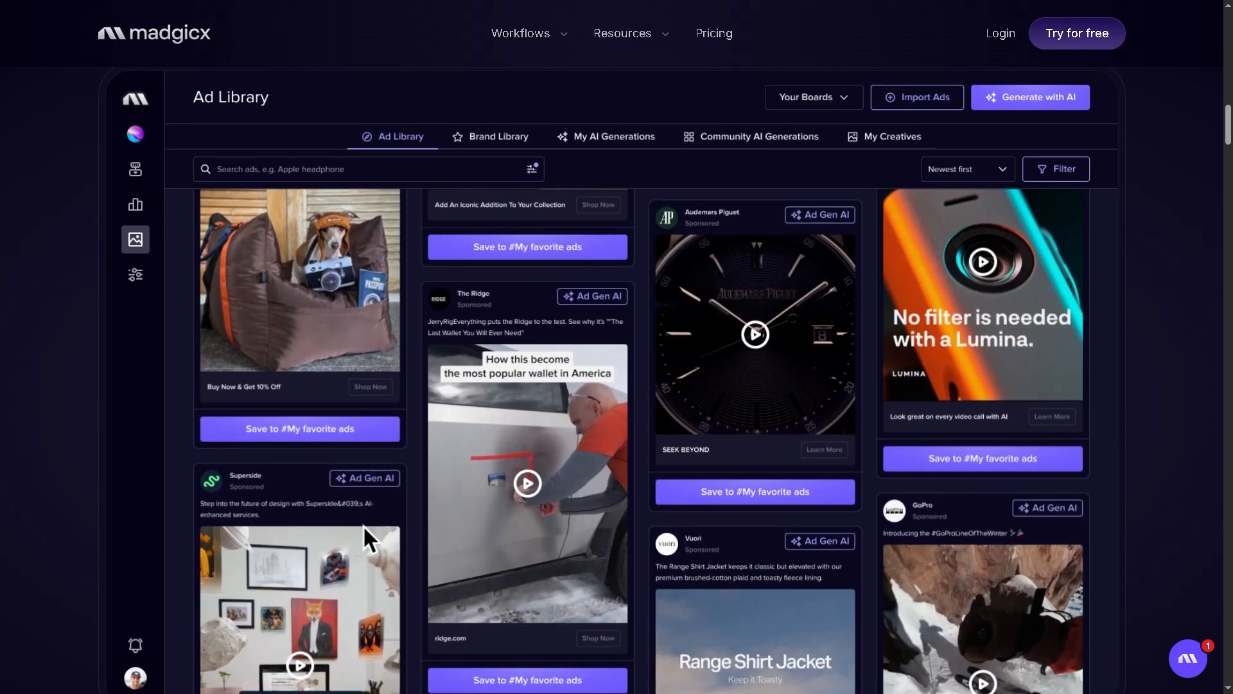
scroll("down", 3)
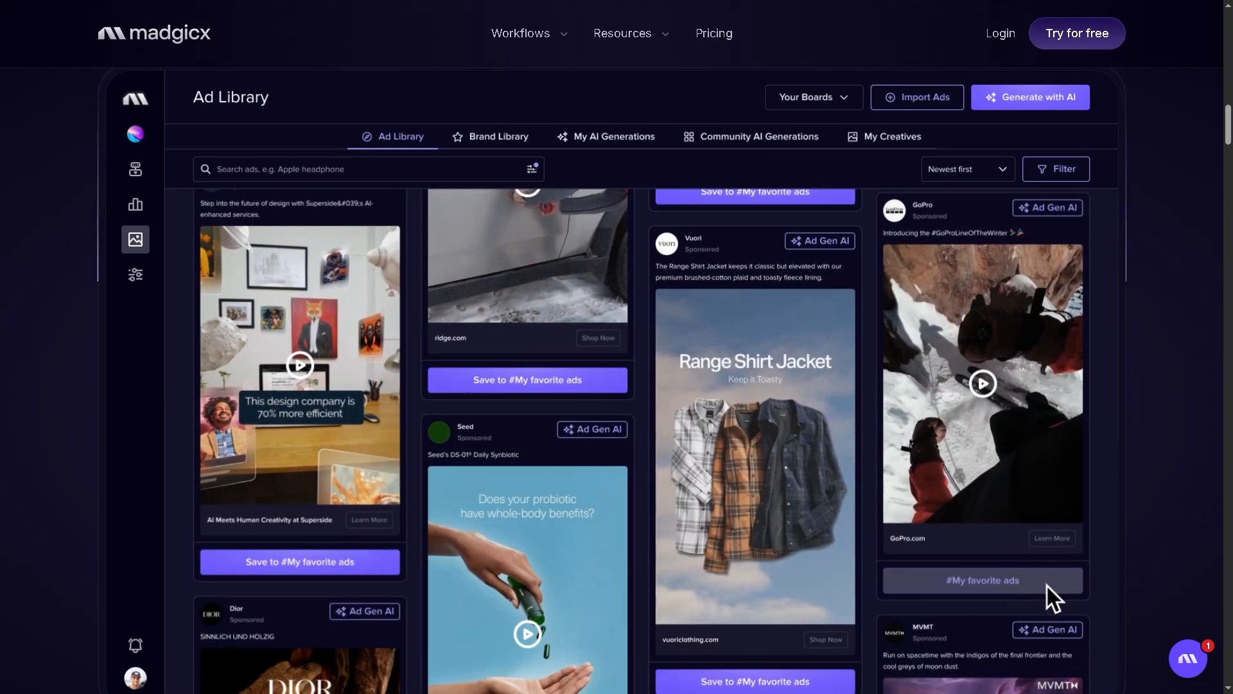
scroll("down", 3)
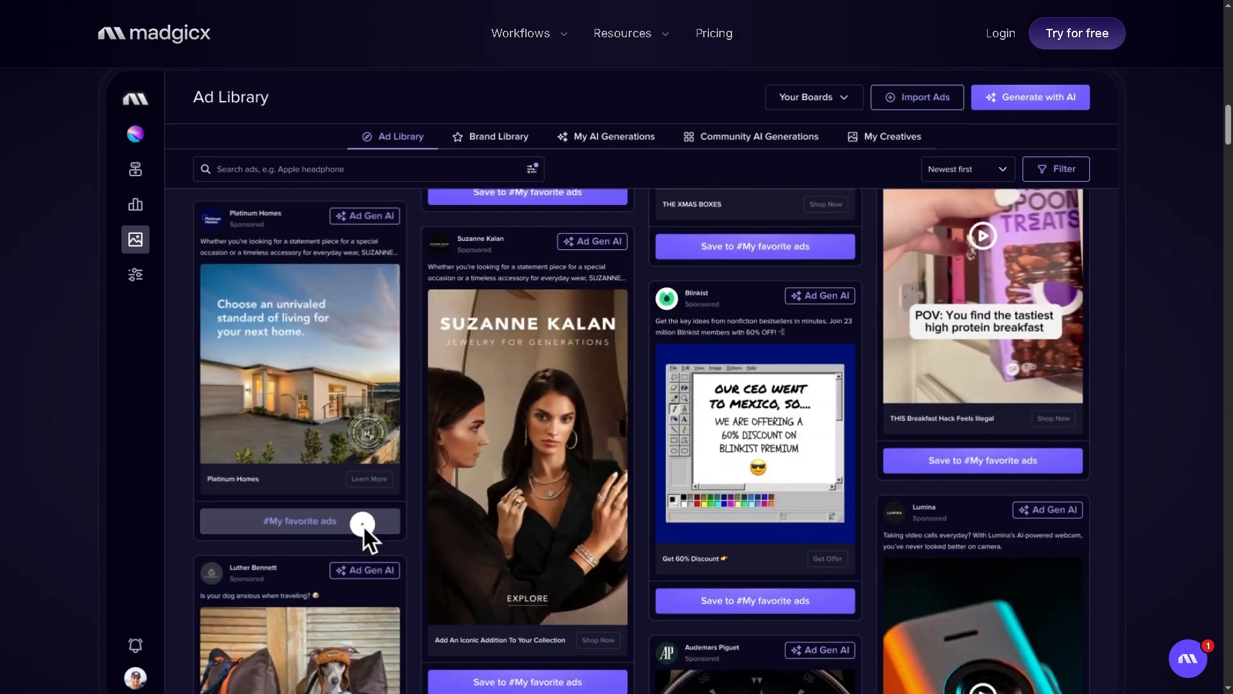
scroll("down", 3)
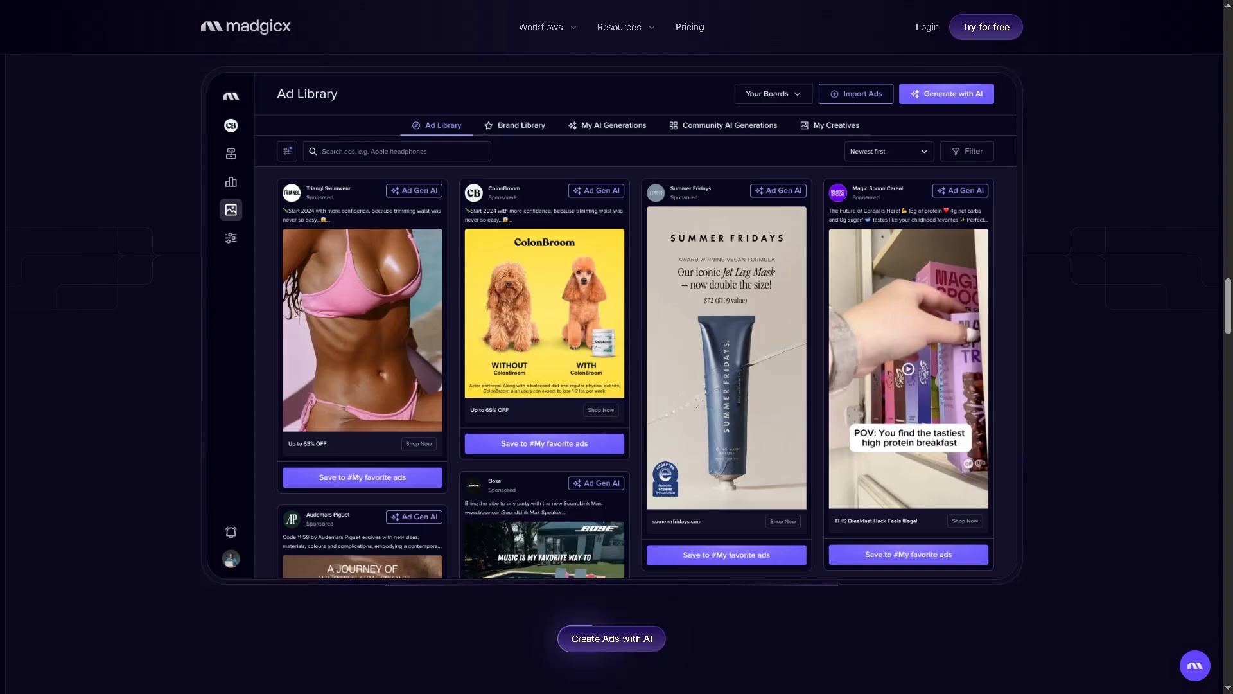
mouse_move(918, 75)
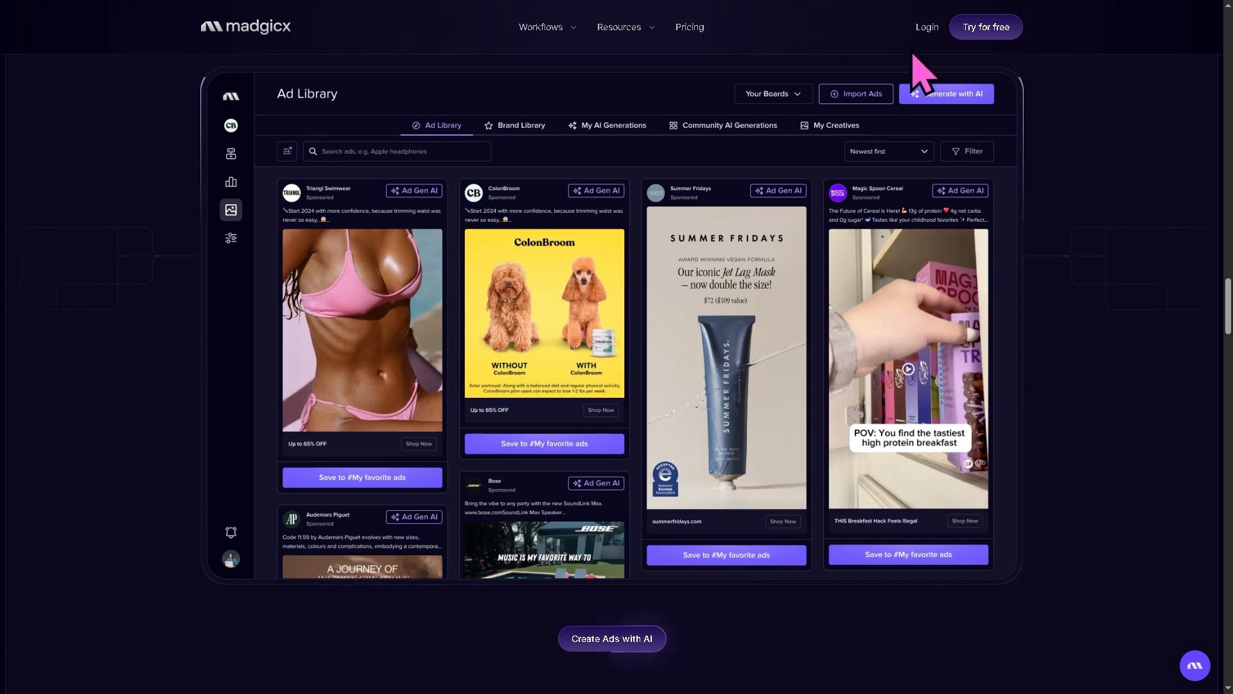
Start the 7-day free trial sign-up from Try for free in the top bar
left_click(984, 26)
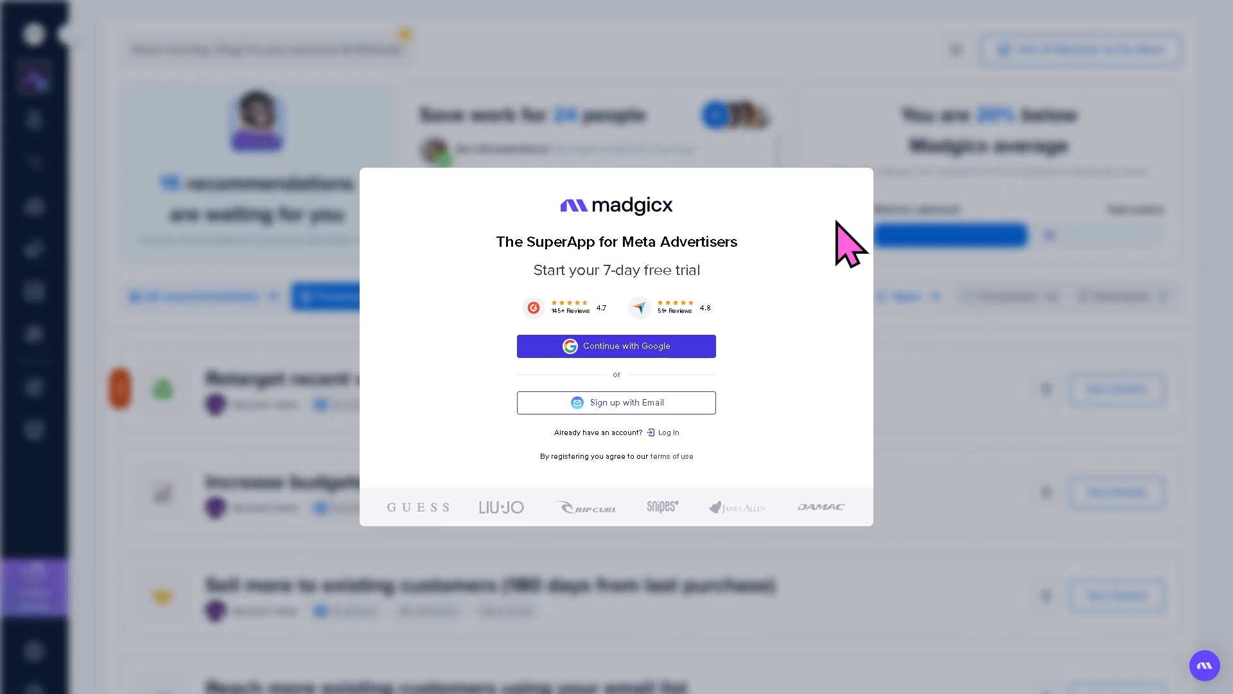
mouse_move(688, 315)
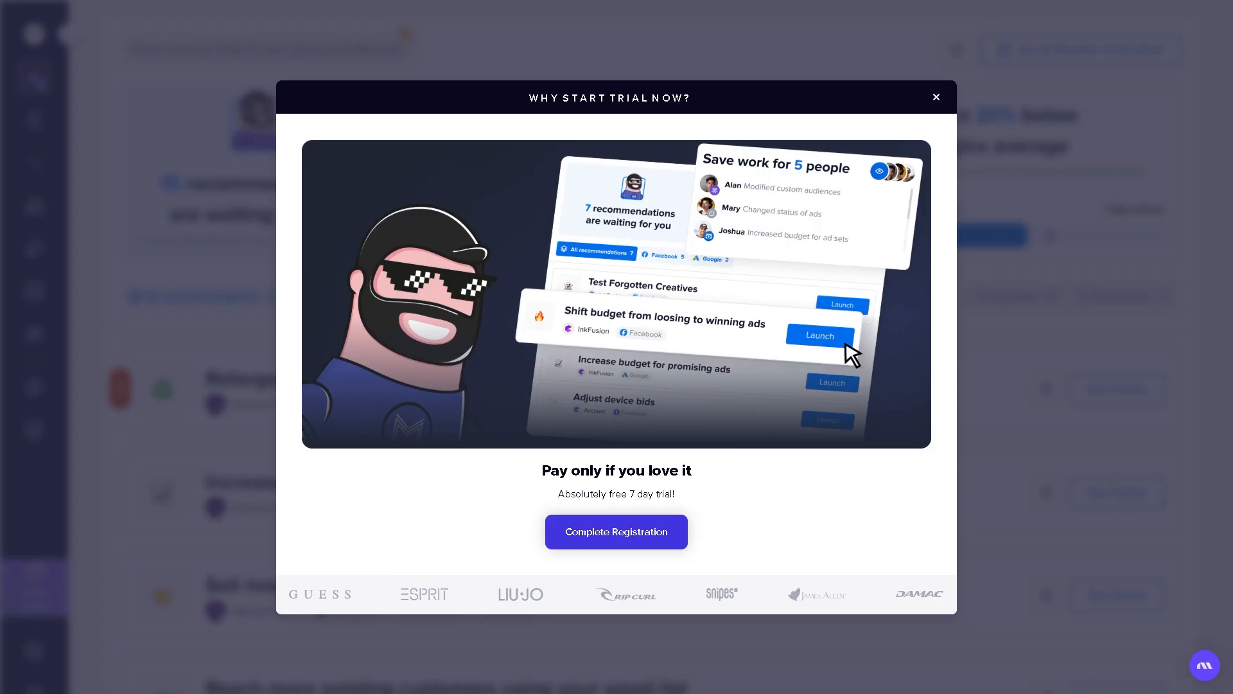
mouse_move(846, 279)
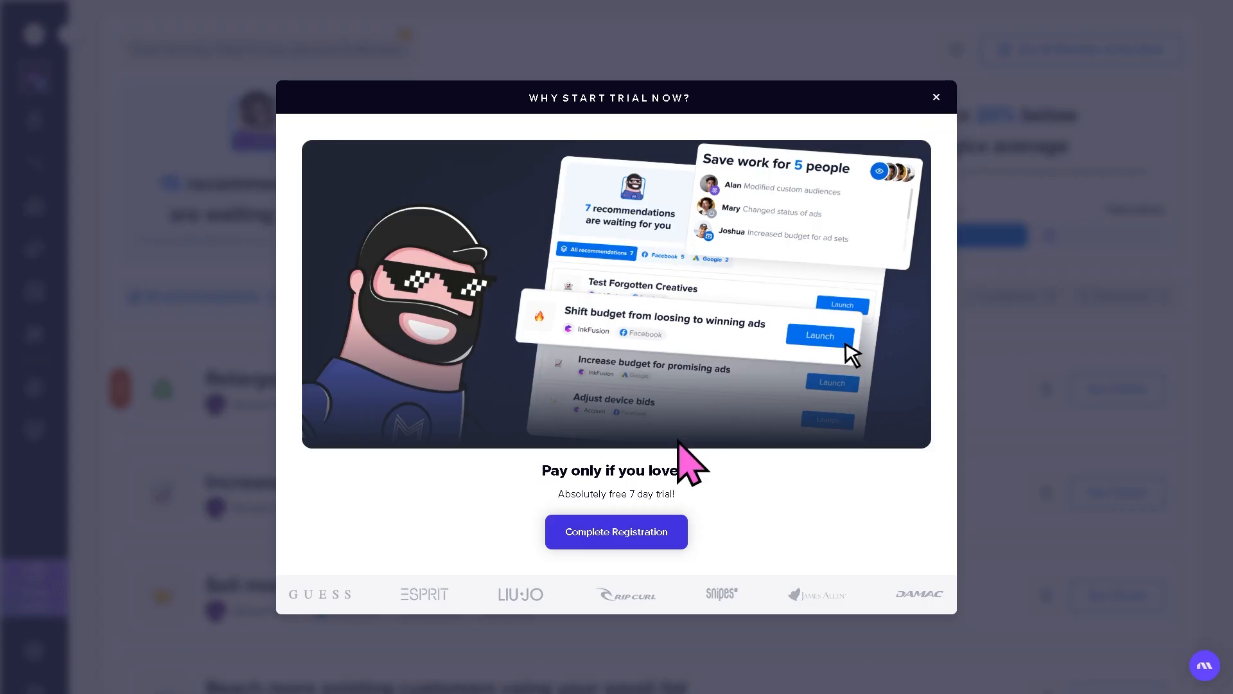
Complete registration to reach the card verification step for the 7-day trial
left_click(616, 531)
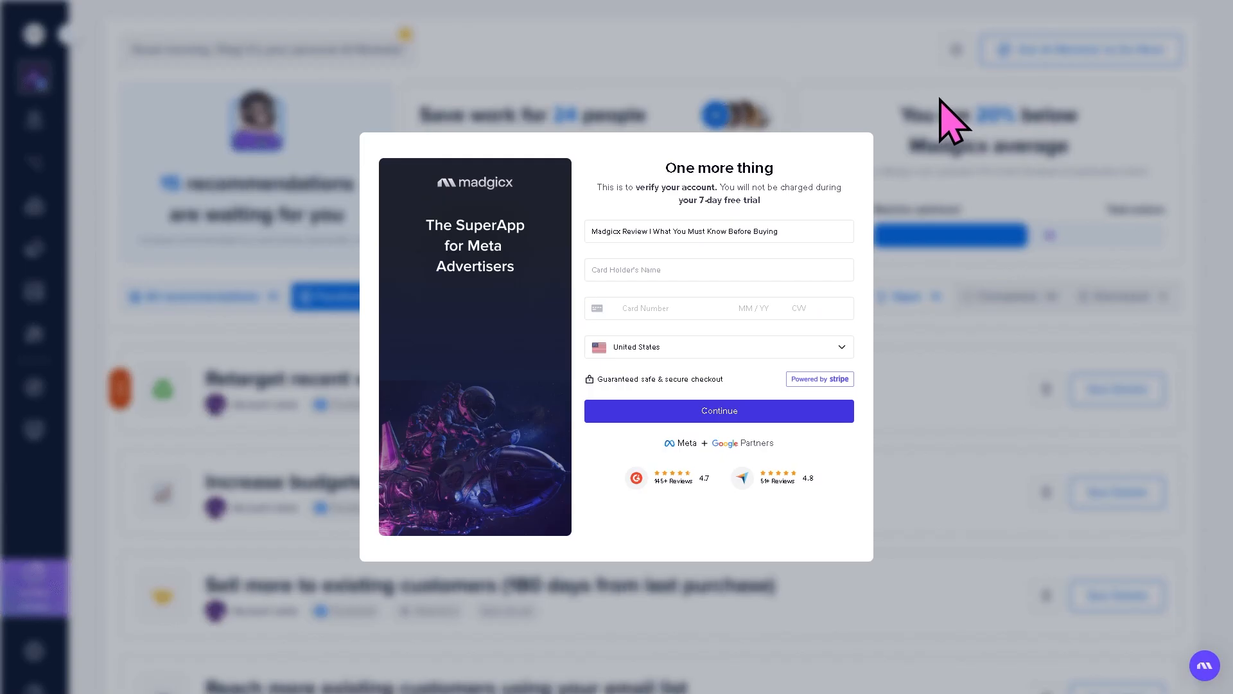
mouse_move(618, 501)
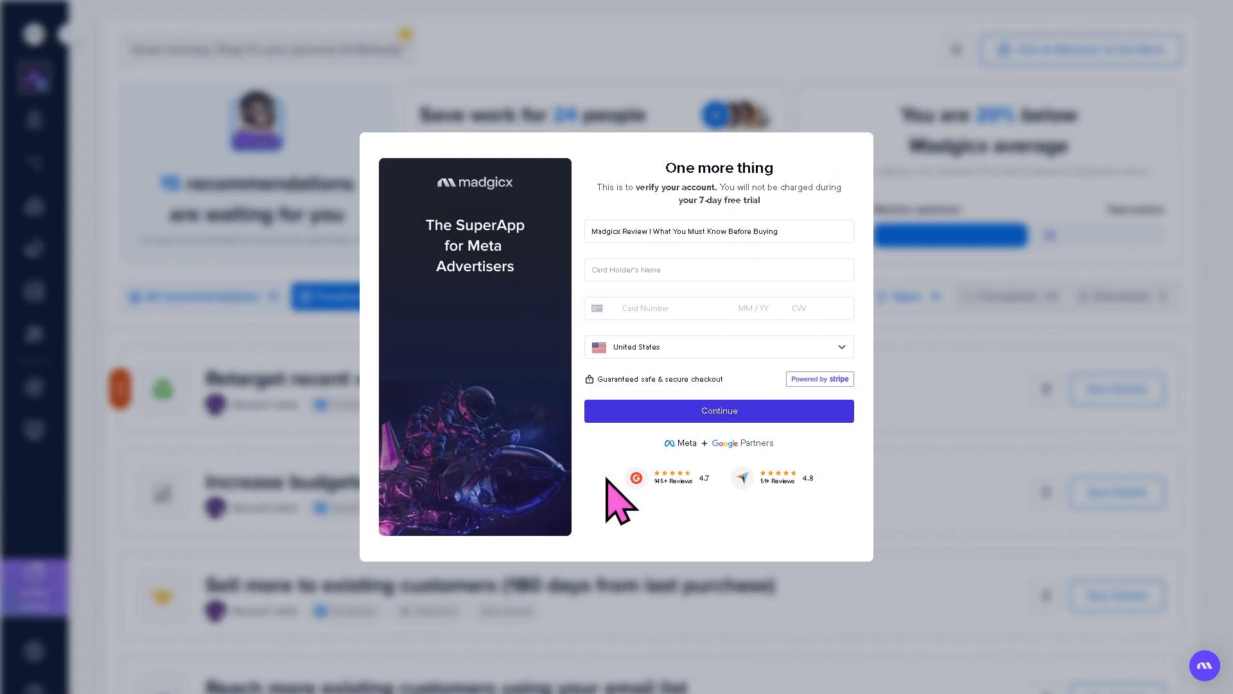
mouse_move(615, 509)
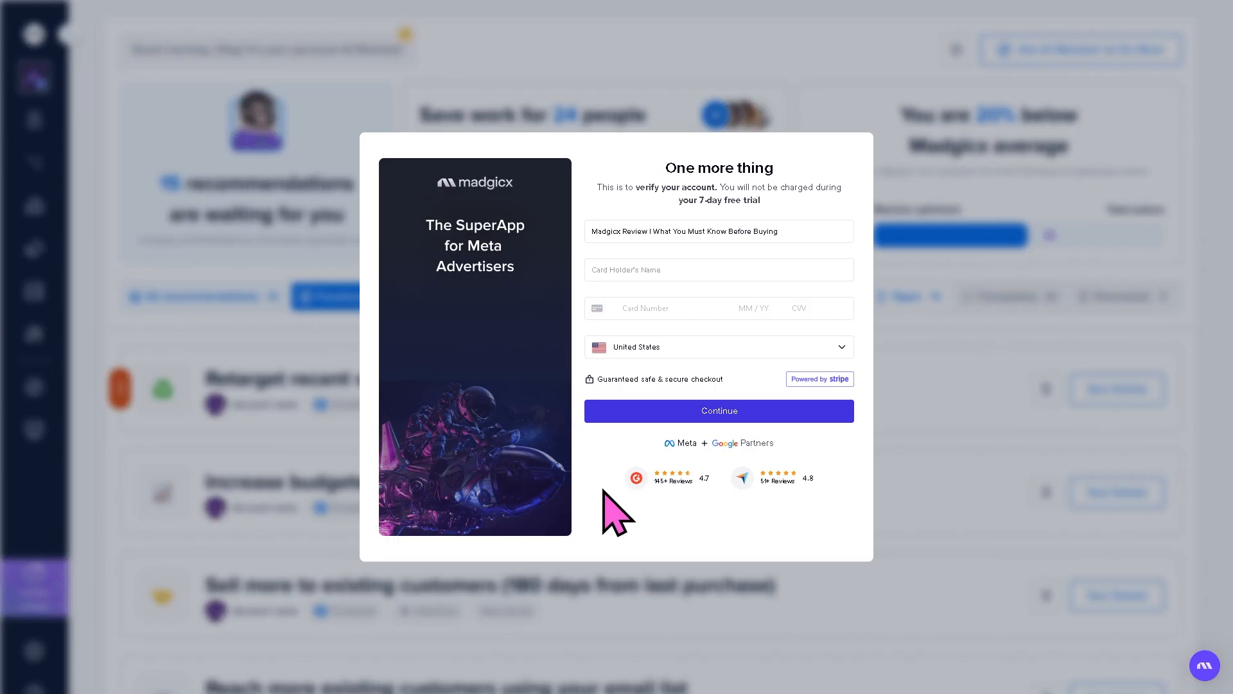
mouse_move(613, 519)
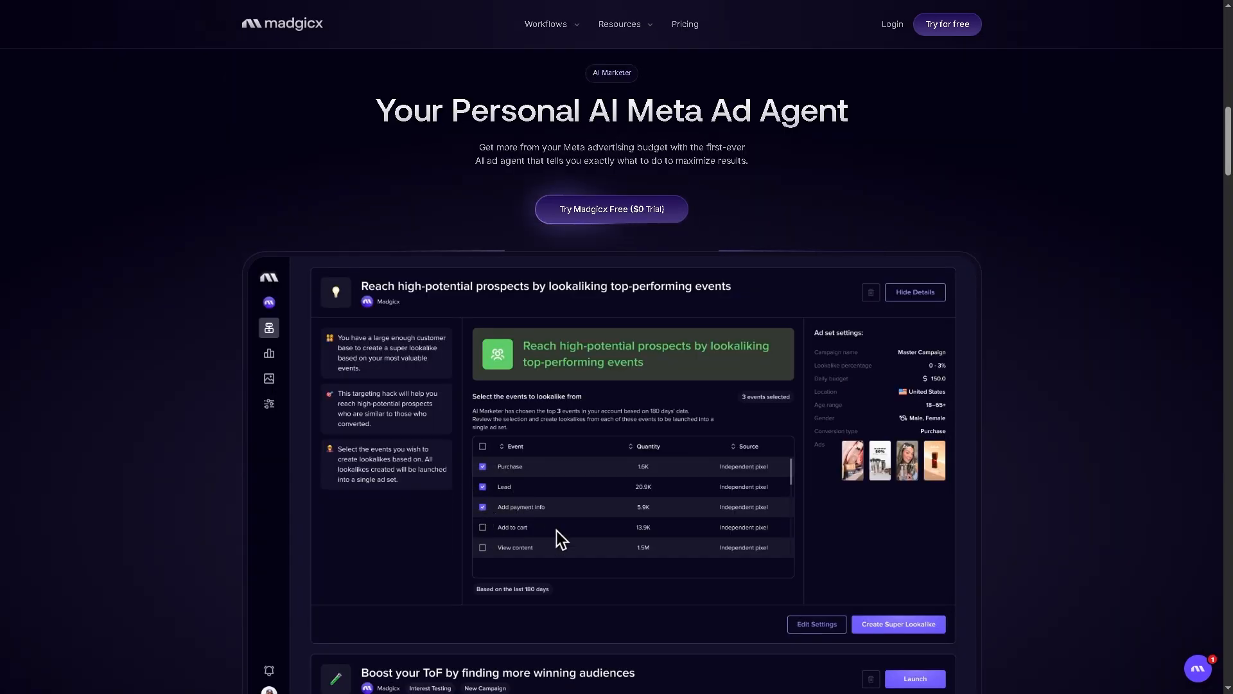
Launch the 'Reach high-potential prospects' recommendation and include the Lead event
left_click(898, 623)
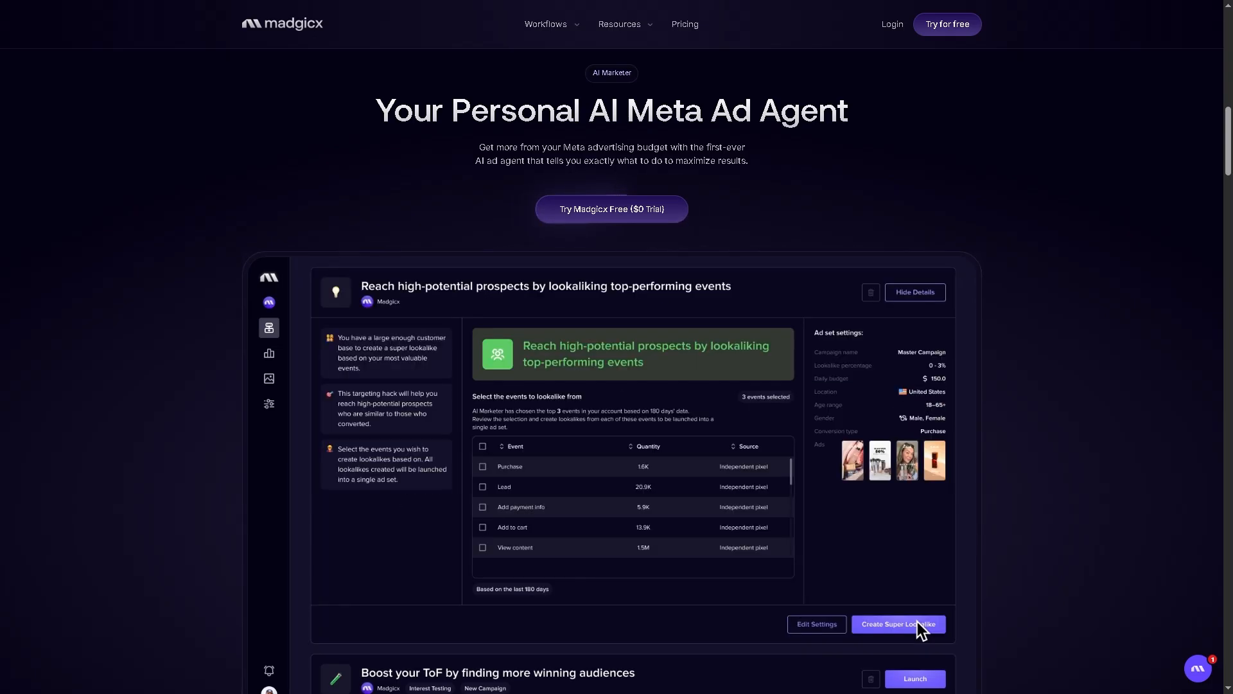
left_click(482, 486)
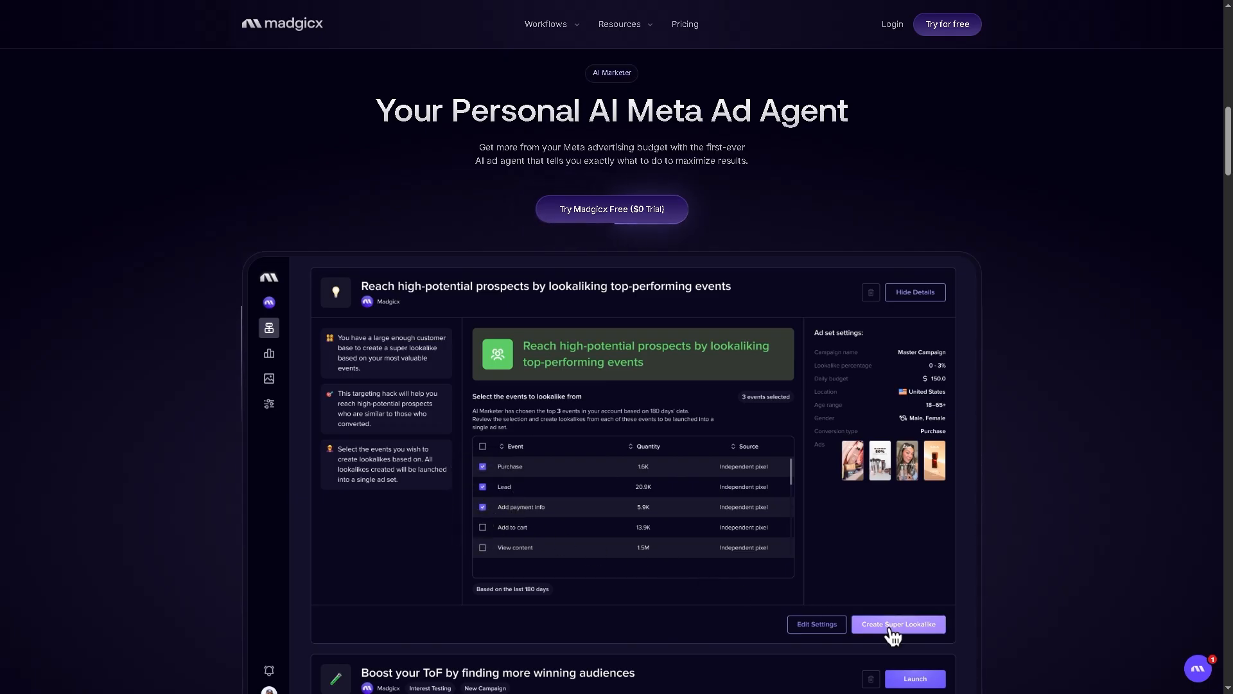
left_click(898, 623)
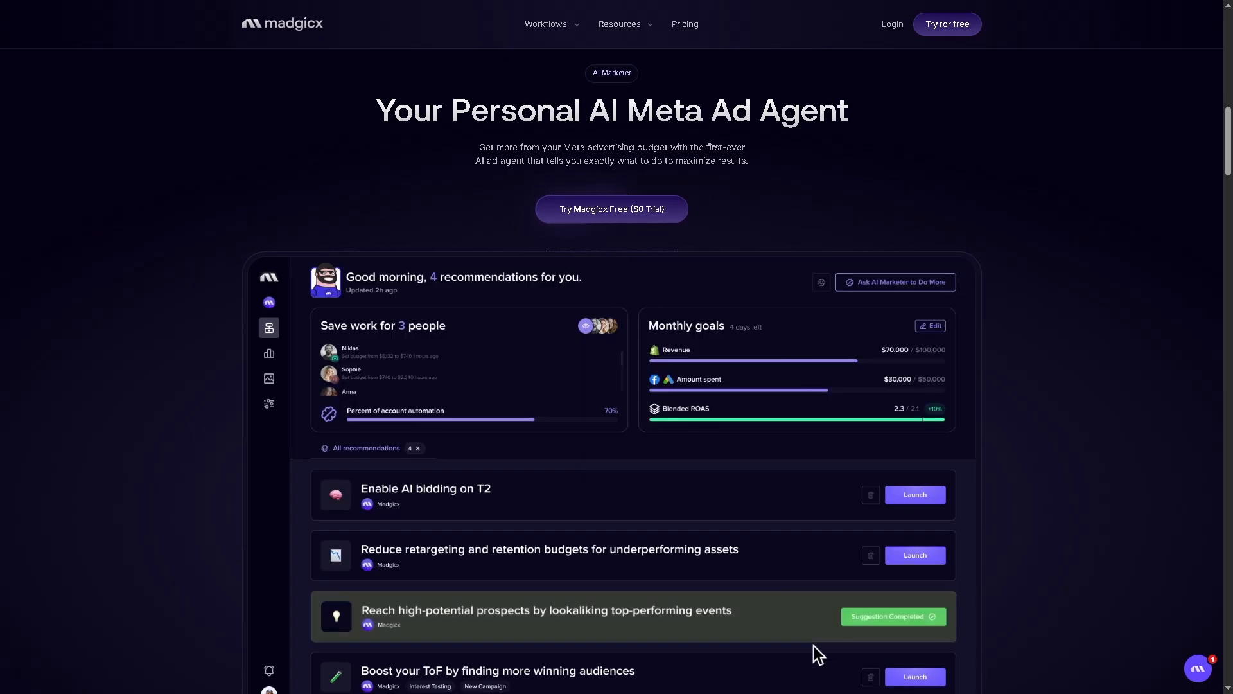
left_click(893, 616)
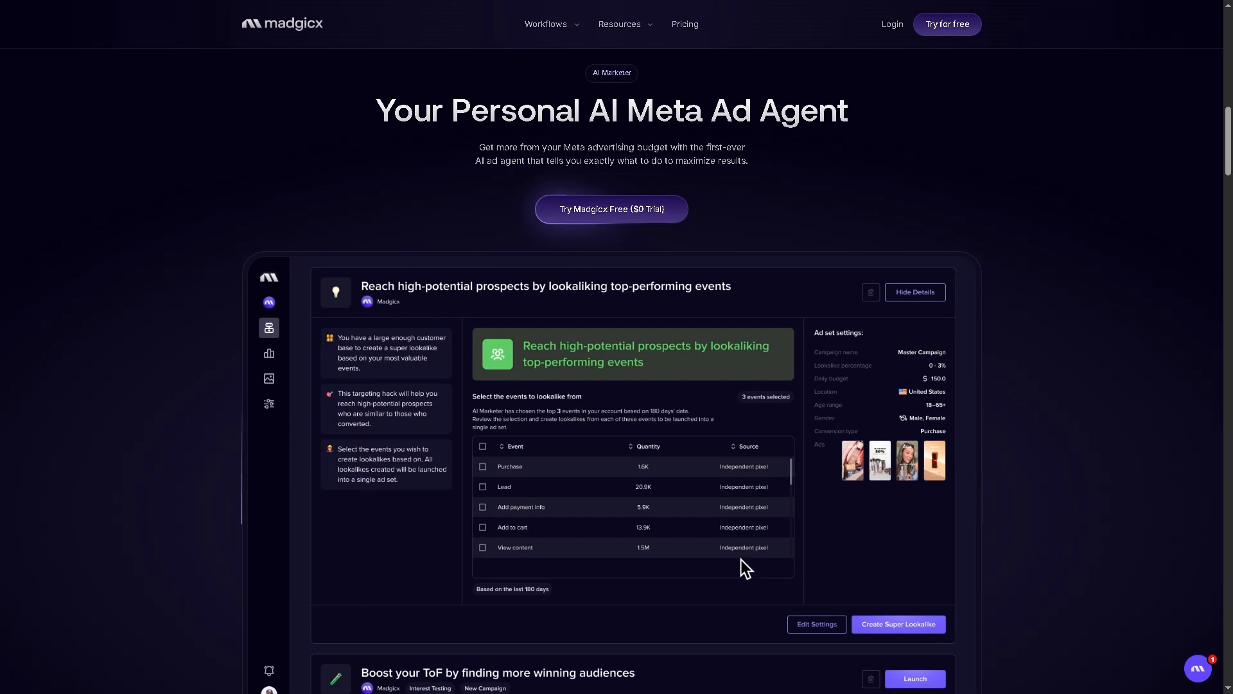
left_click(483, 487)
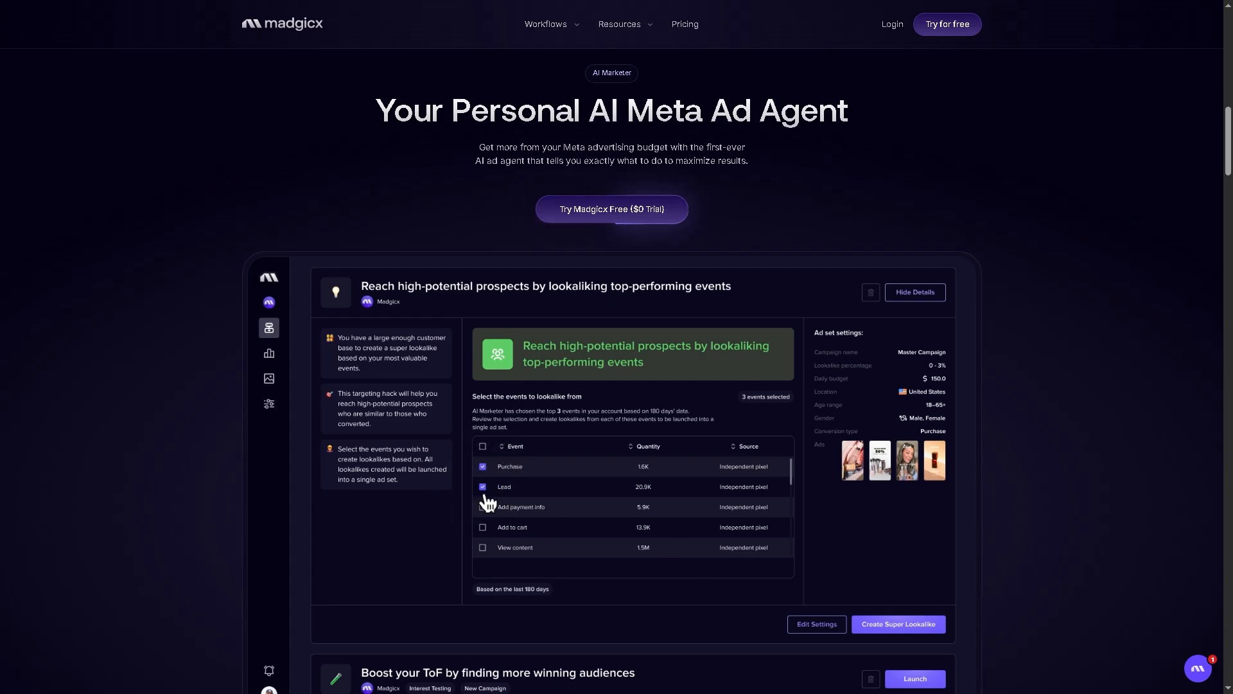
left_click(483, 507)
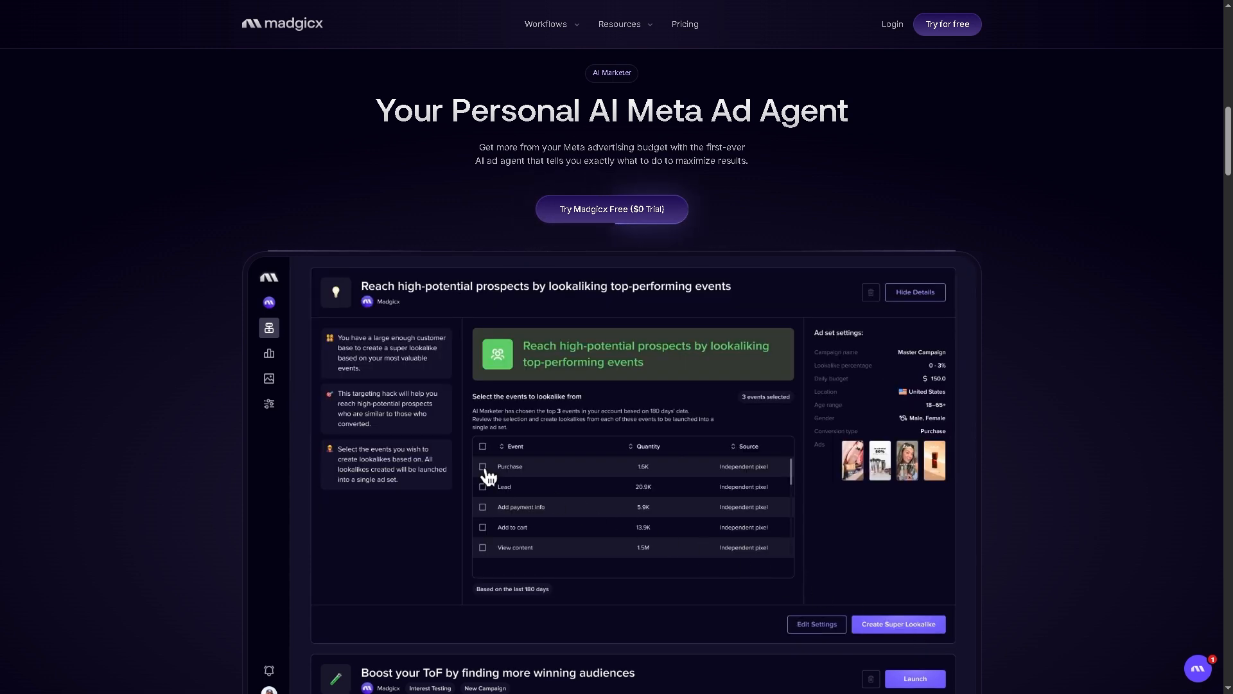
left_click(483, 486)
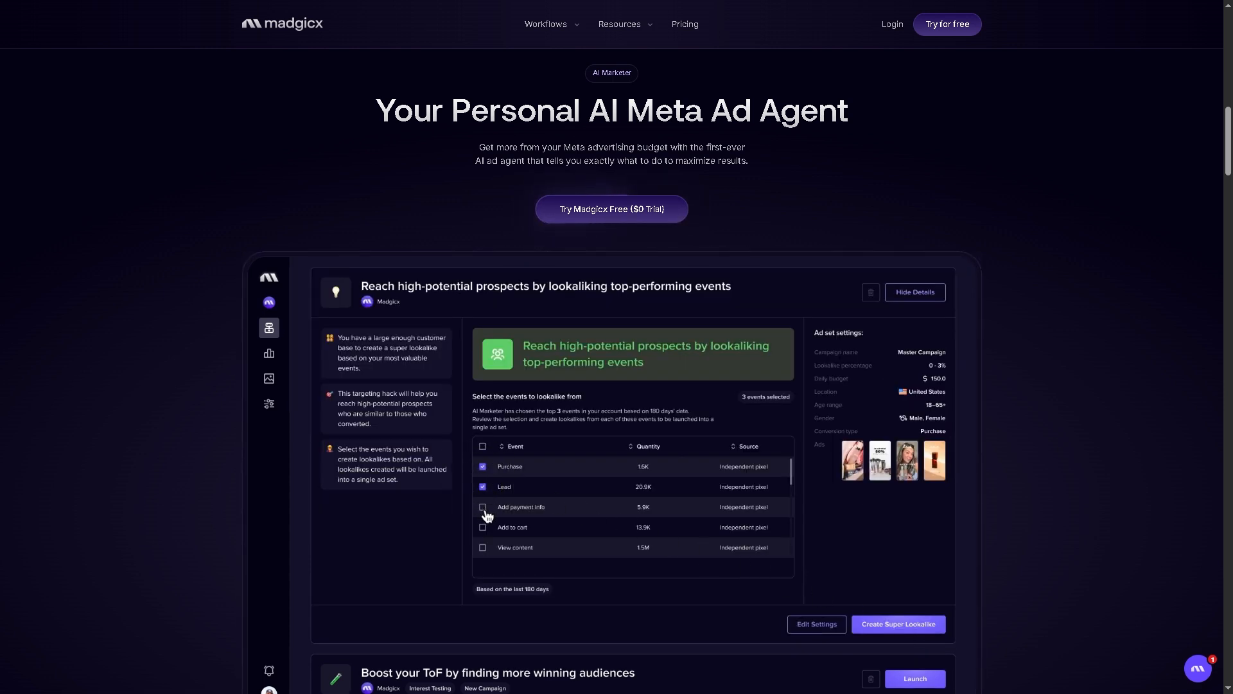
Add the Add payment info event, review the details, and create the Super Lookalike
left_click(897, 624)
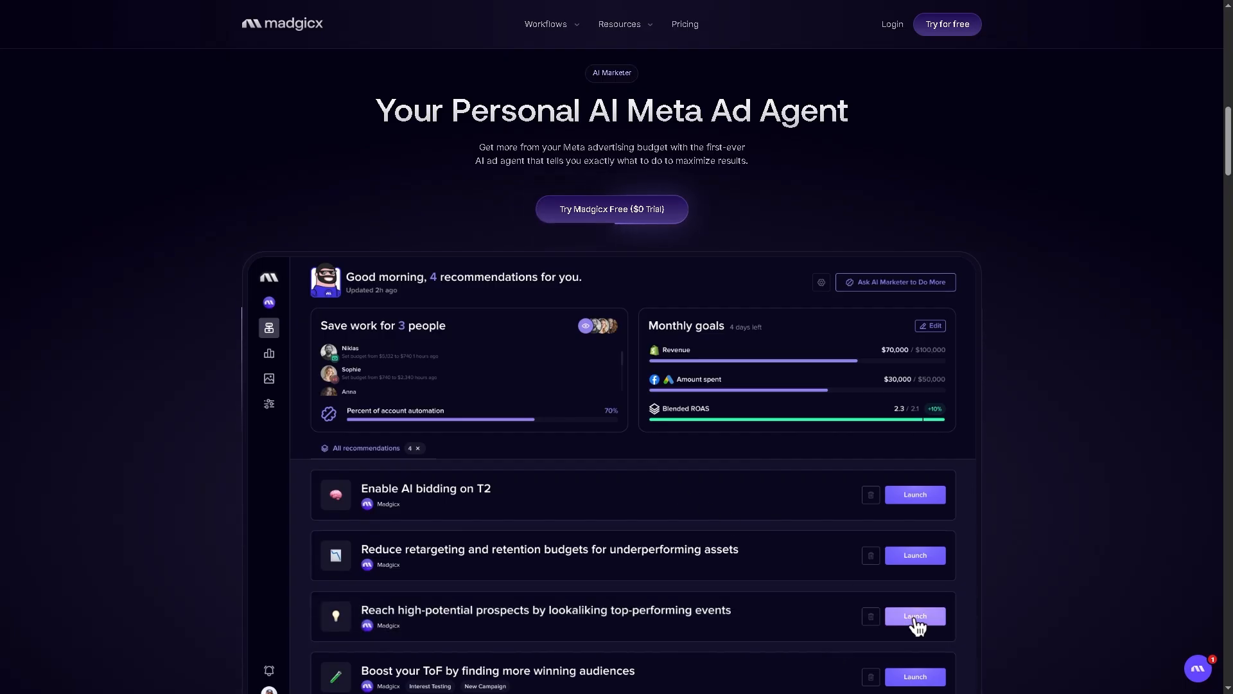
left_click(914, 616)
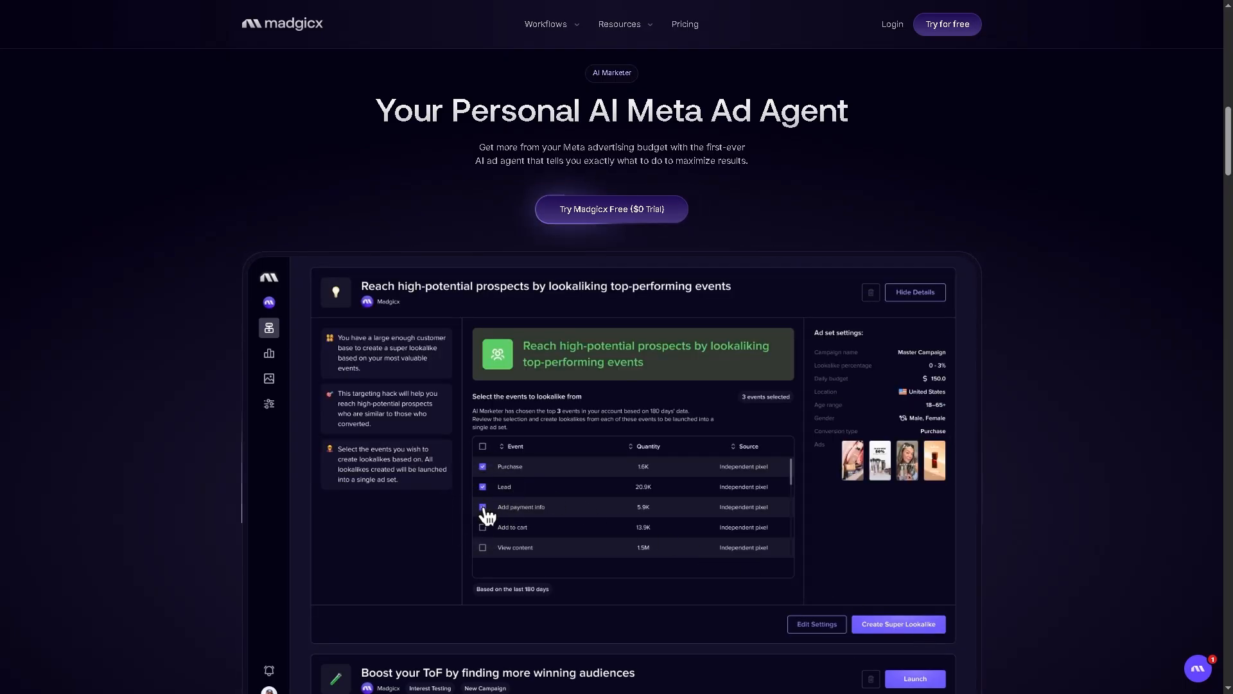
left_click(897, 624)
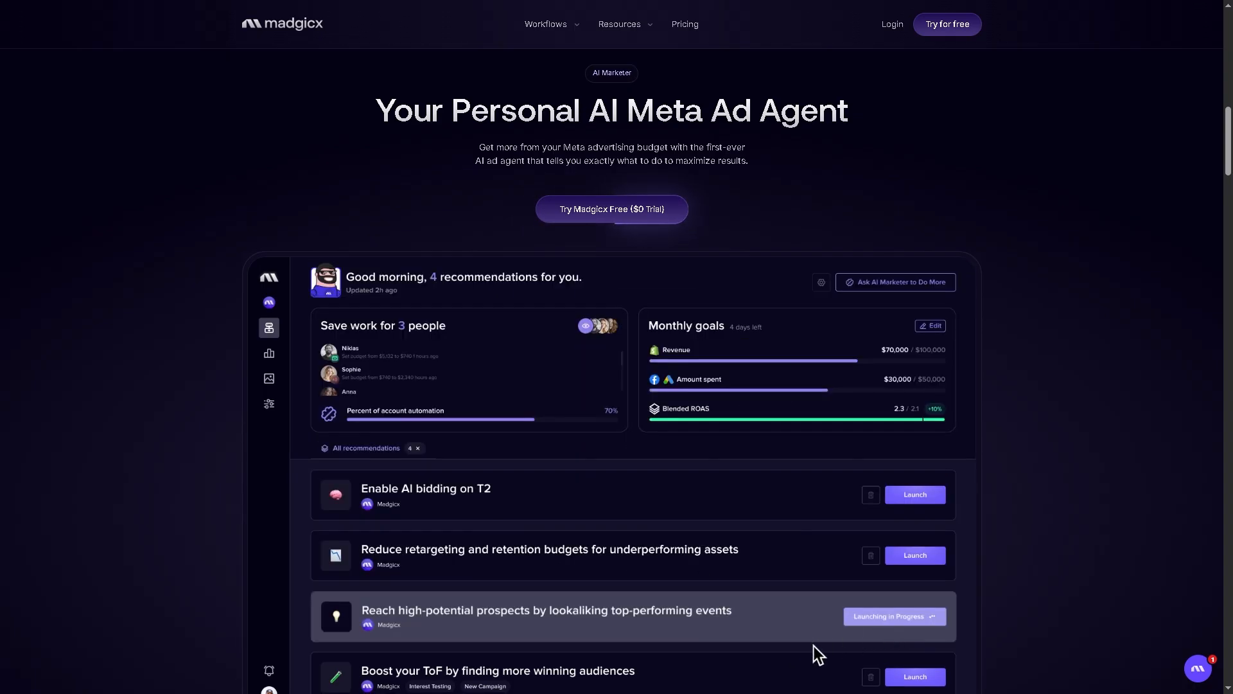
left_click(915, 616)
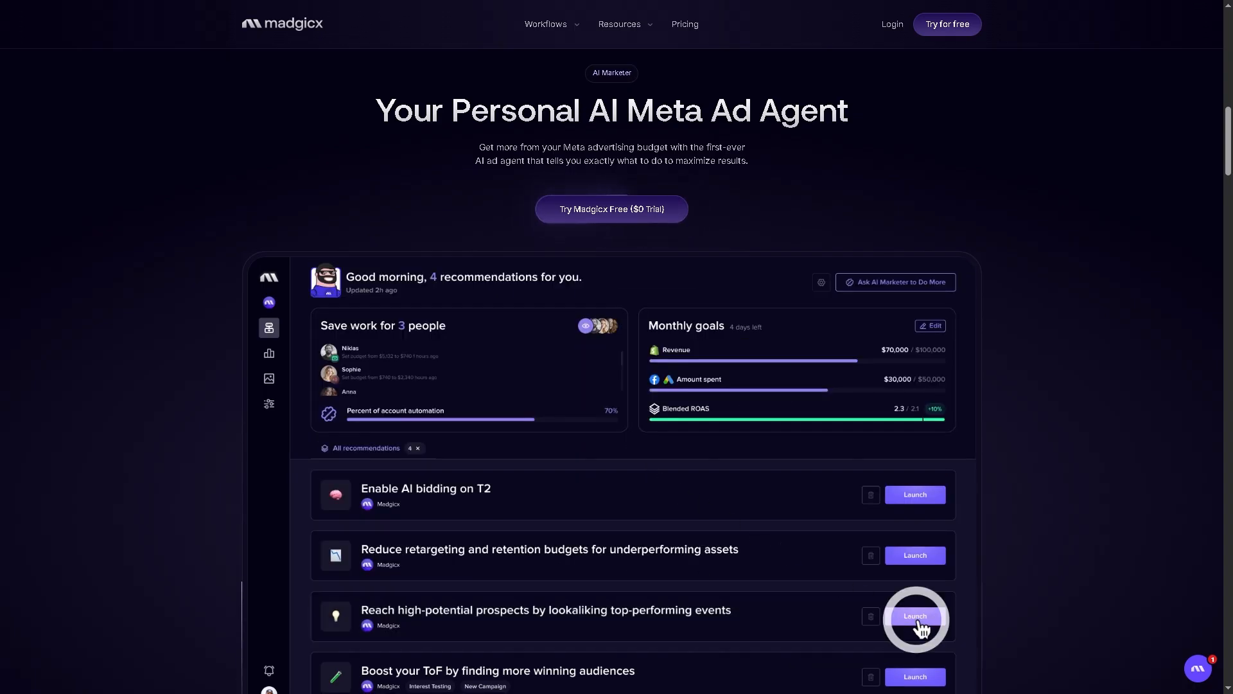
left_click(914, 616)
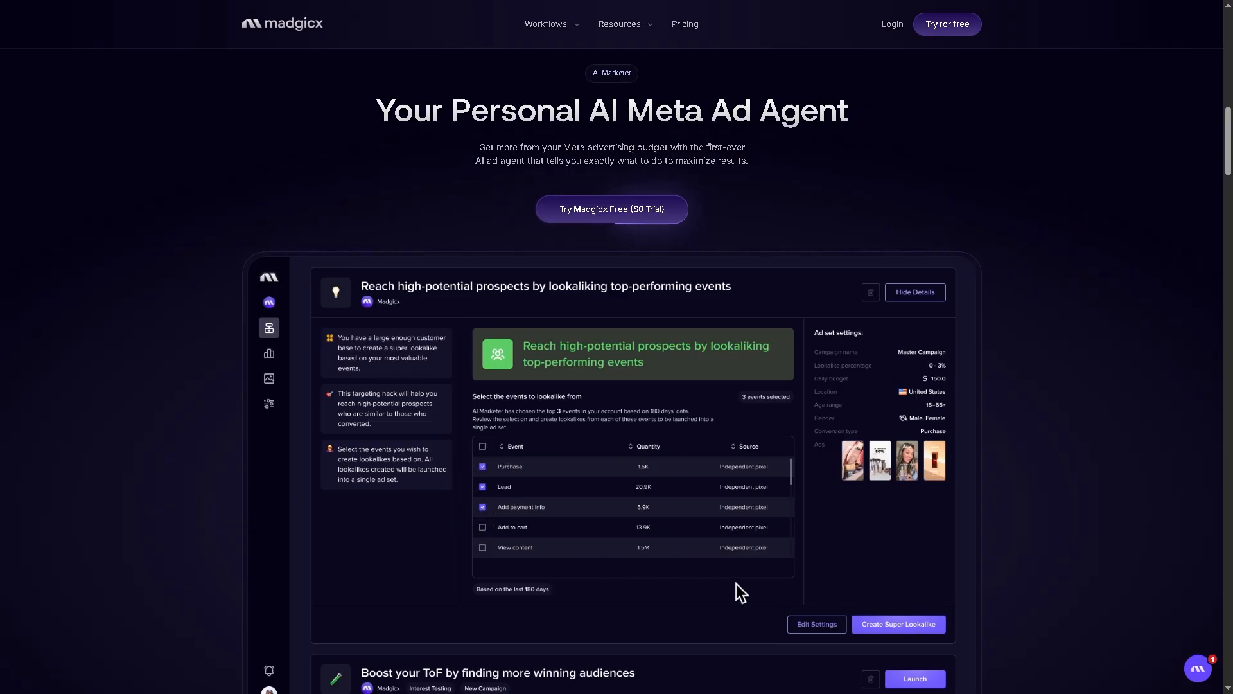
left_click(897, 624)
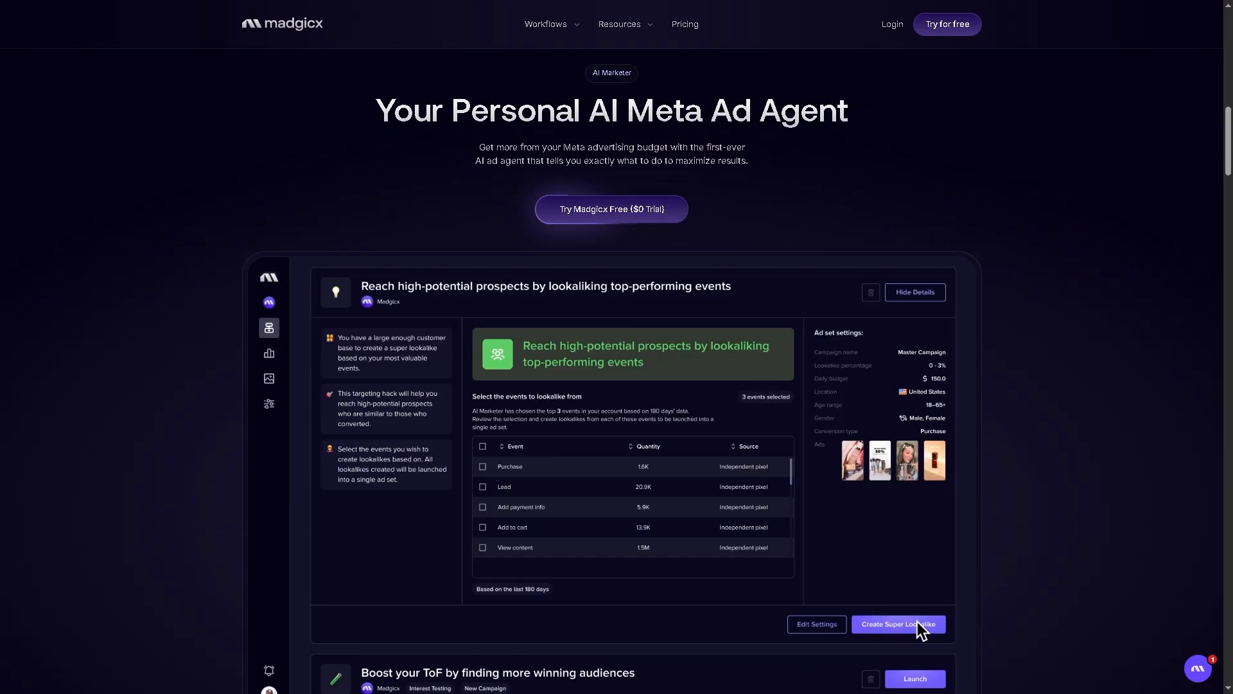
left_click(483, 486)
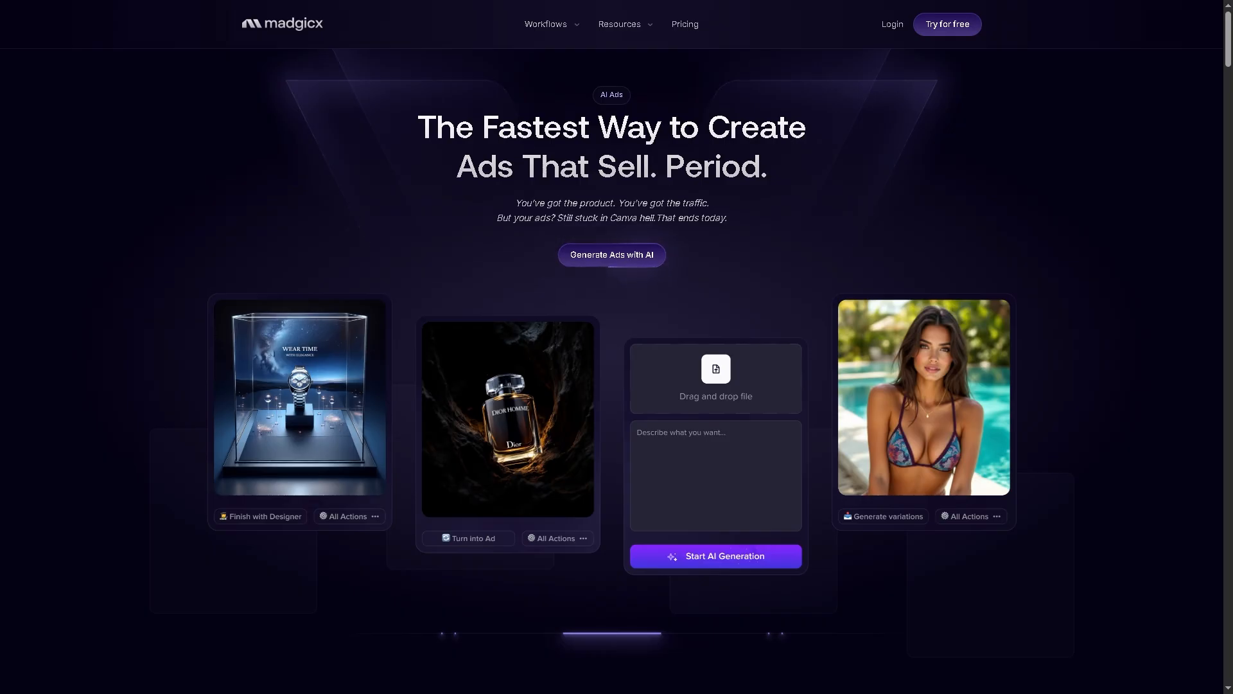
Scroll through the Ad Library demo feed down to the Meta ads optimization section
scroll("down", 3)
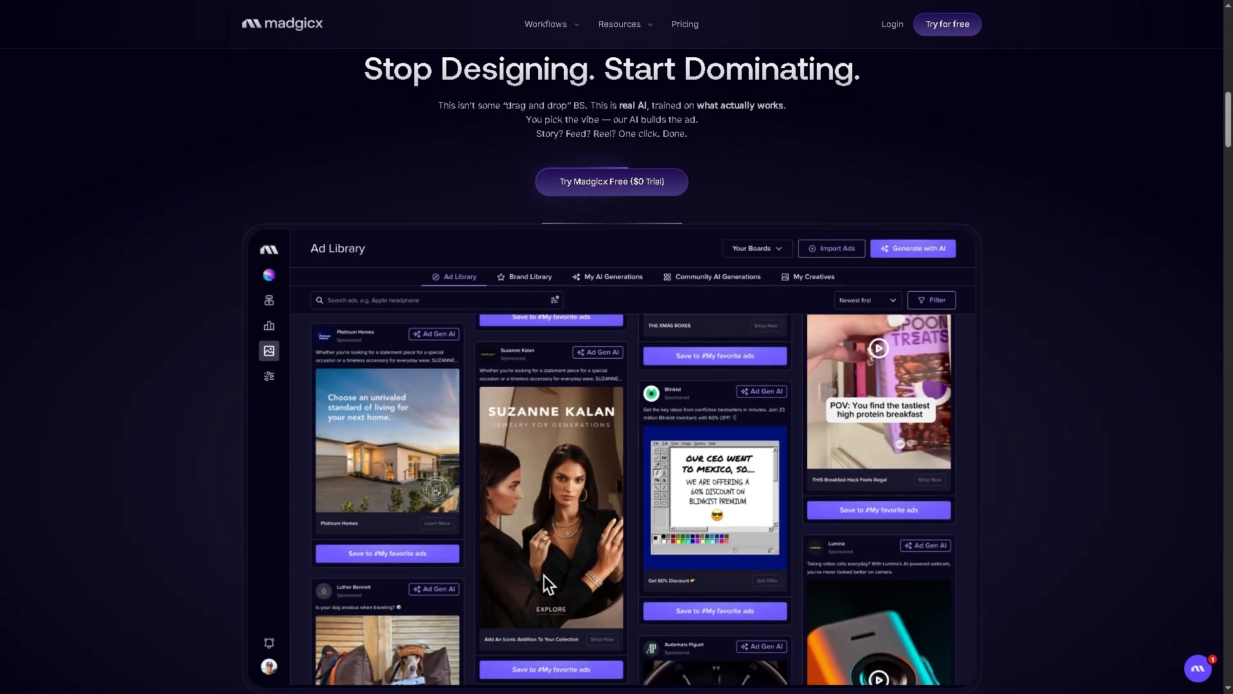
scroll("down", 3)
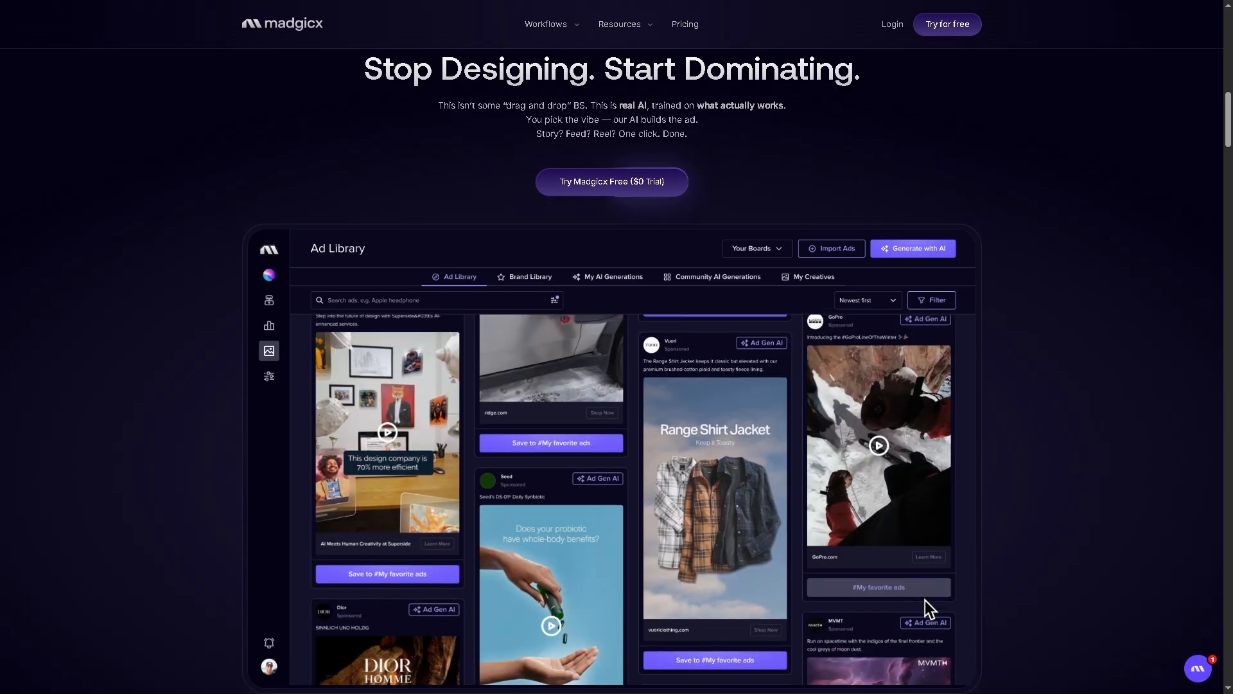
scroll("down", 3)
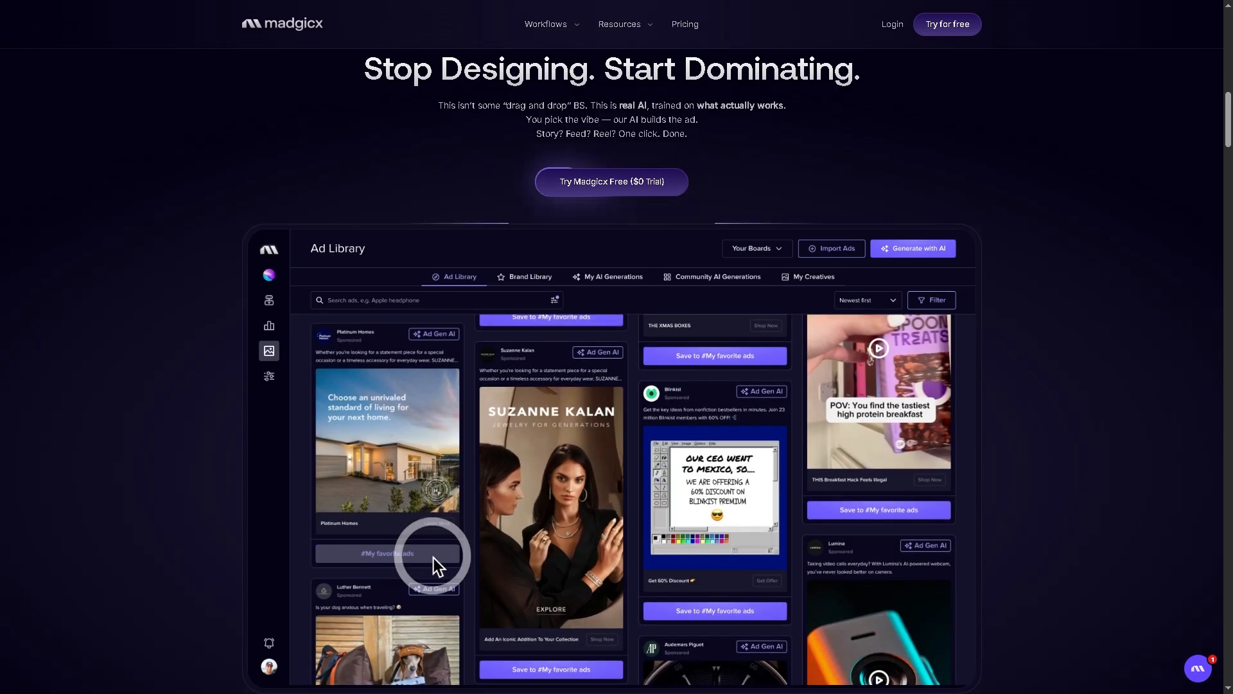
scroll("down", 3)
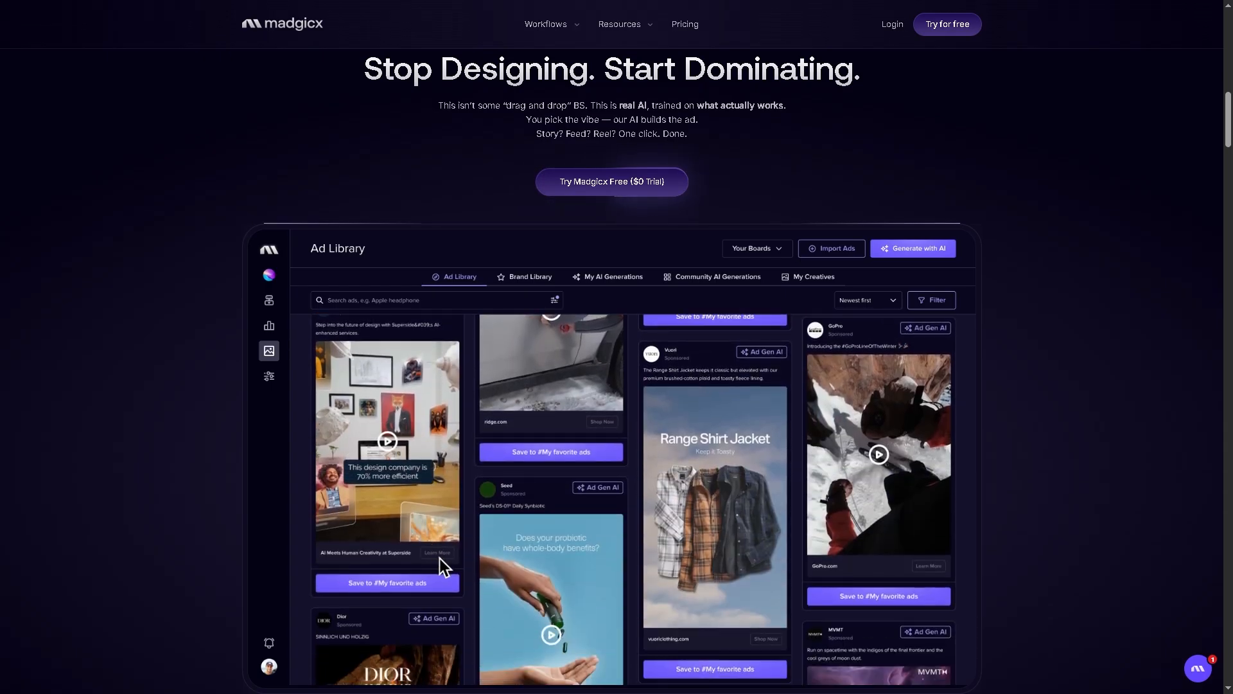
scroll("down", 3)
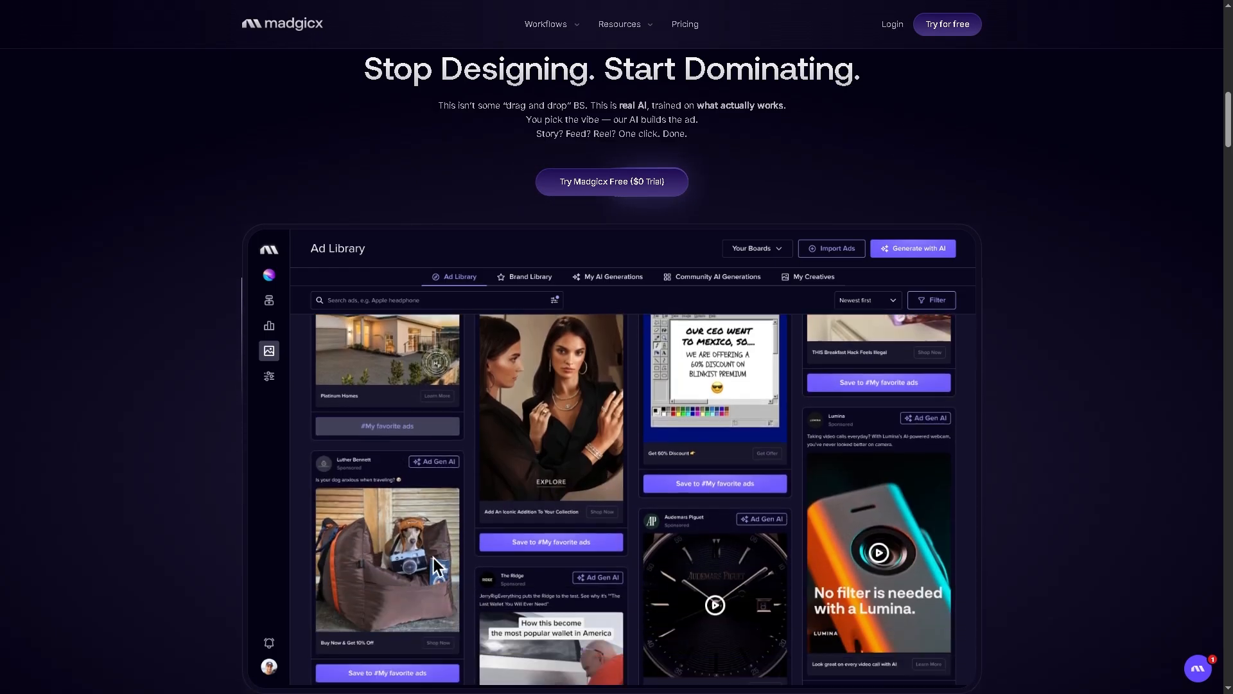
scroll("down", 3)
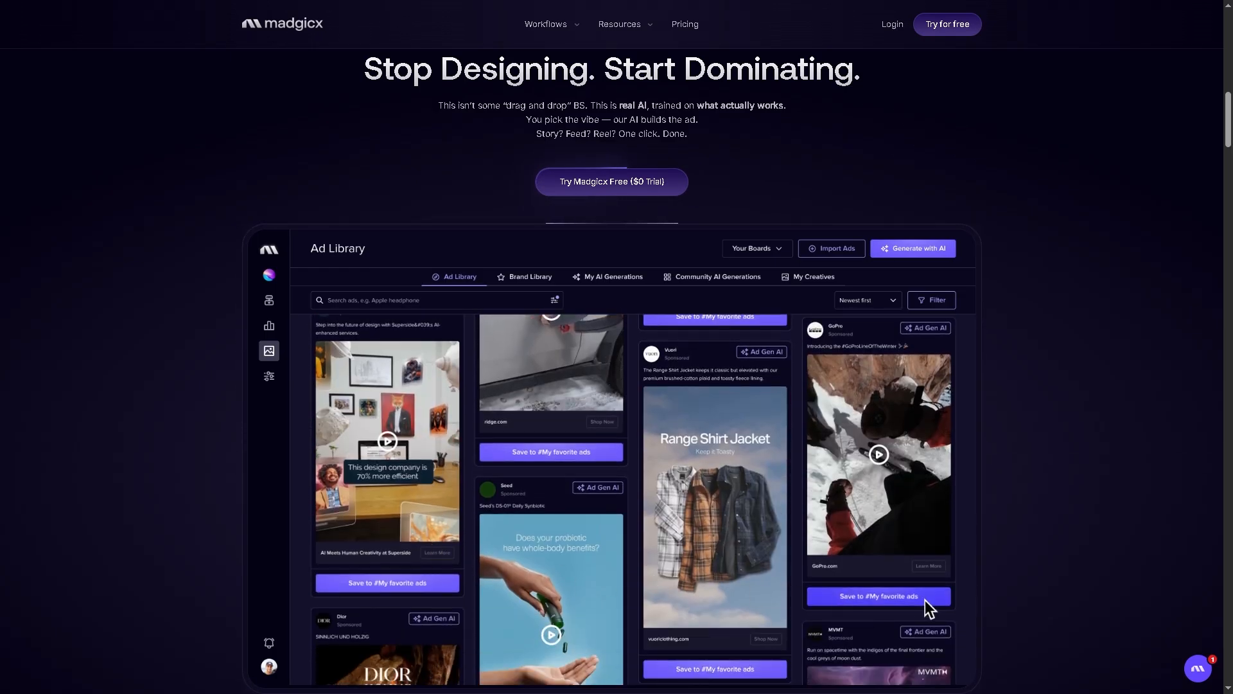
scroll("down", 3)
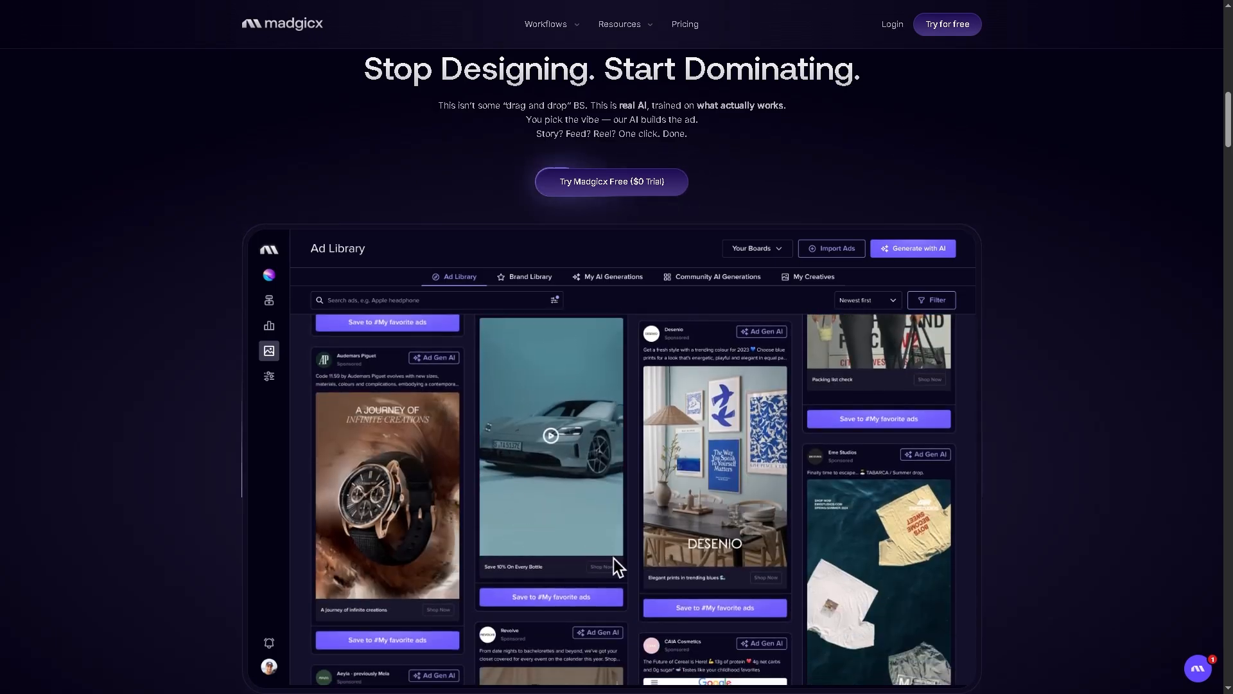
scroll("down", 3)
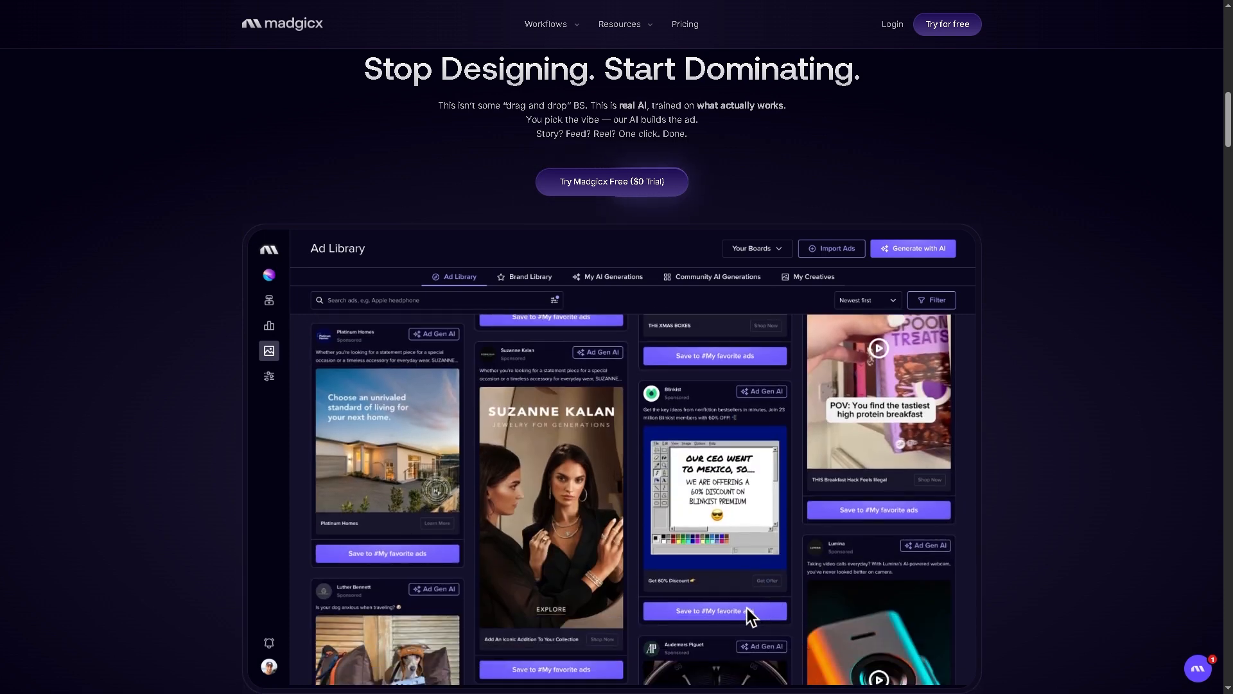
scroll("down", 3)
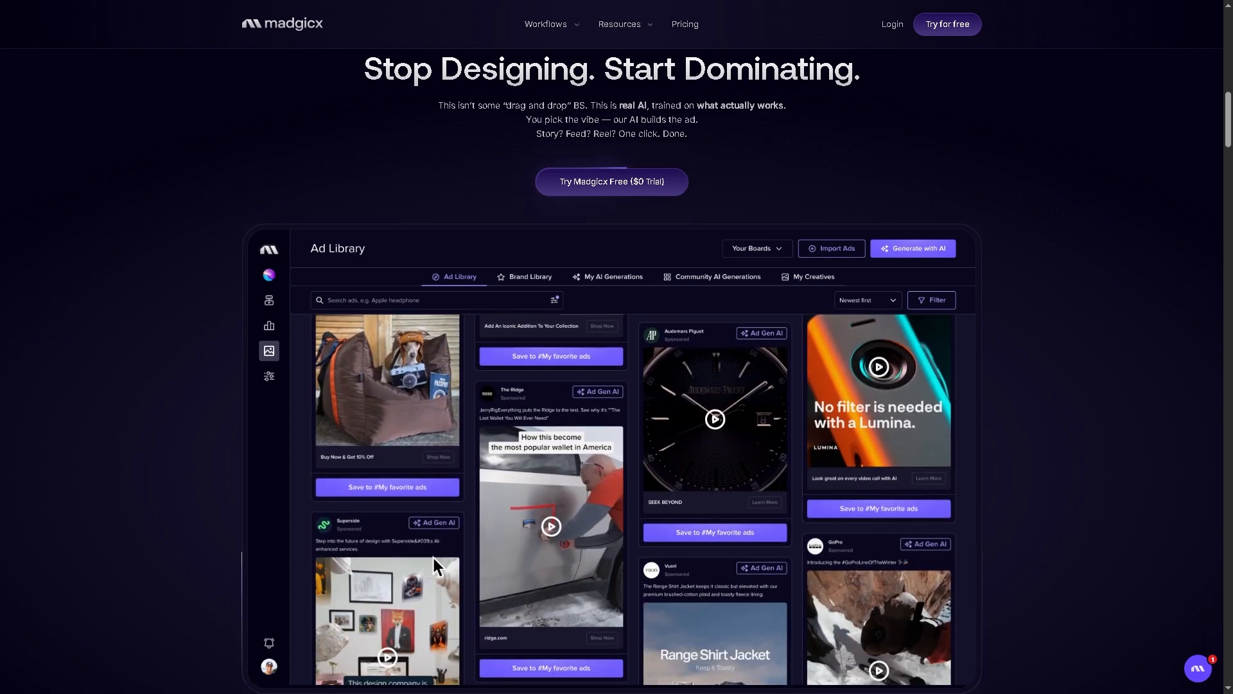
scroll("down", 3)
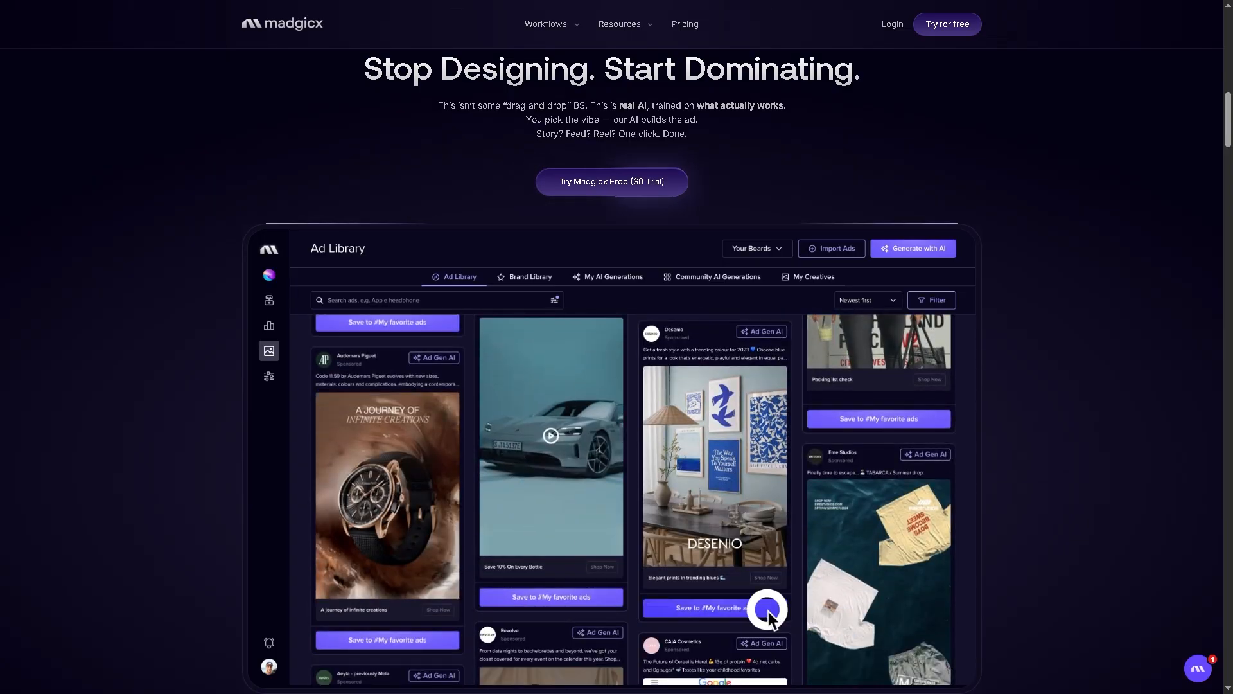
scroll("down", 3)
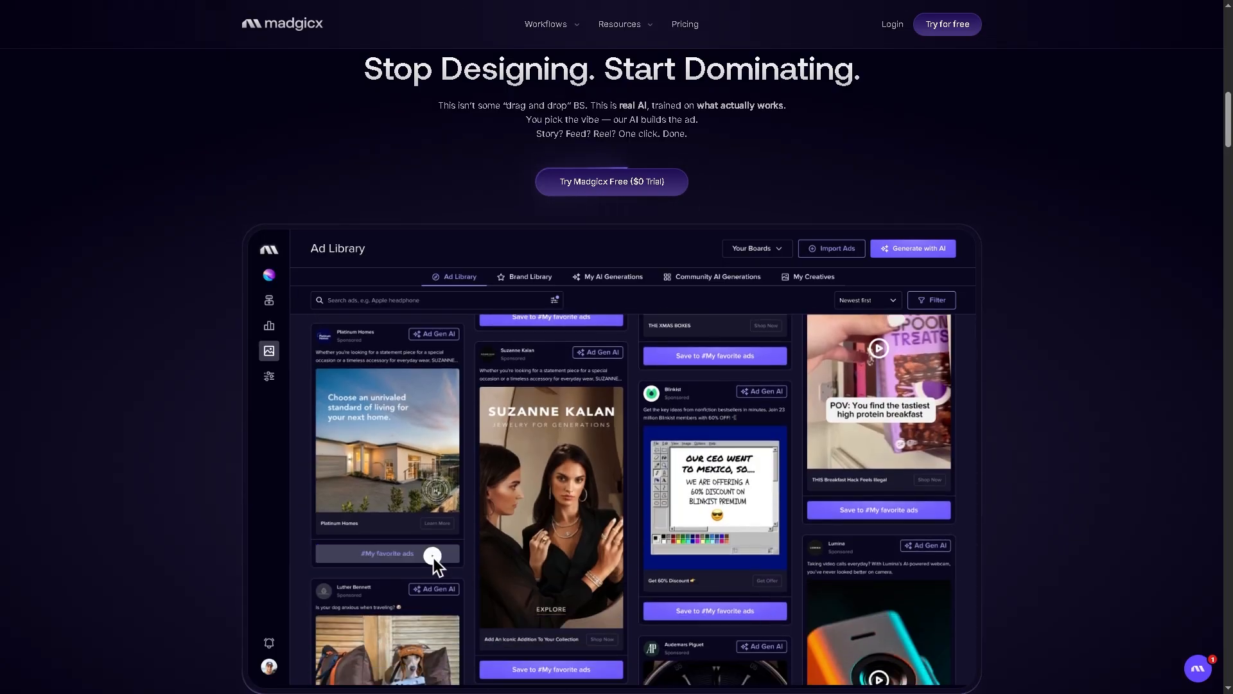
scroll("down", 3)
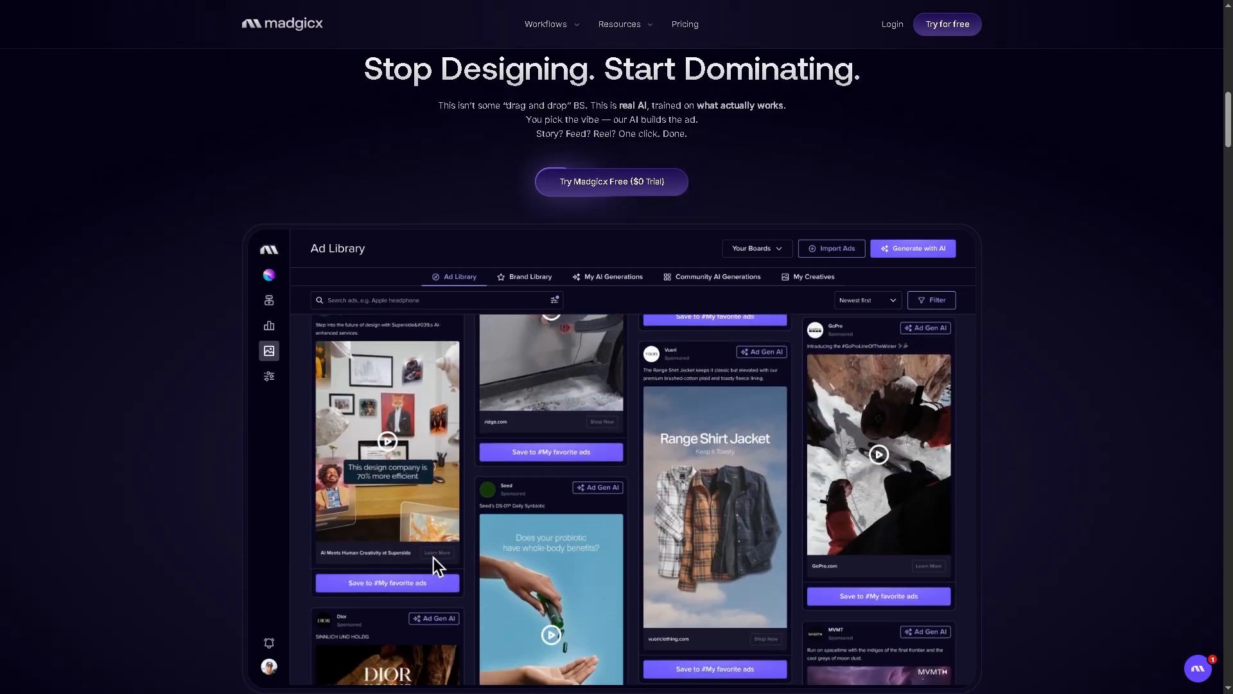
scroll("down", 3)
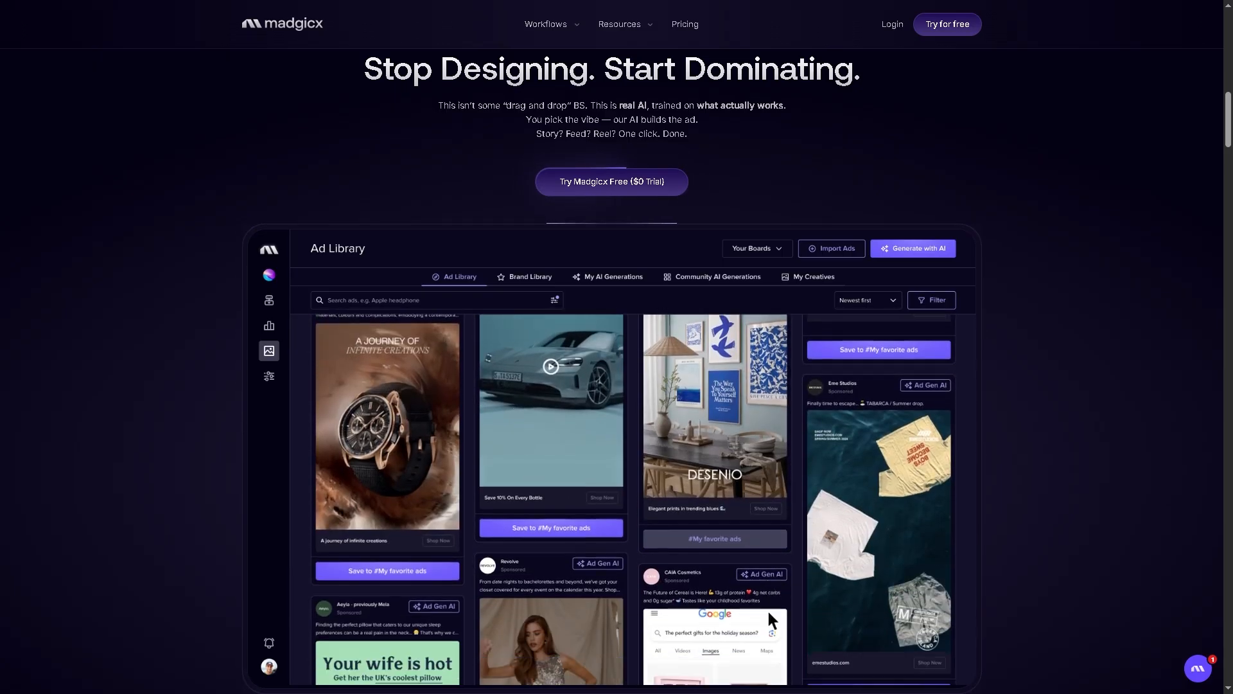
scroll("down", 3)
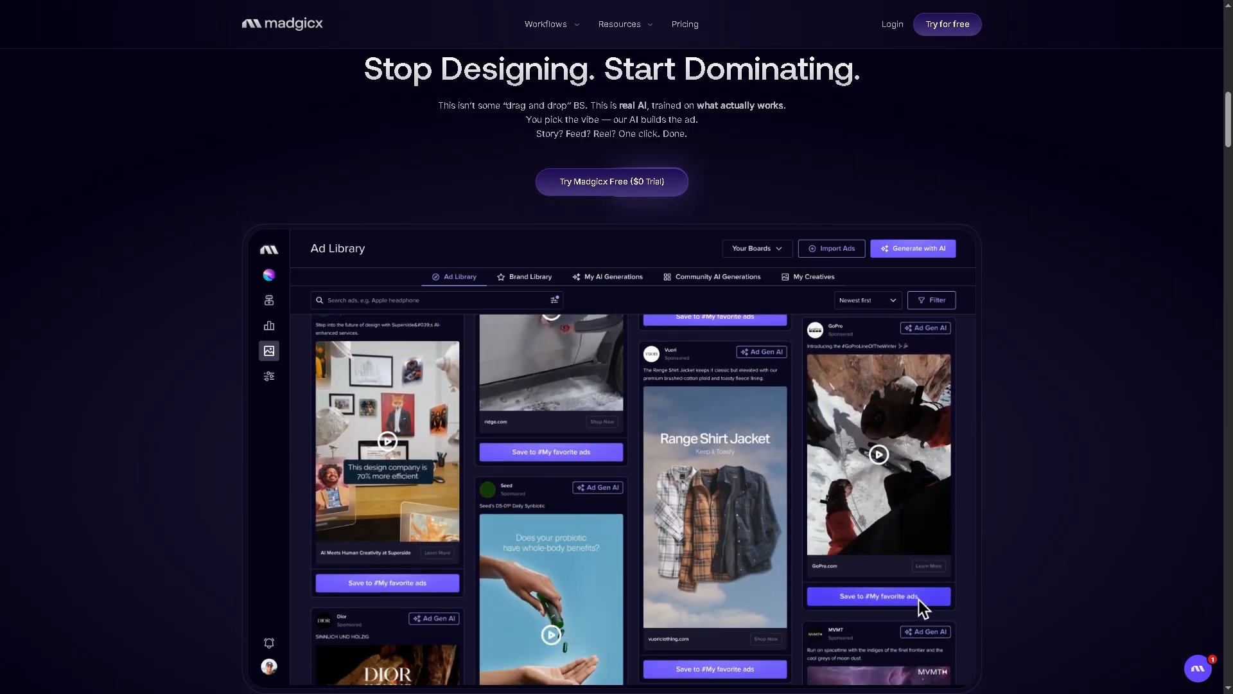
scroll("down", 3)
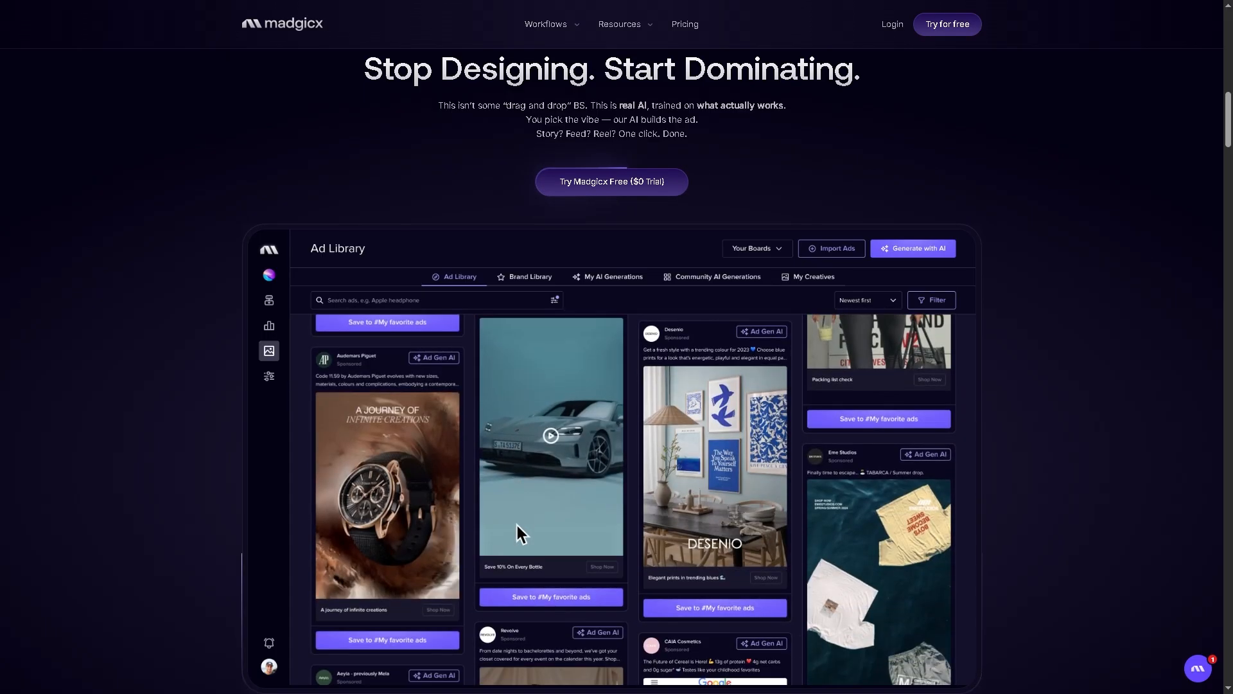
scroll("down", 3)
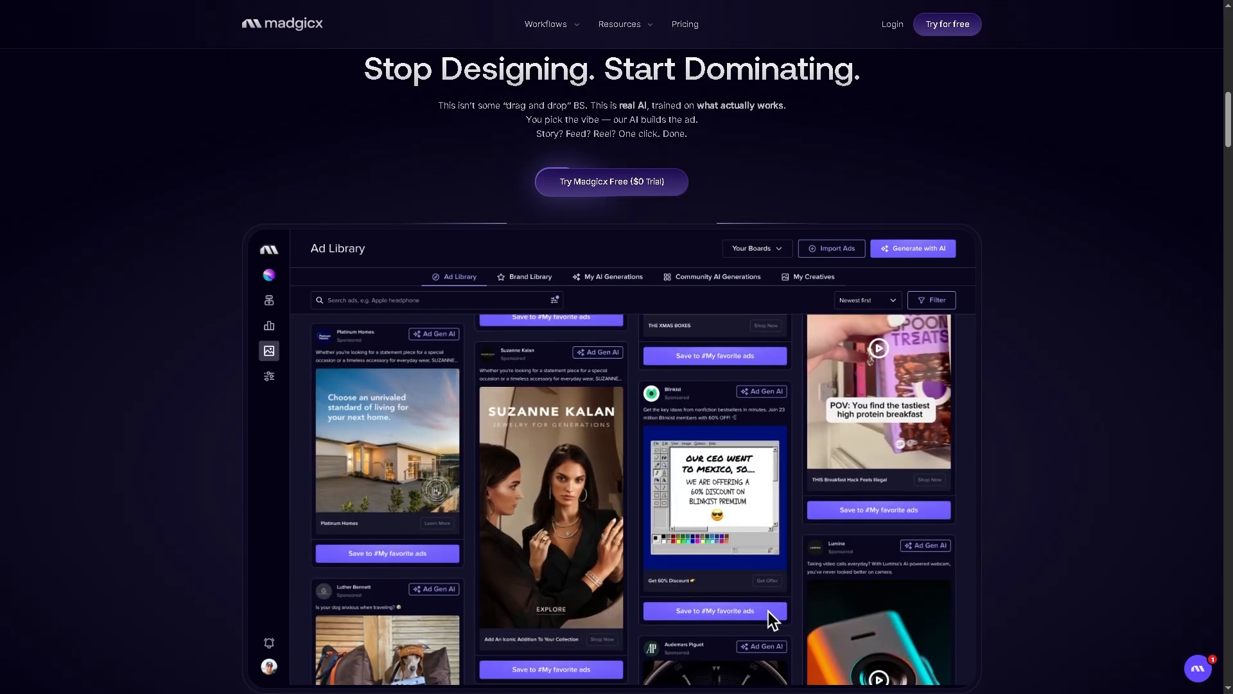
scroll("down", 3)
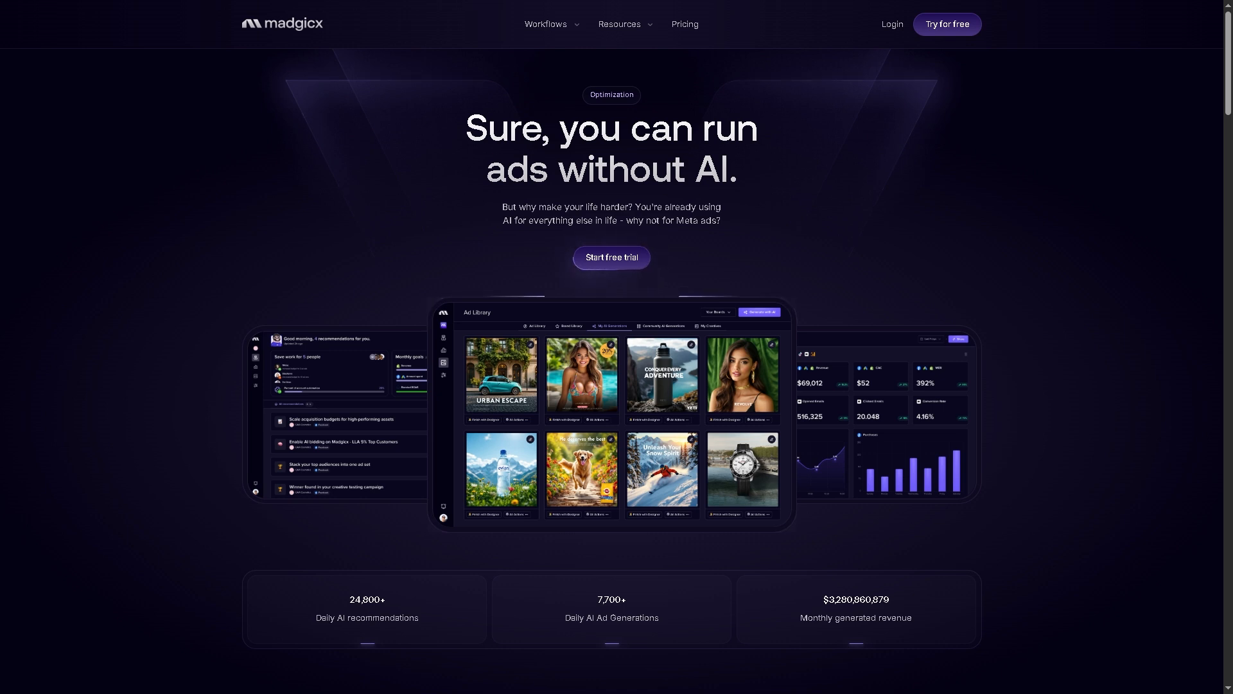
mouse_move(144, 292)
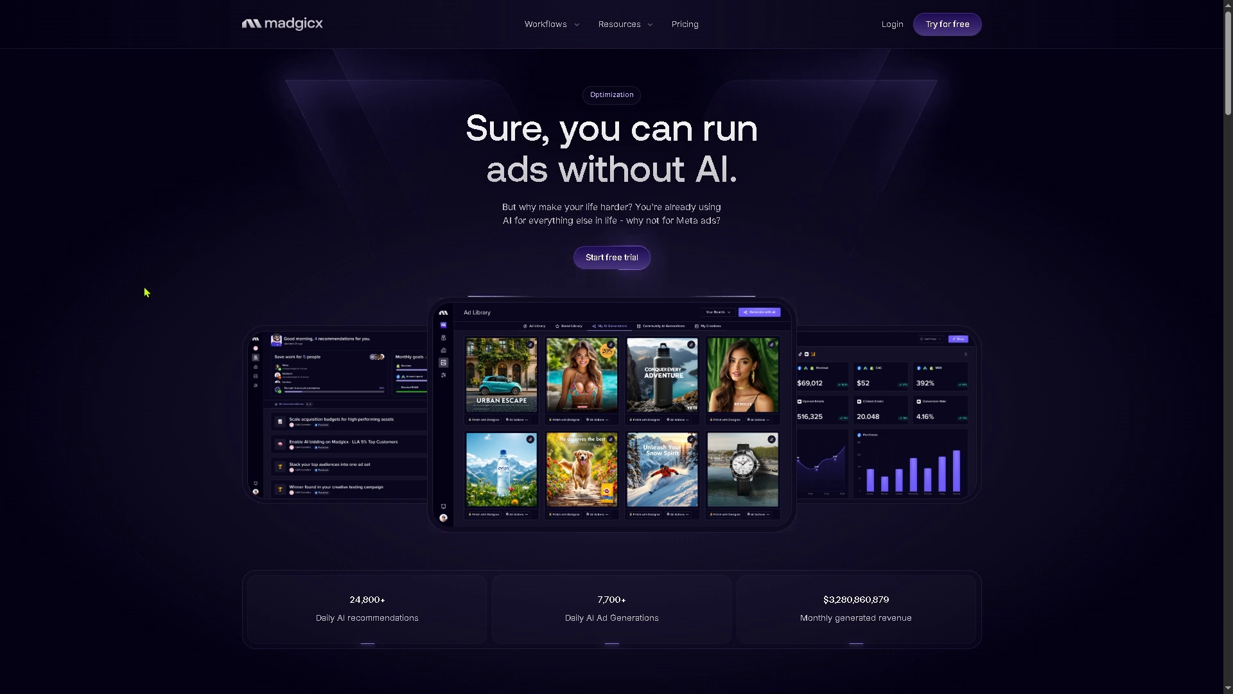
left_click(620, 24)
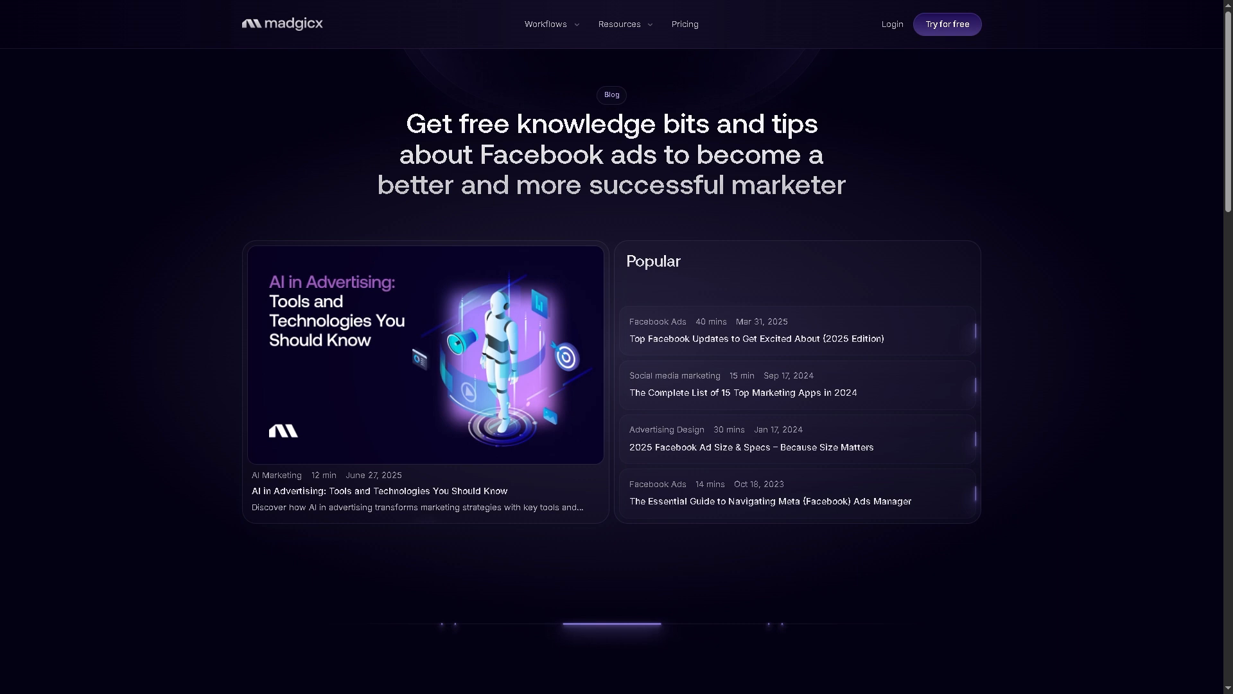
mouse_move(905, 176)
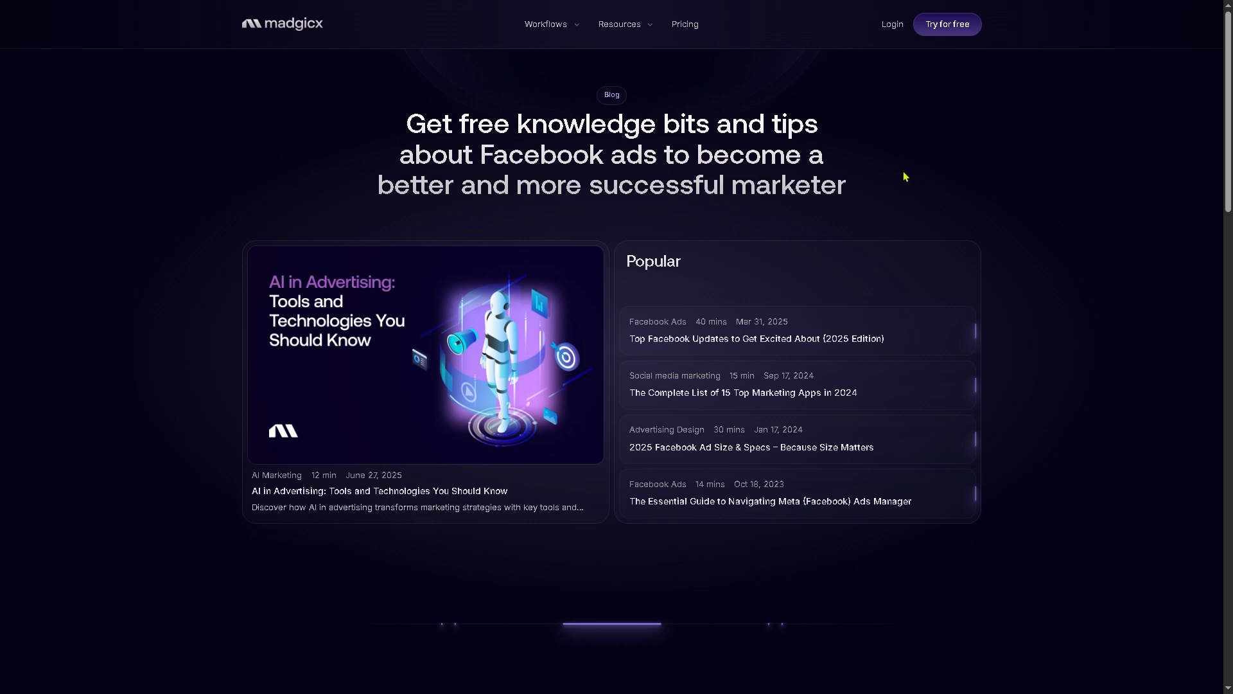
Scroll past the featured posts to the Search All Posts grid and its 42 pages
scroll("down", 3)
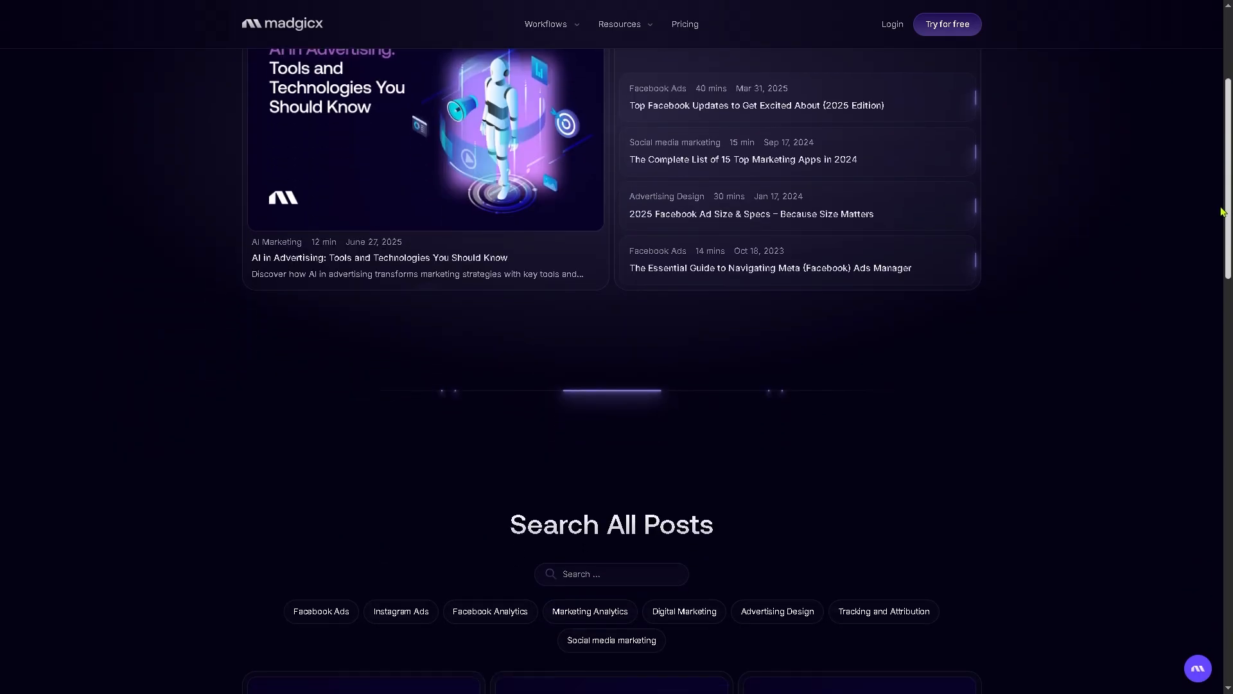
scroll("down", 3)
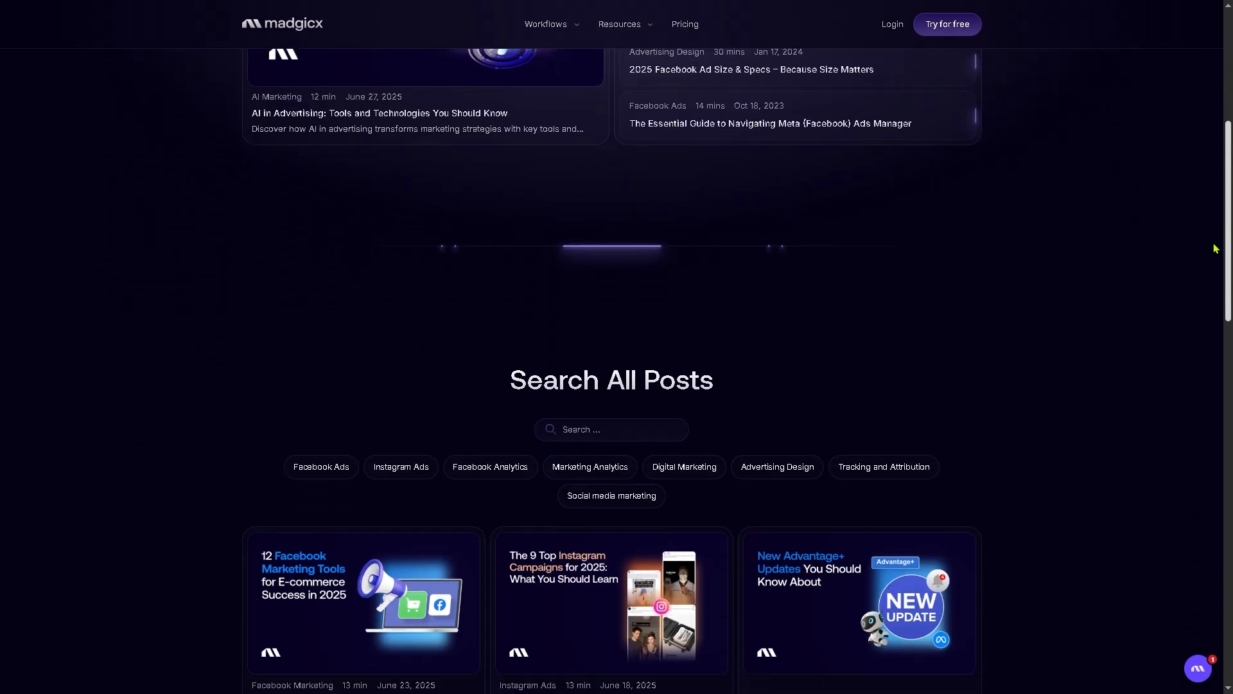
scroll("down", 3)
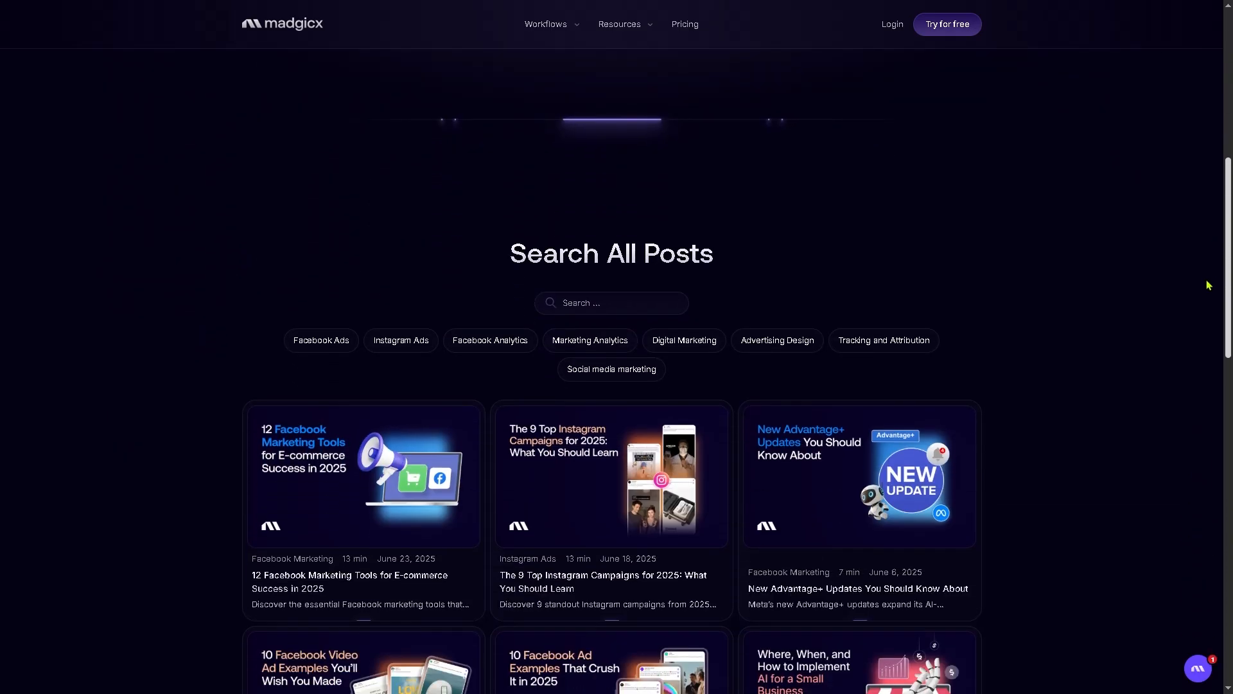
scroll("down", 3)
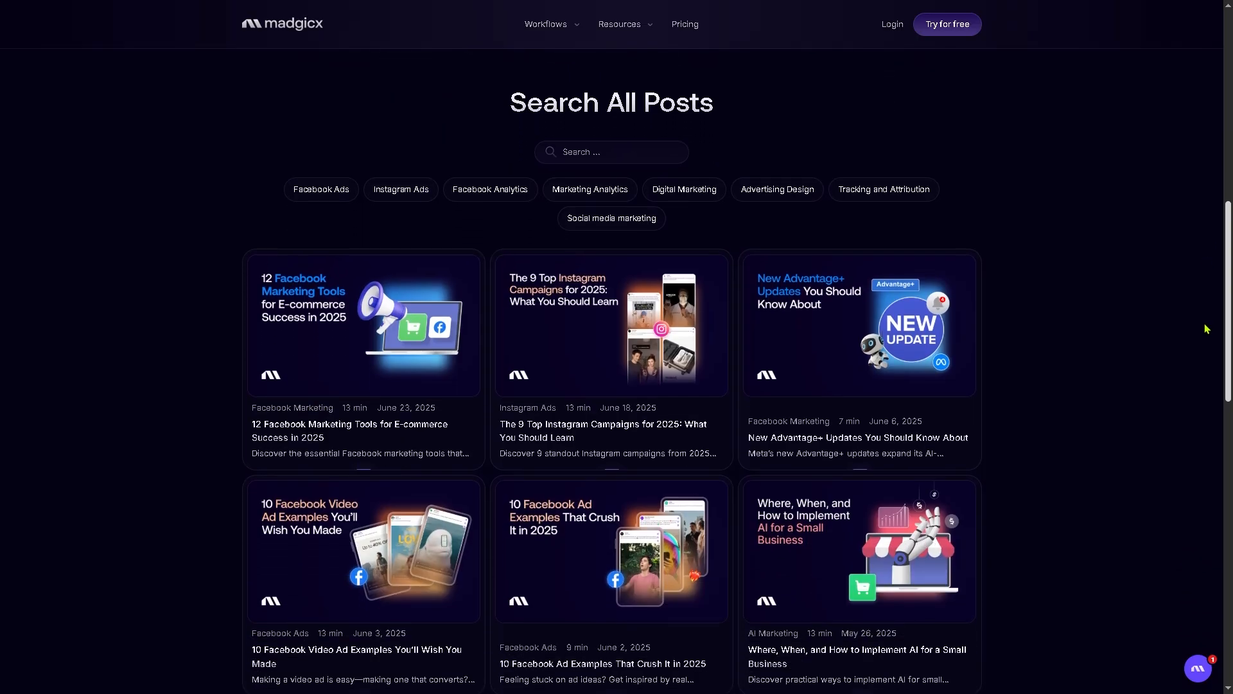
scroll("down", 3)
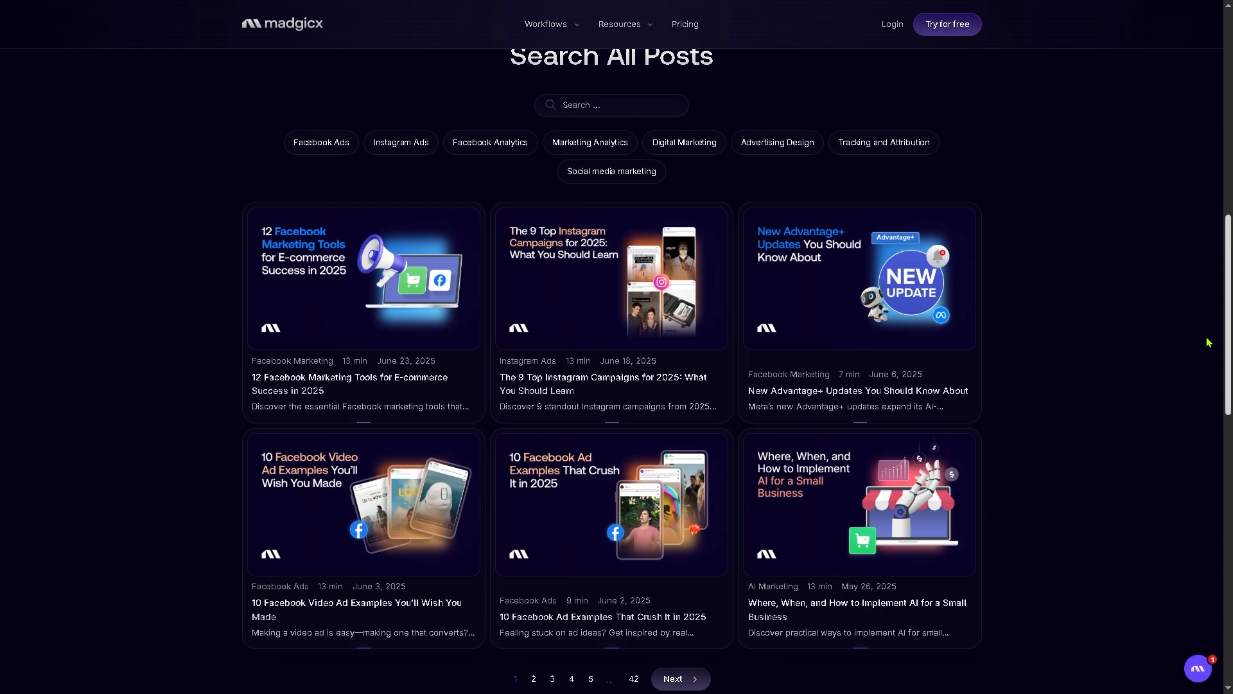
scroll("down", 3)
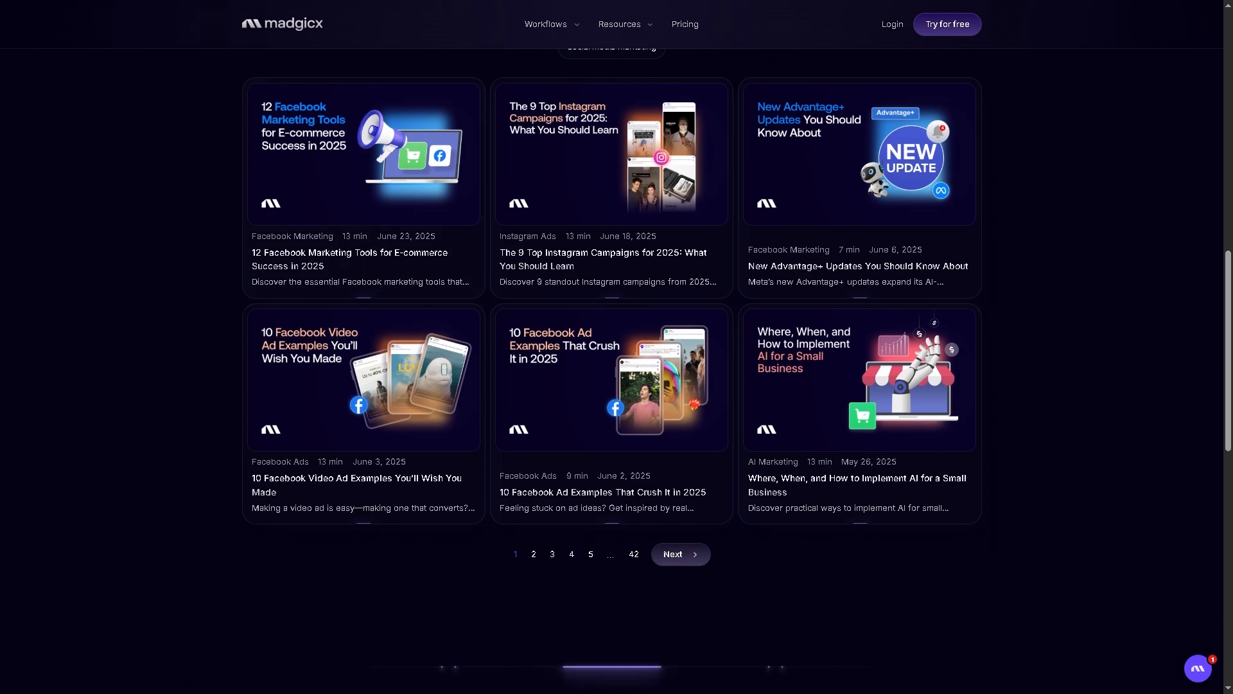
mouse_move(995, 259)
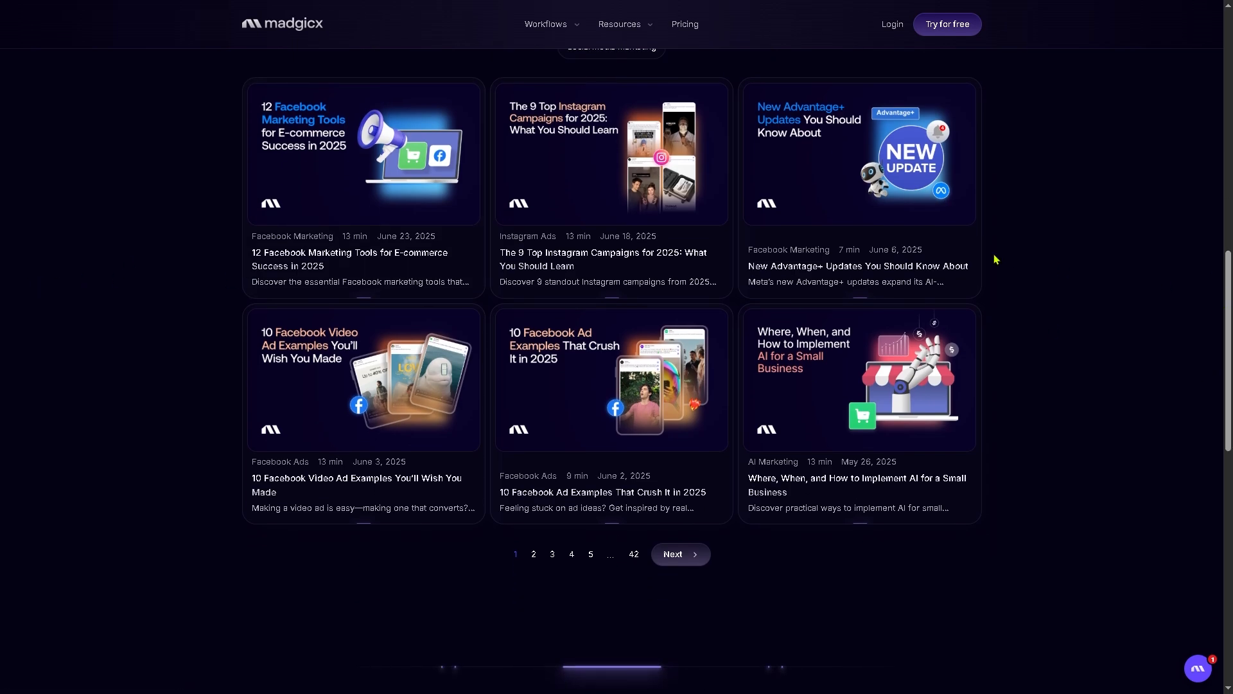
mouse_move(830, 229)
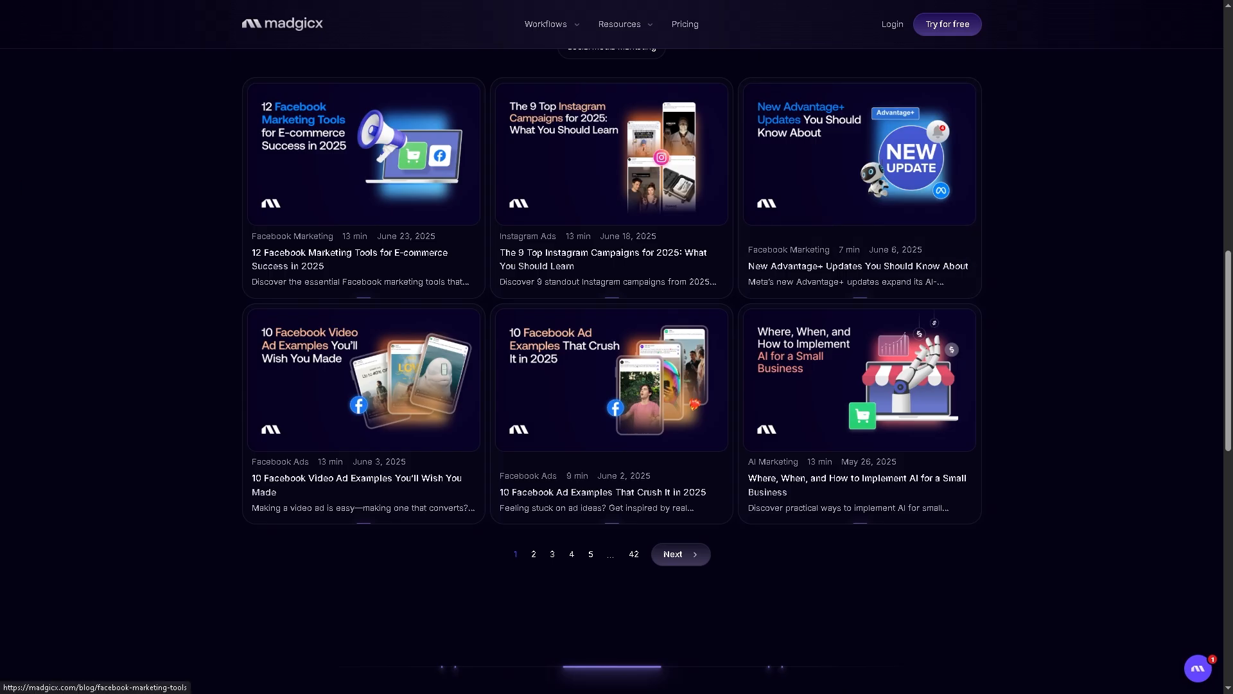
mouse_move(106, 214)
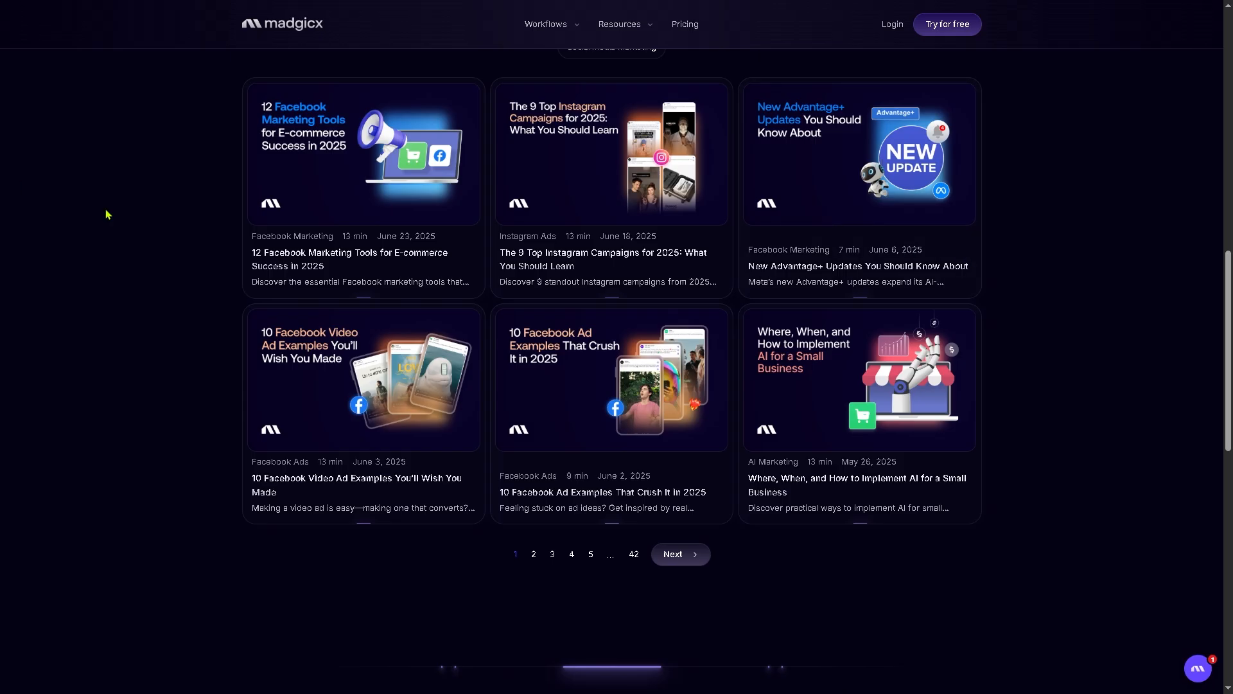
Go to Resources > Careers and view the Senior Backend Engineer opening and filters
left_click(621, 23)
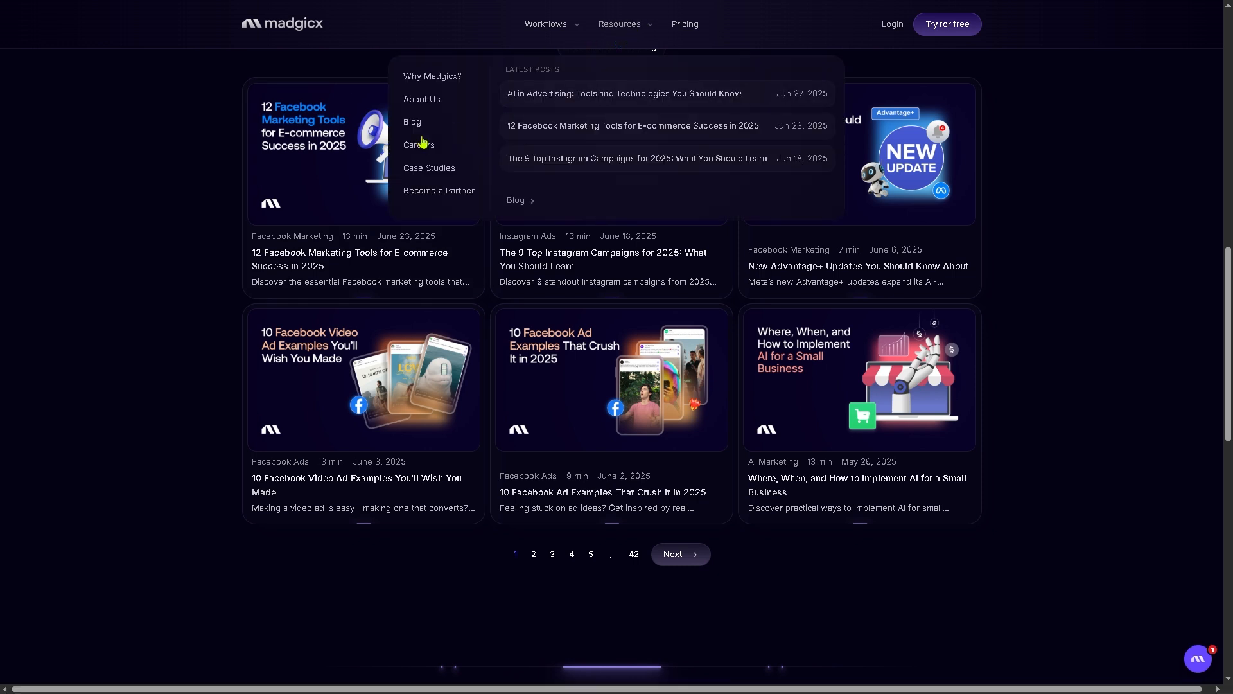
left_click(417, 147)
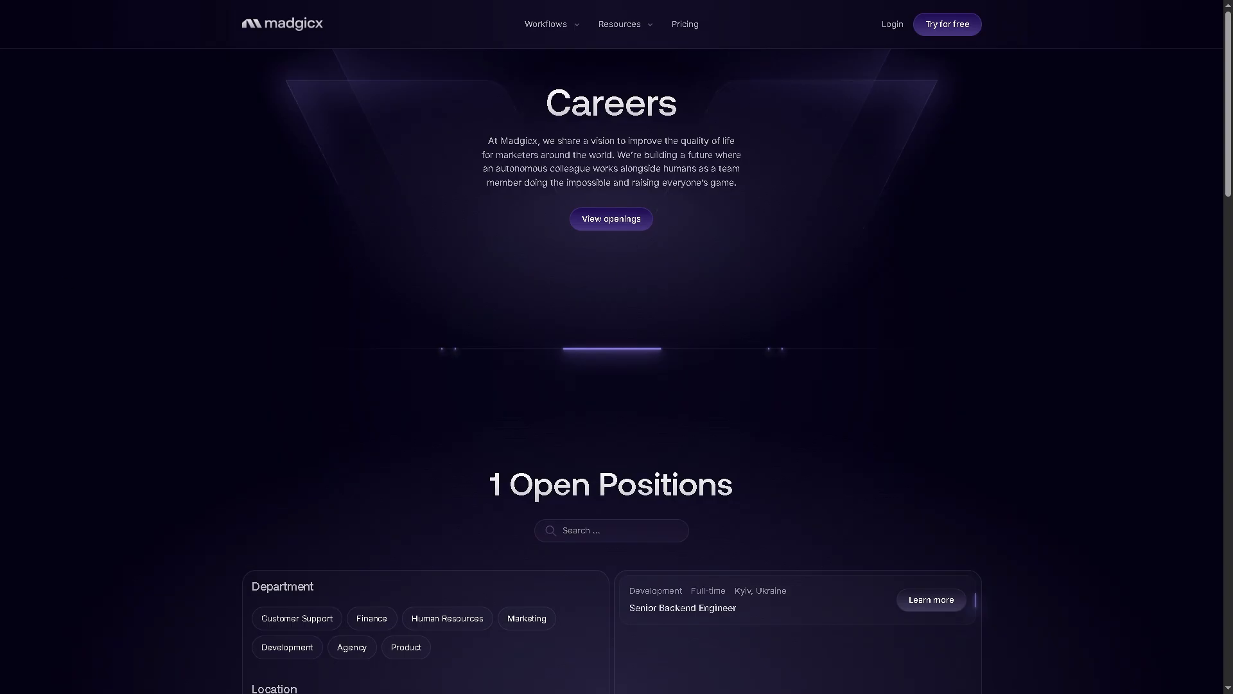
scroll("down", 3)
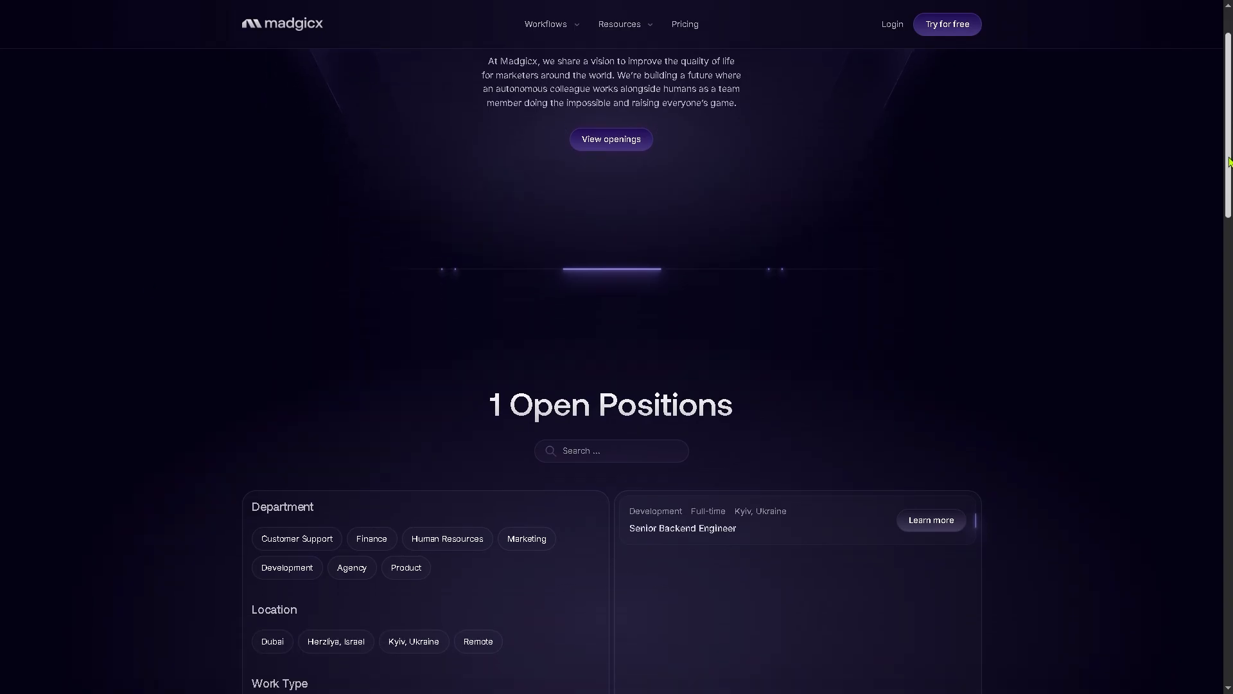
scroll("down", 3)
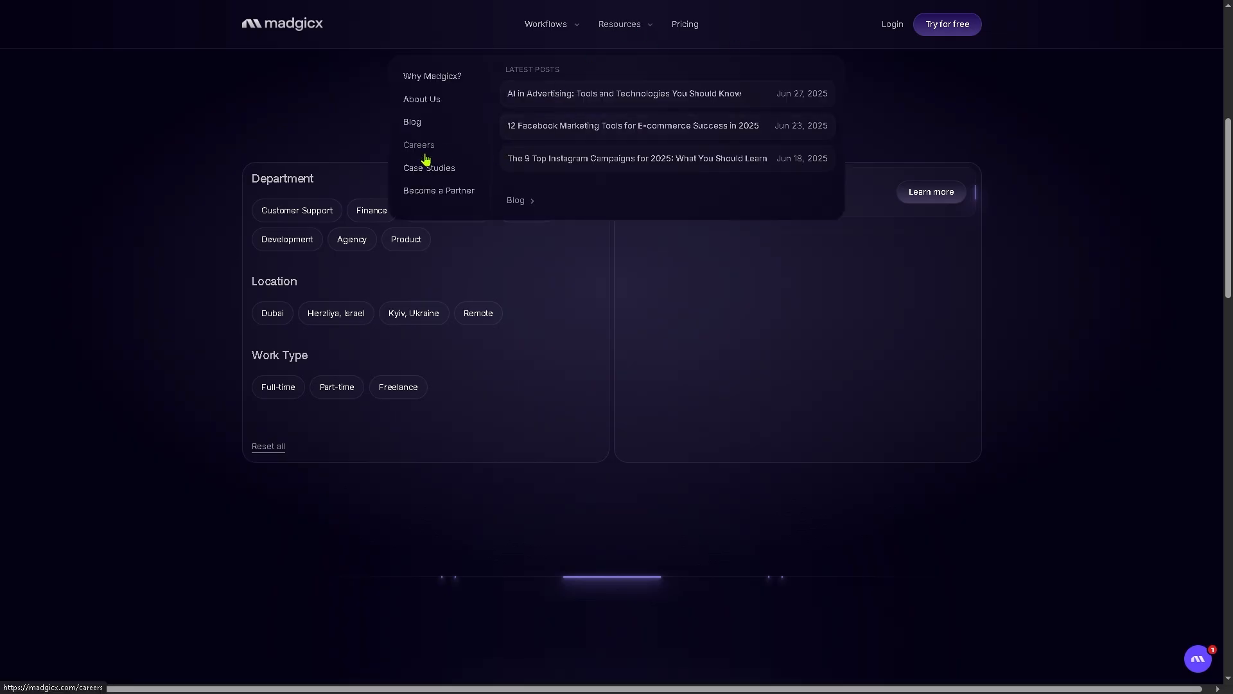
Browse the Case Studies result cards, then go to Resources > Become a Partner
left_click(430, 168)
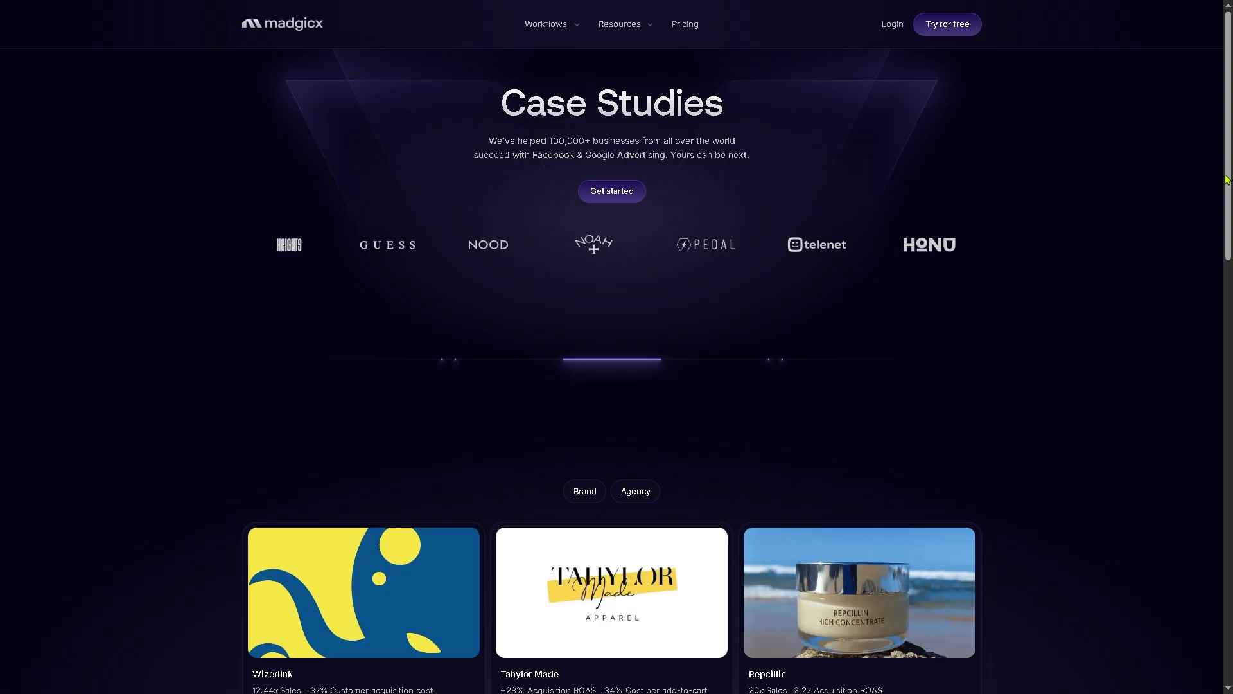
scroll("down", 3)
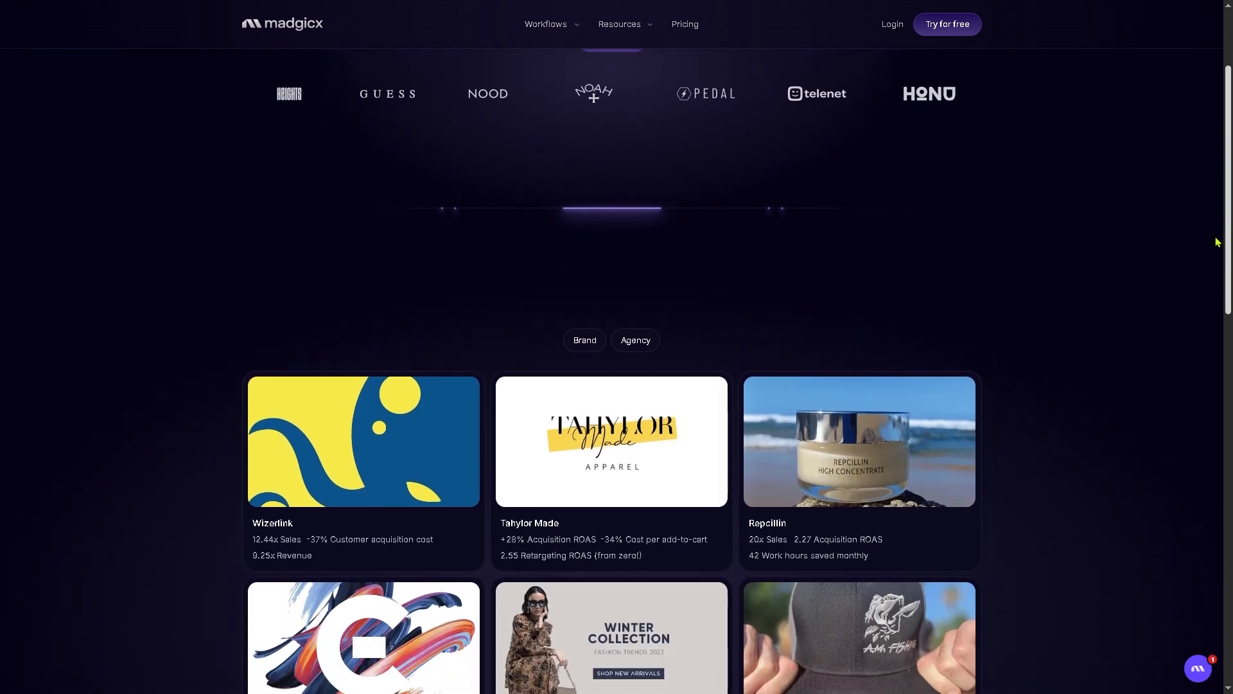
scroll("down", 3)
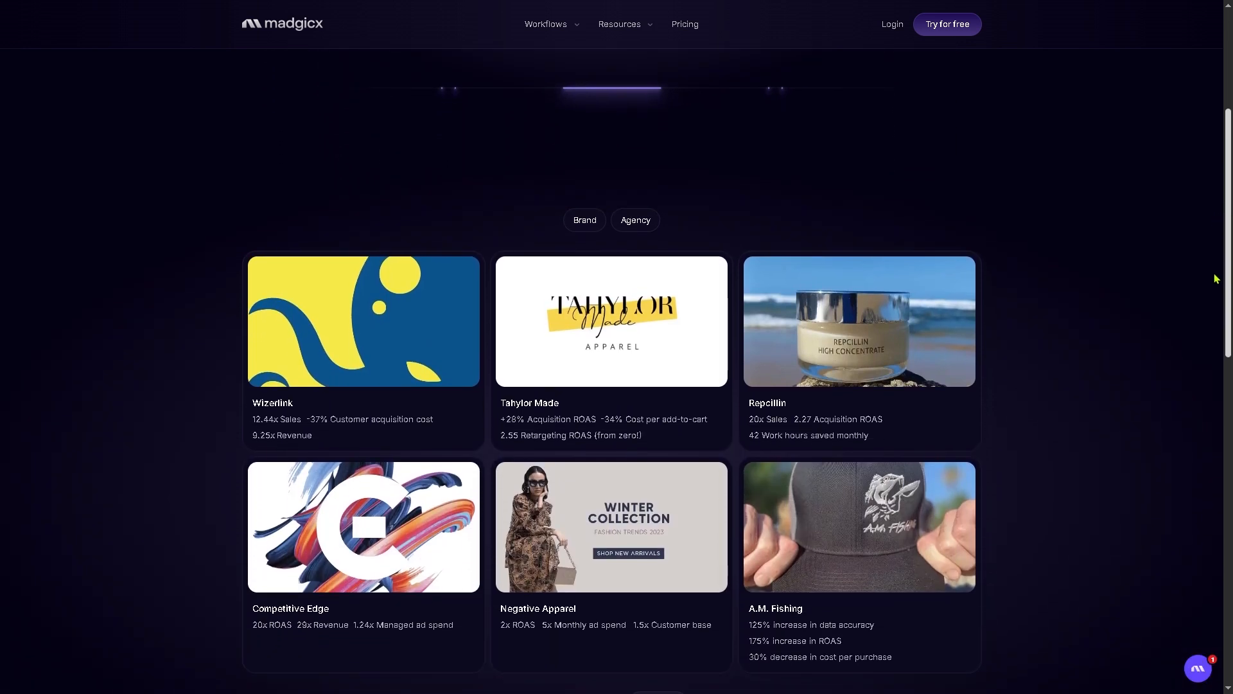
scroll("down", 3)
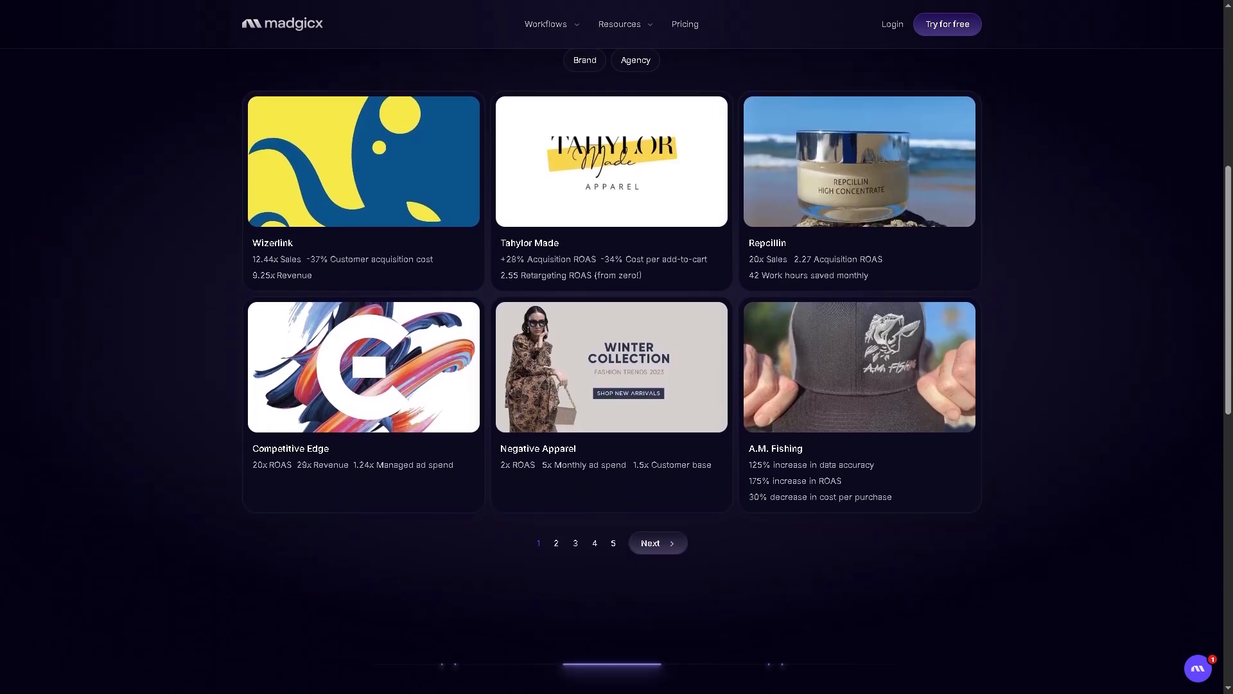
left_click(619, 24)
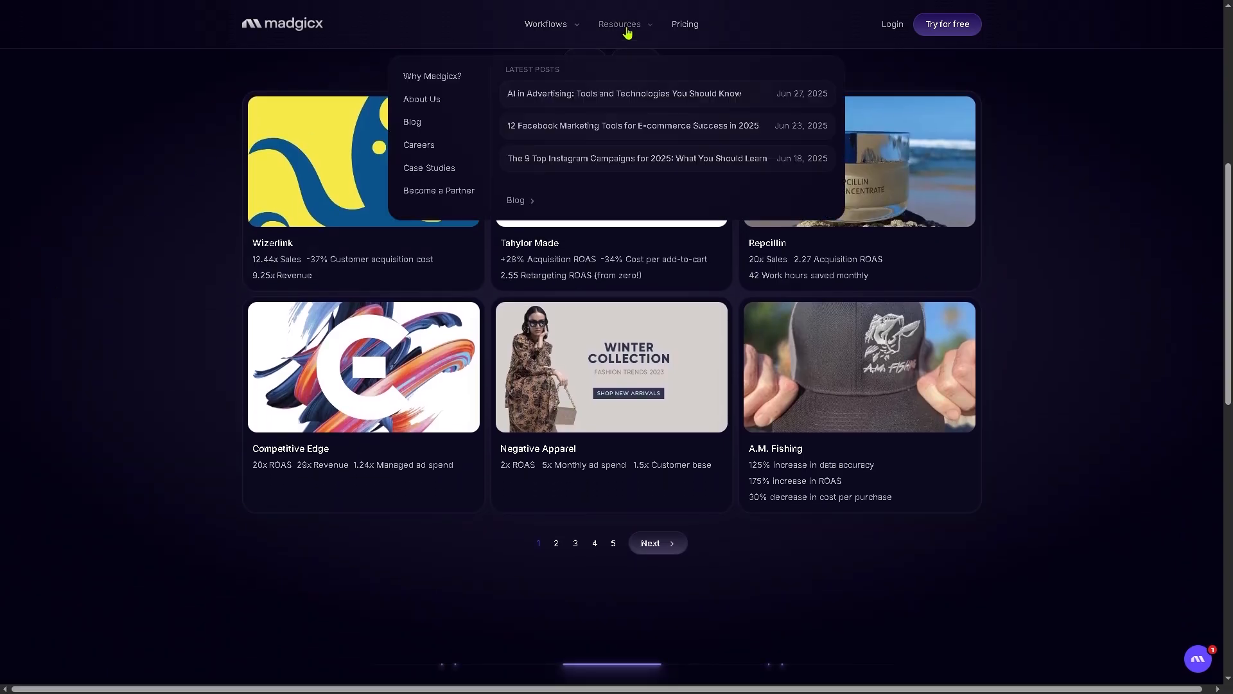
left_click(438, 190)
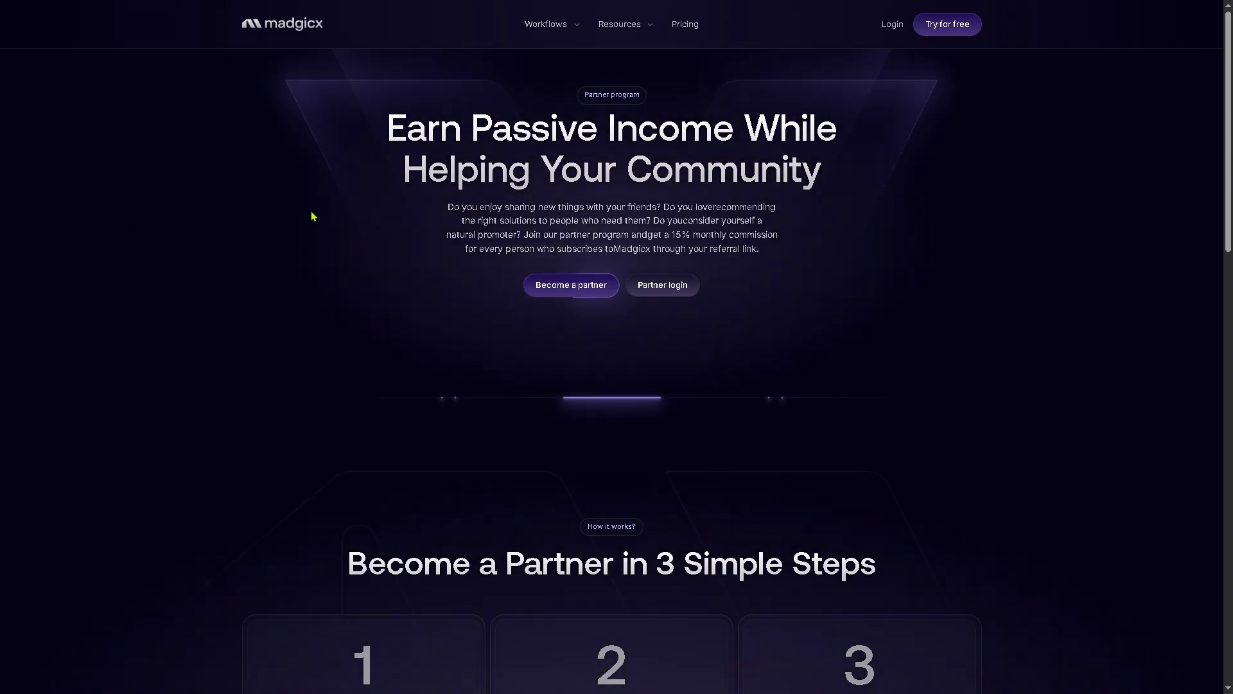
Scroll the Partner page down to 'Become a Partner in 3 Simple Steps'
scroll("down", 3)
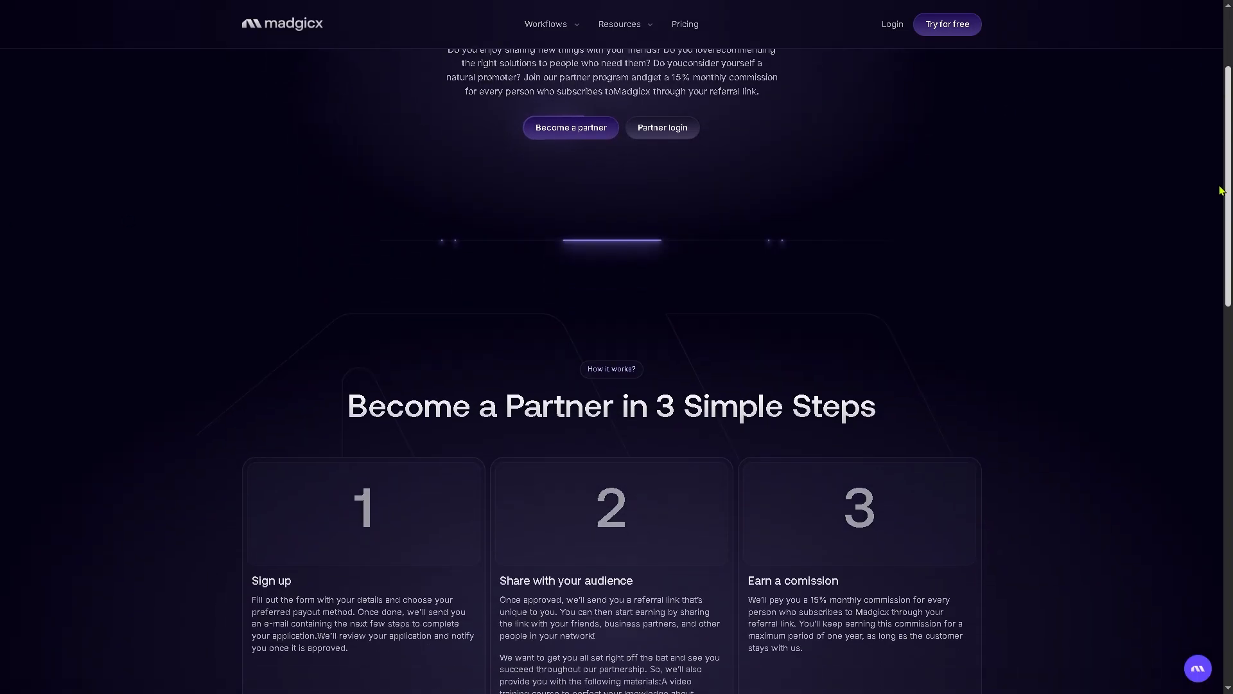
scroll("down", 3)
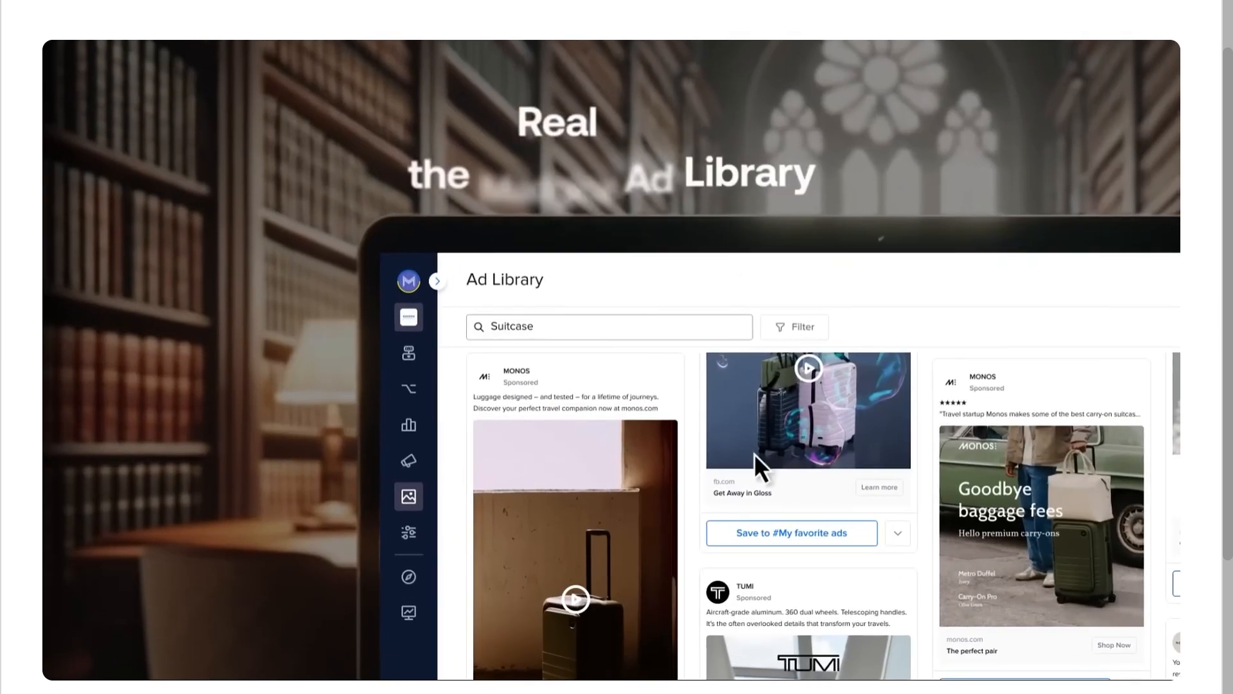
Search 'Backpack' and submit a Sparkle request for an ad like the Tropicfeel Nest Backpack ad
type("Backpack")
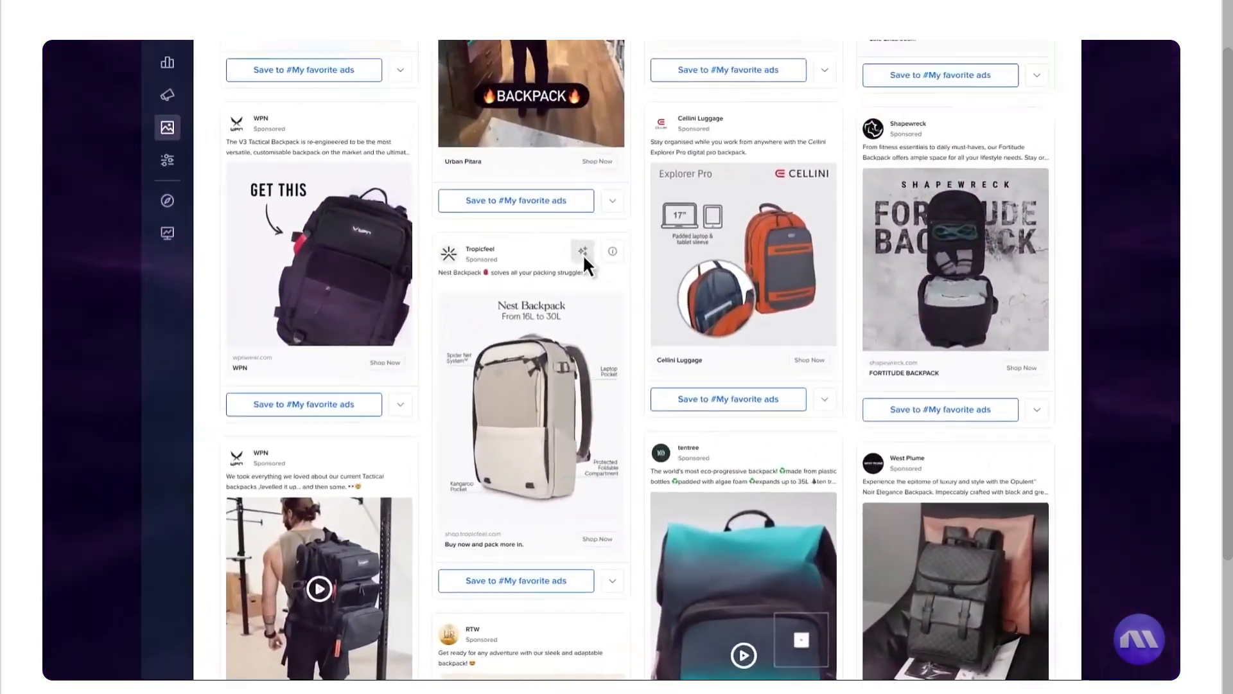
left_click(582, 252)
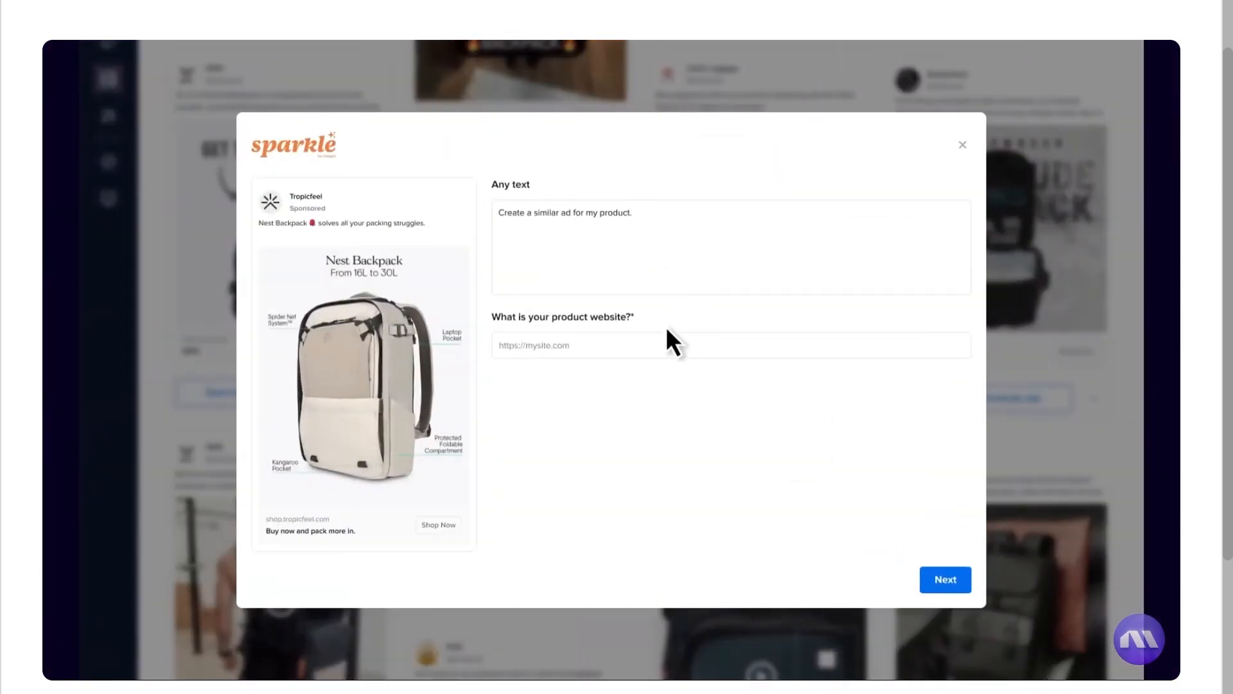
left_click(944, 579)
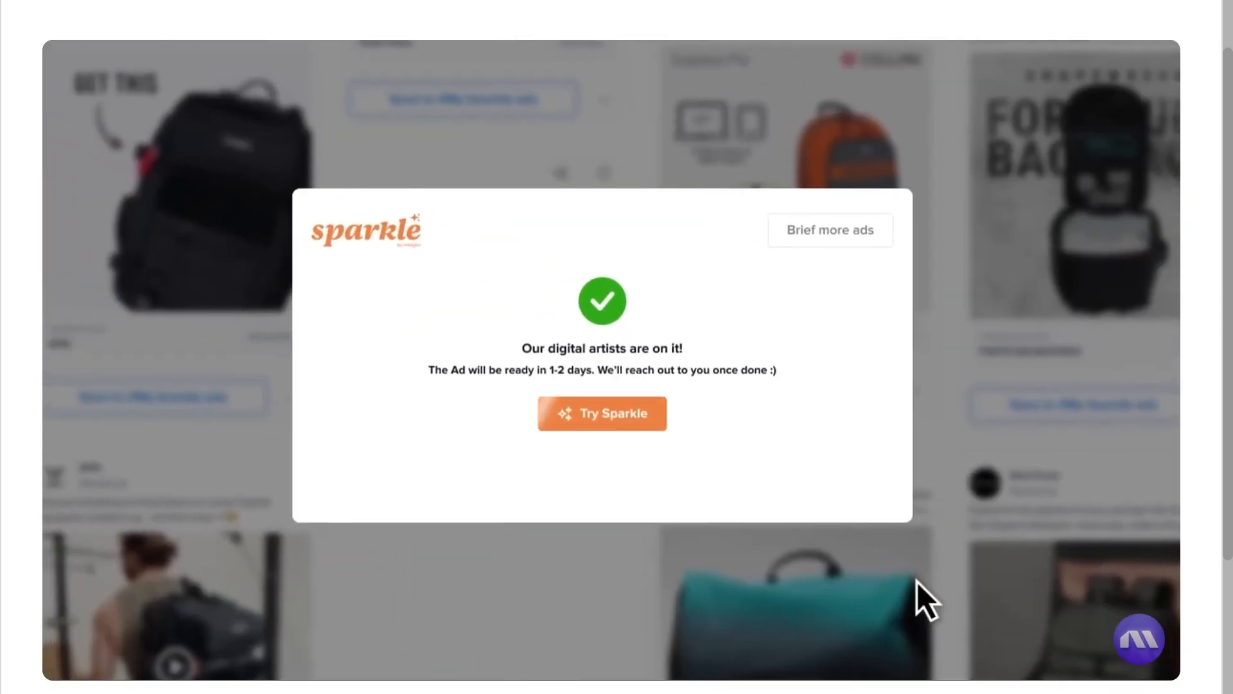
left_click(602, 413)
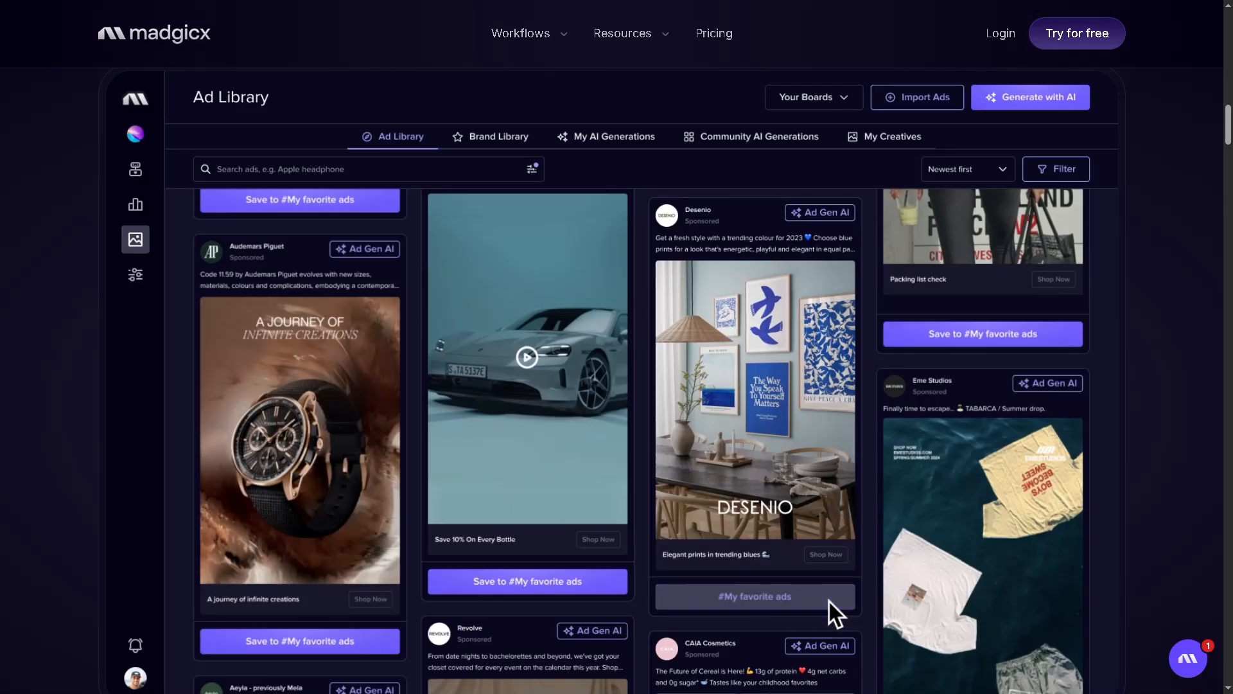
scroll("down", 3)
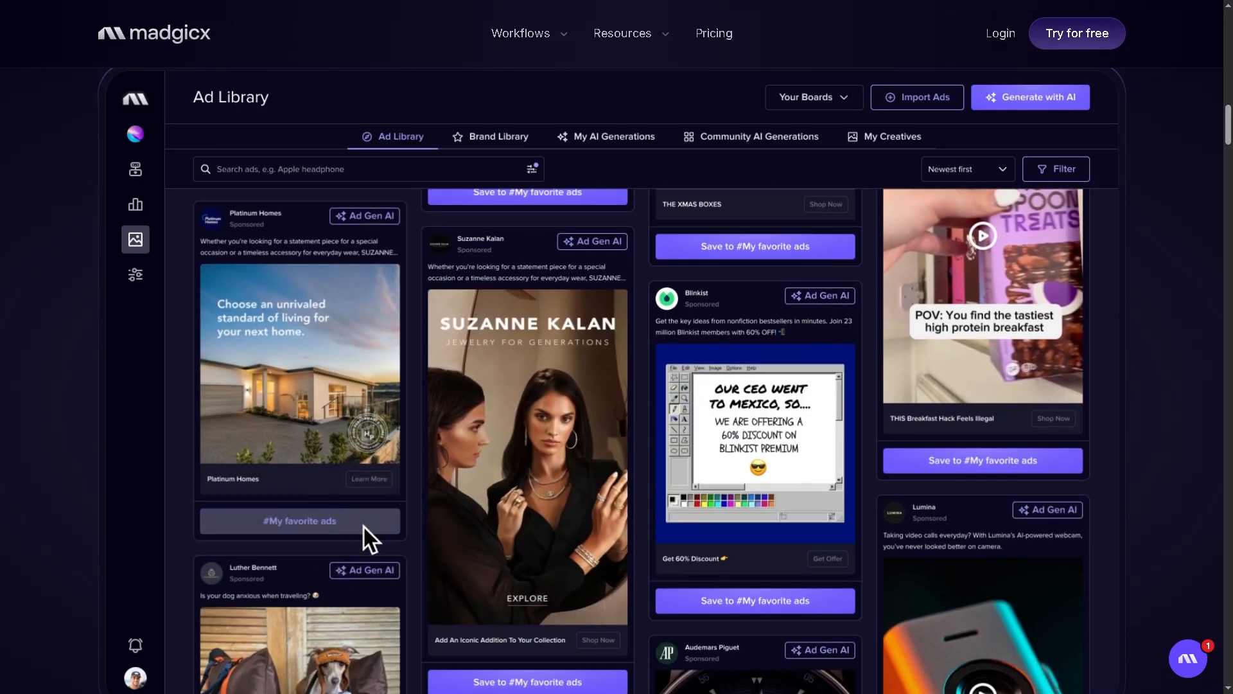
scroll("down", 3)
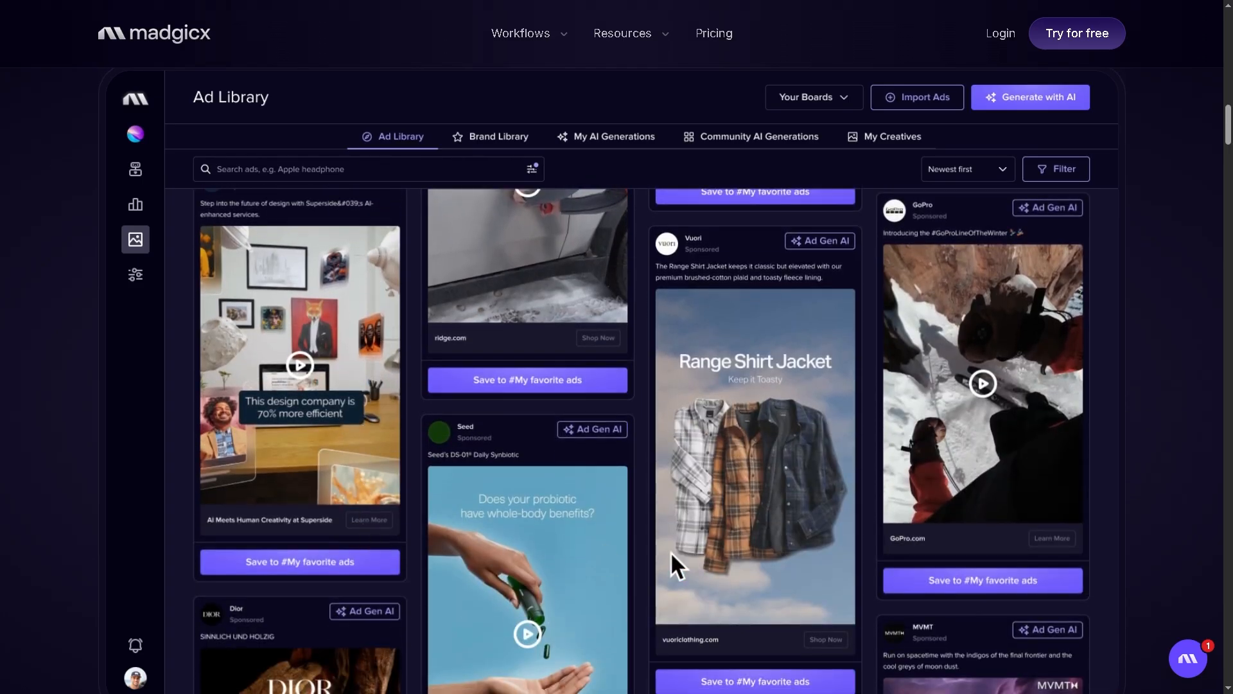
scroll("down", 3)
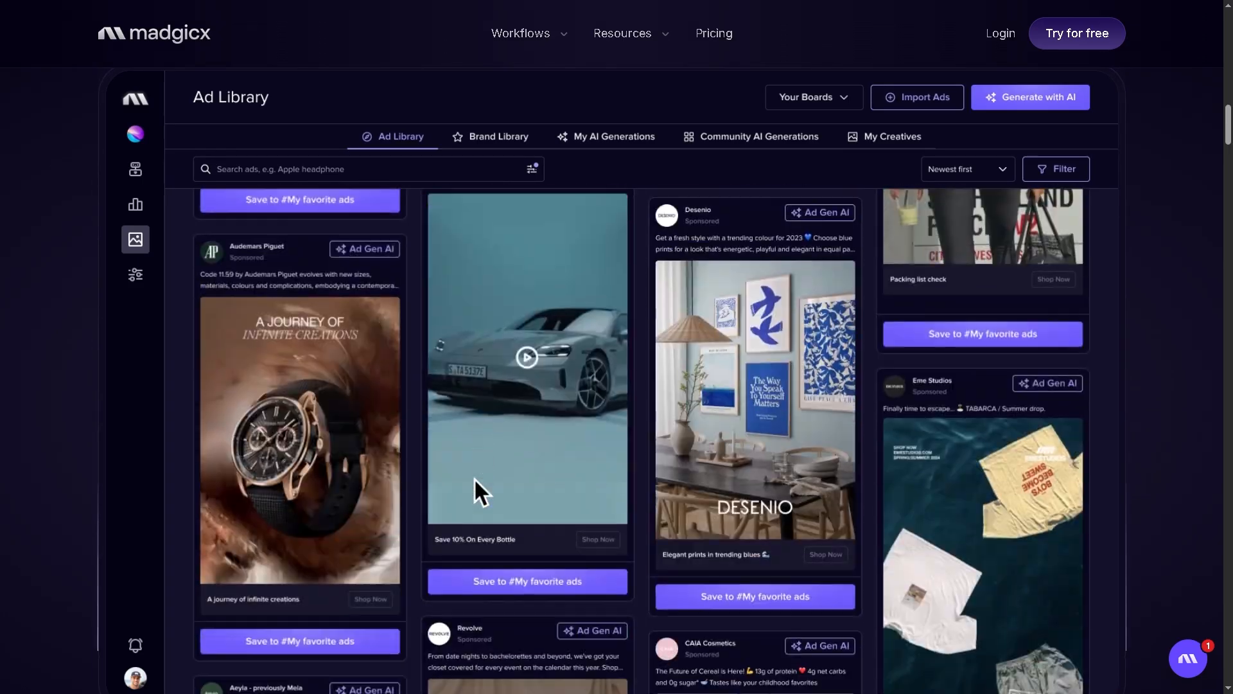
scroll("down", 3)
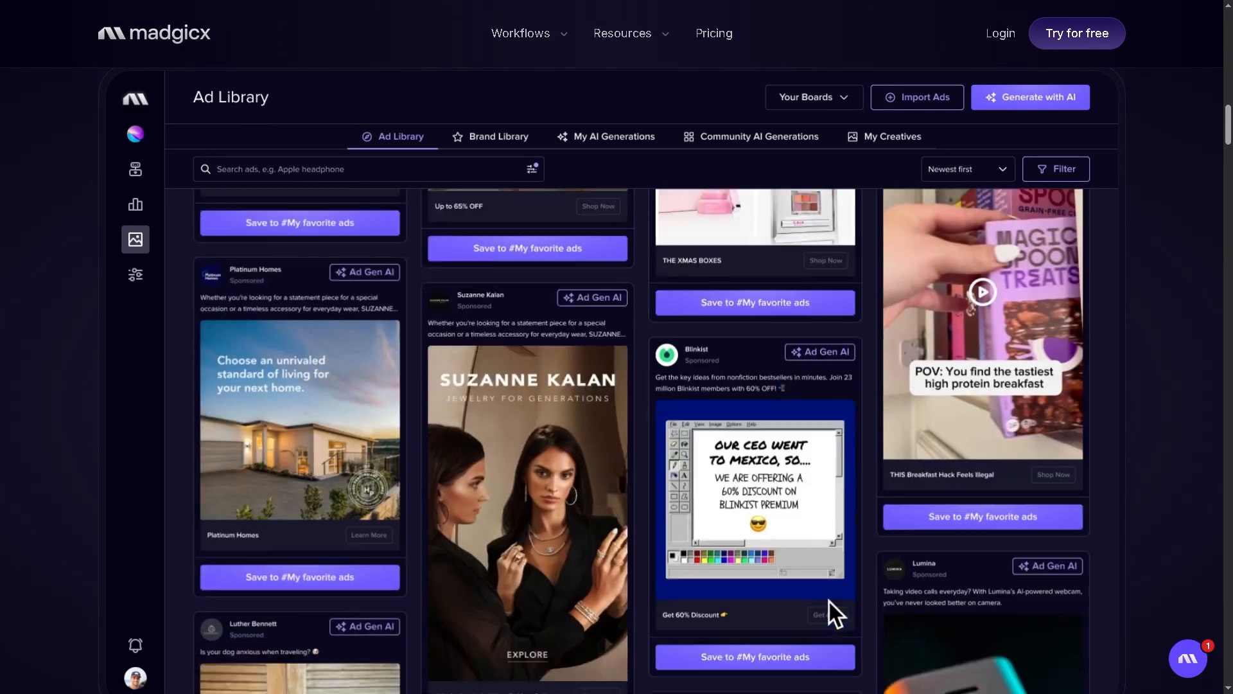
scroll("down", 3)
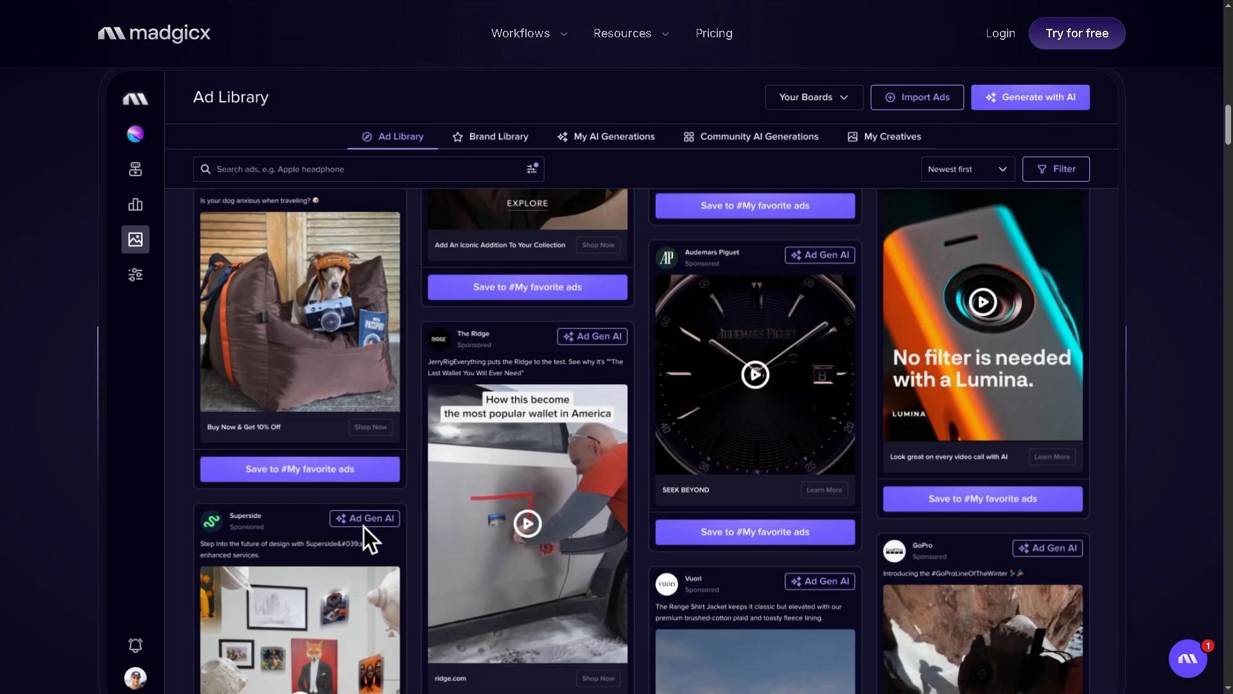
scroll("down", 3)
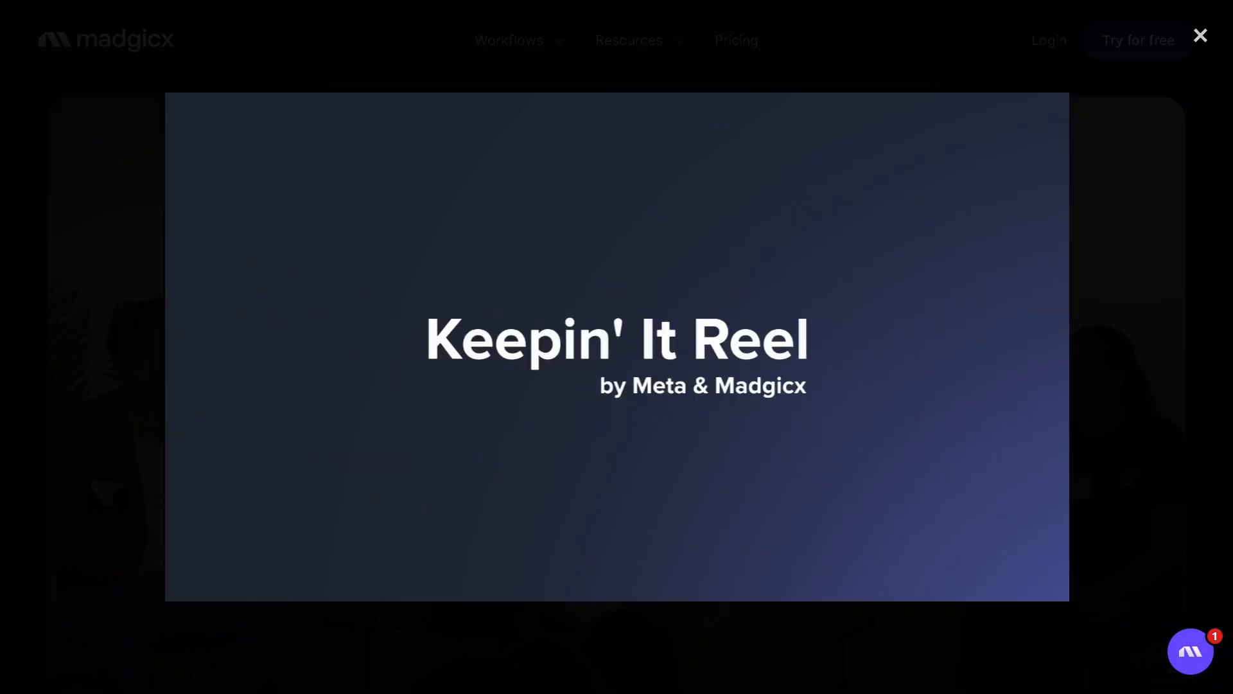
left_click(1201, 35)
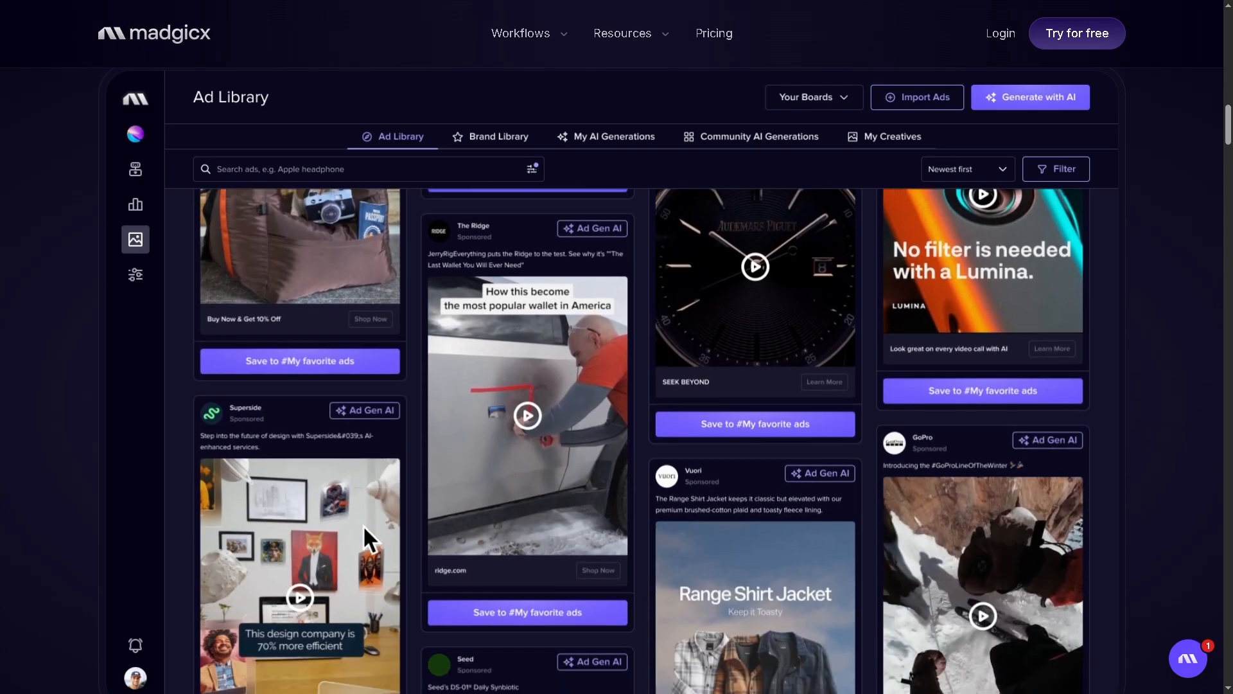
scroll("down", 3)
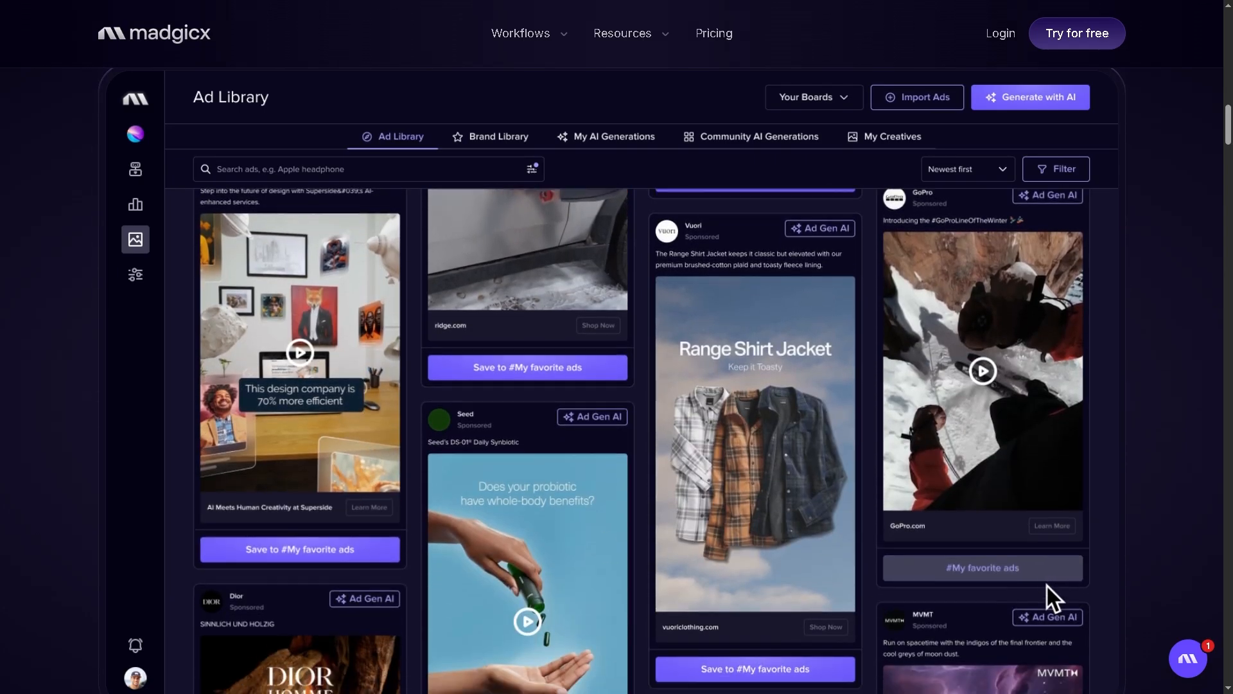
scroll("down", 3)
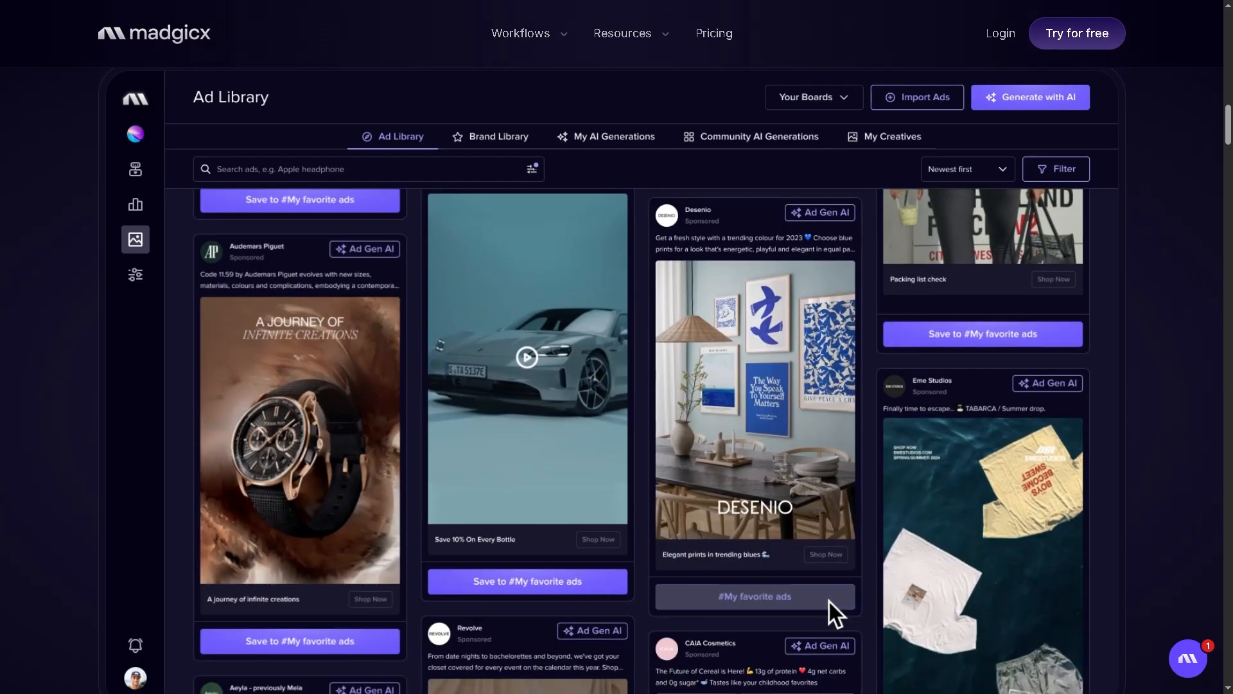
scroll("down", 3)
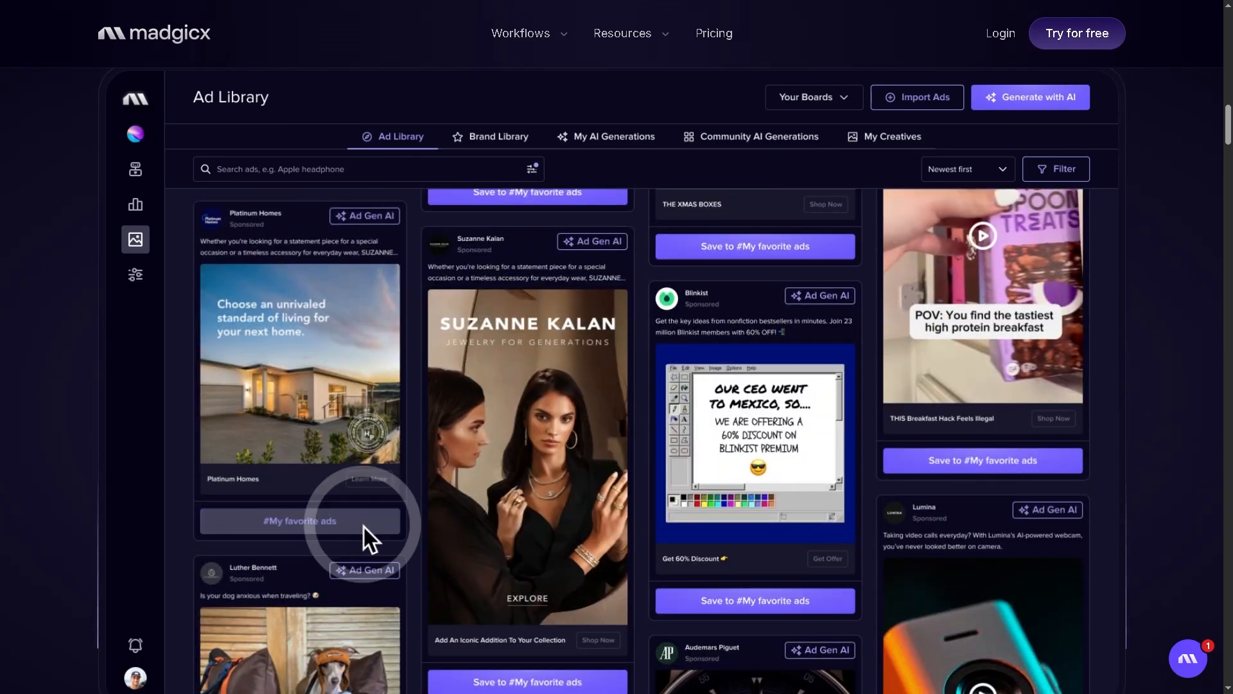
scroll("down", 3)
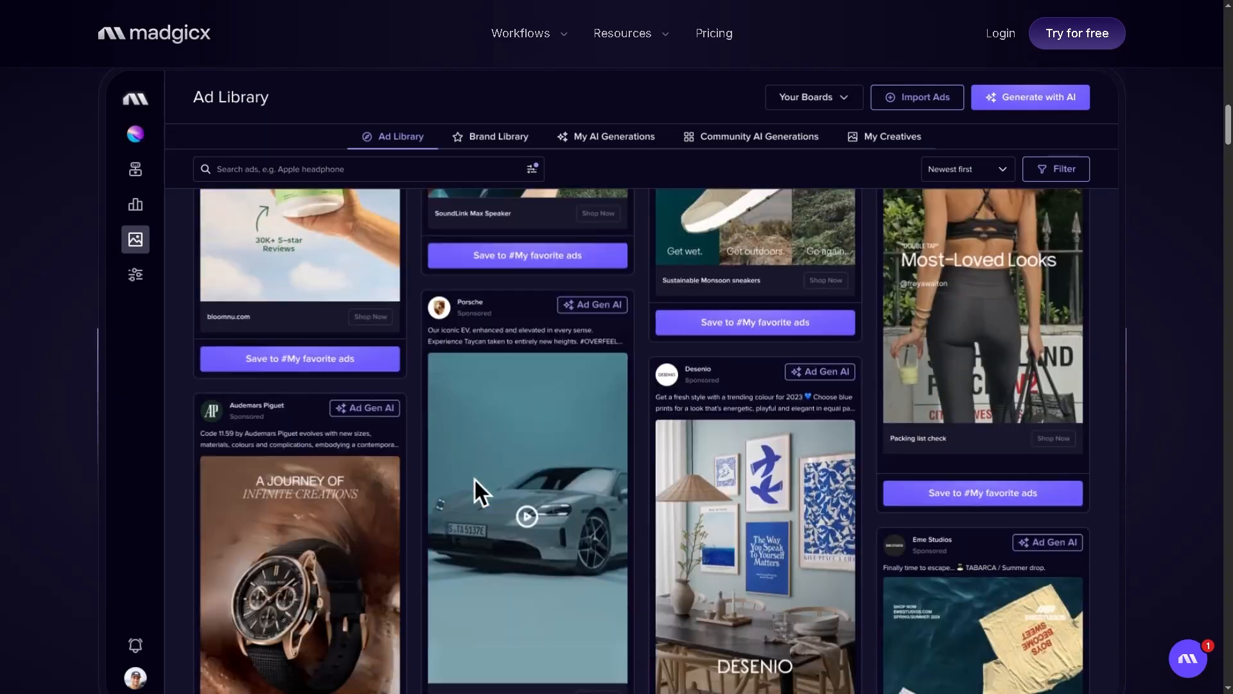
scroll("down", 3)
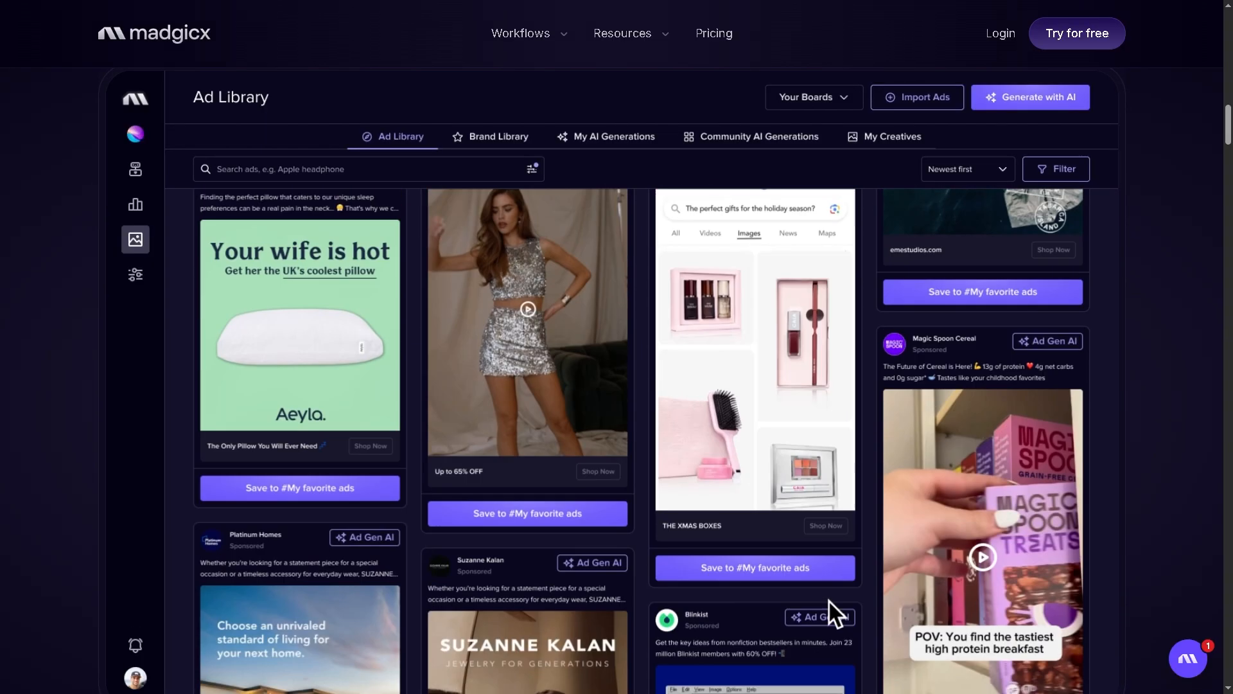
scroll("down", 3)
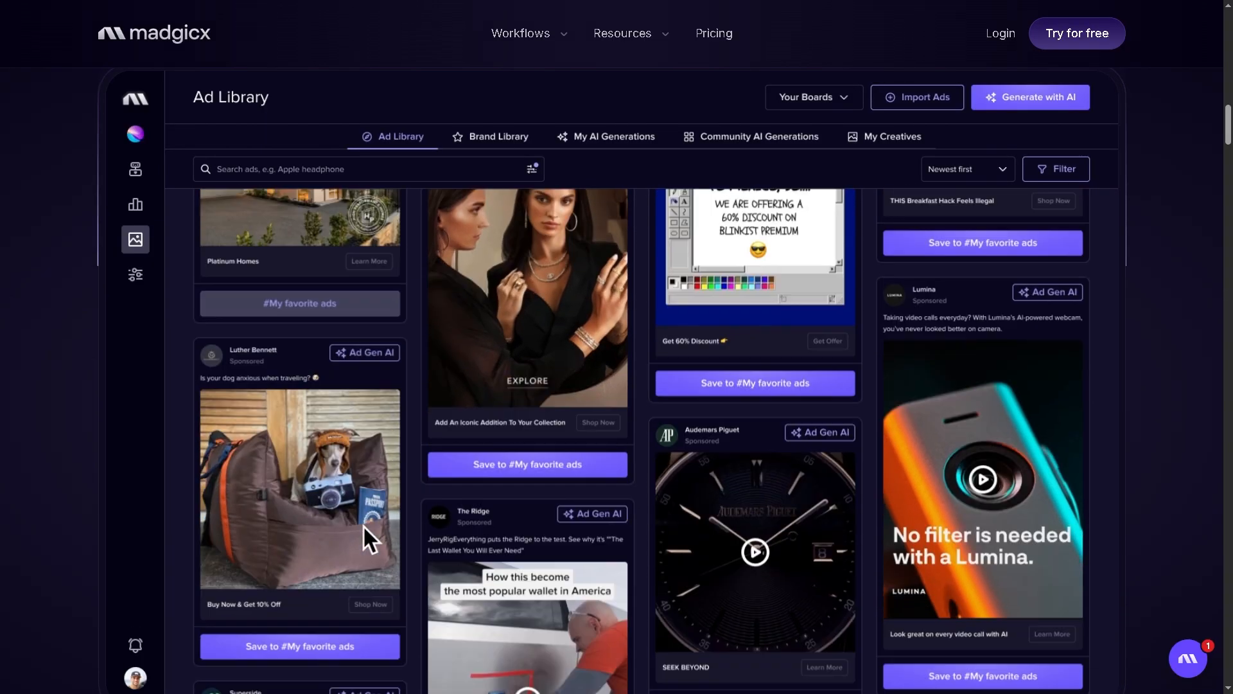
scroll("down", 3)
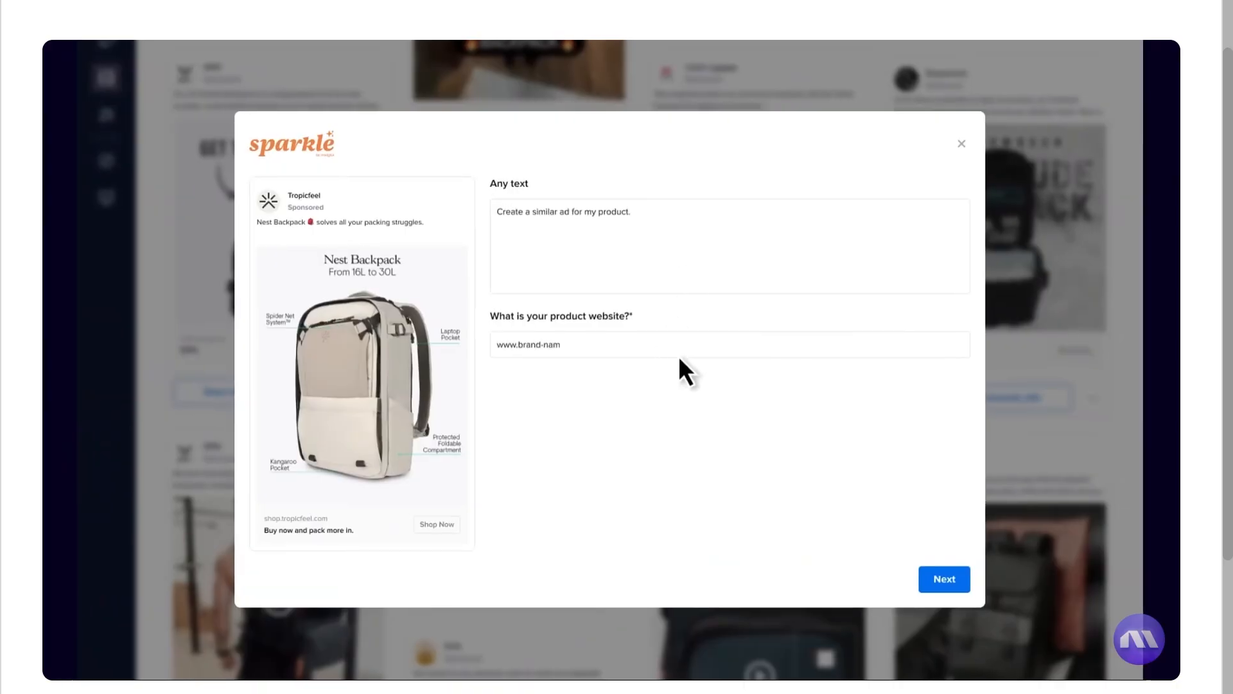
left_click(961, 144)
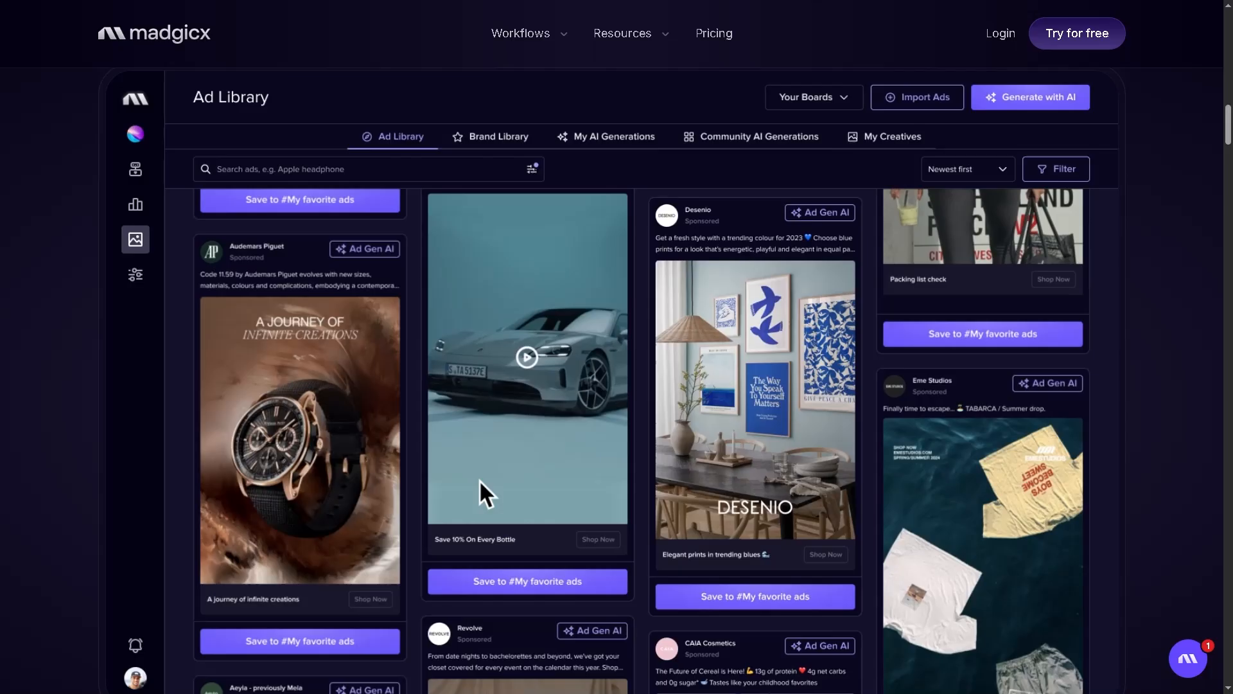
scroll("down", 3)
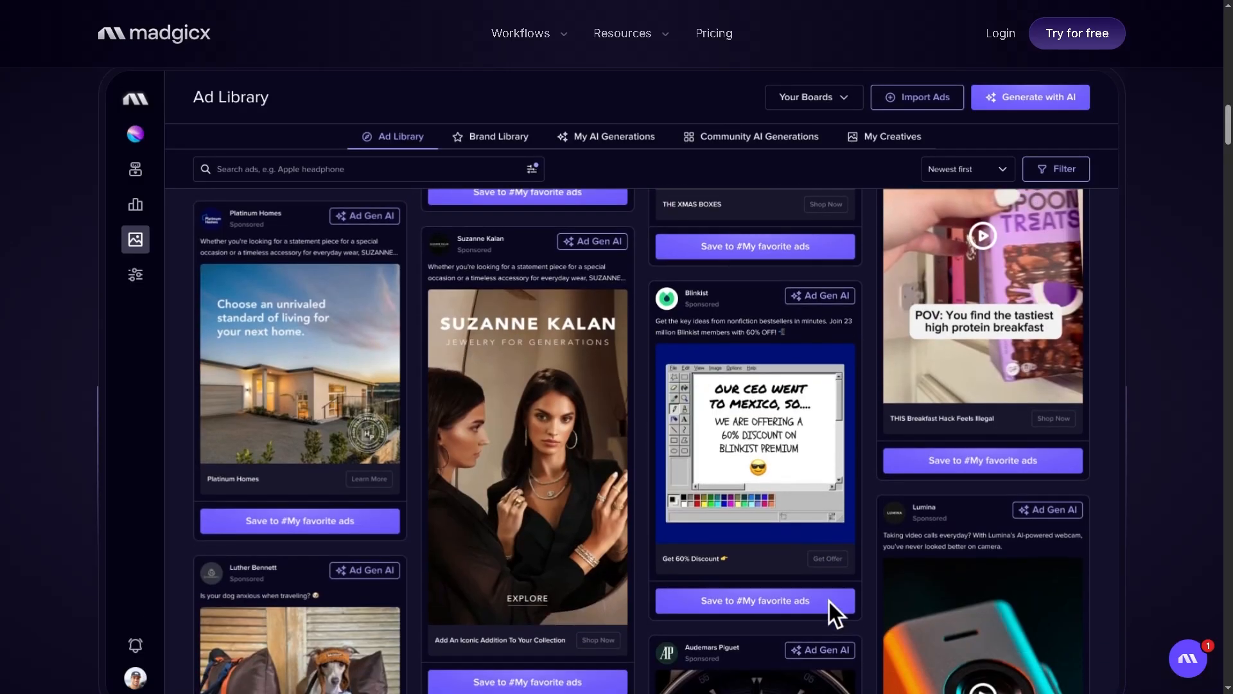
scroll("down", 3)
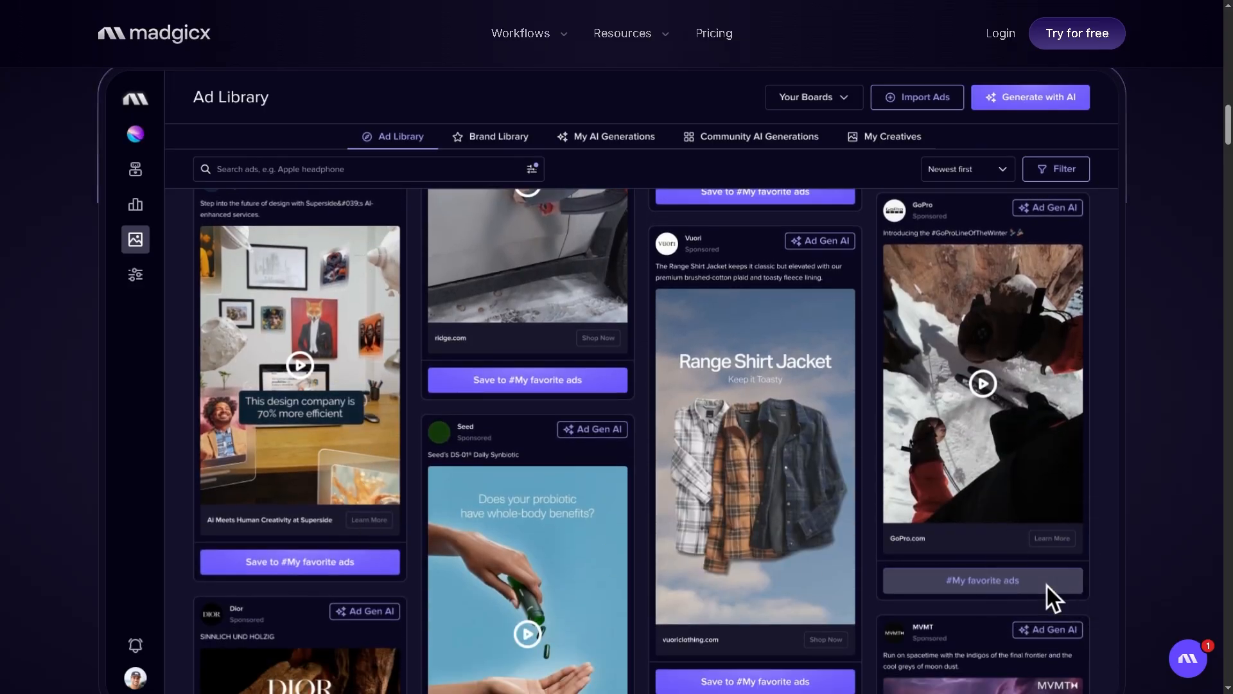
scroll("down", 3)
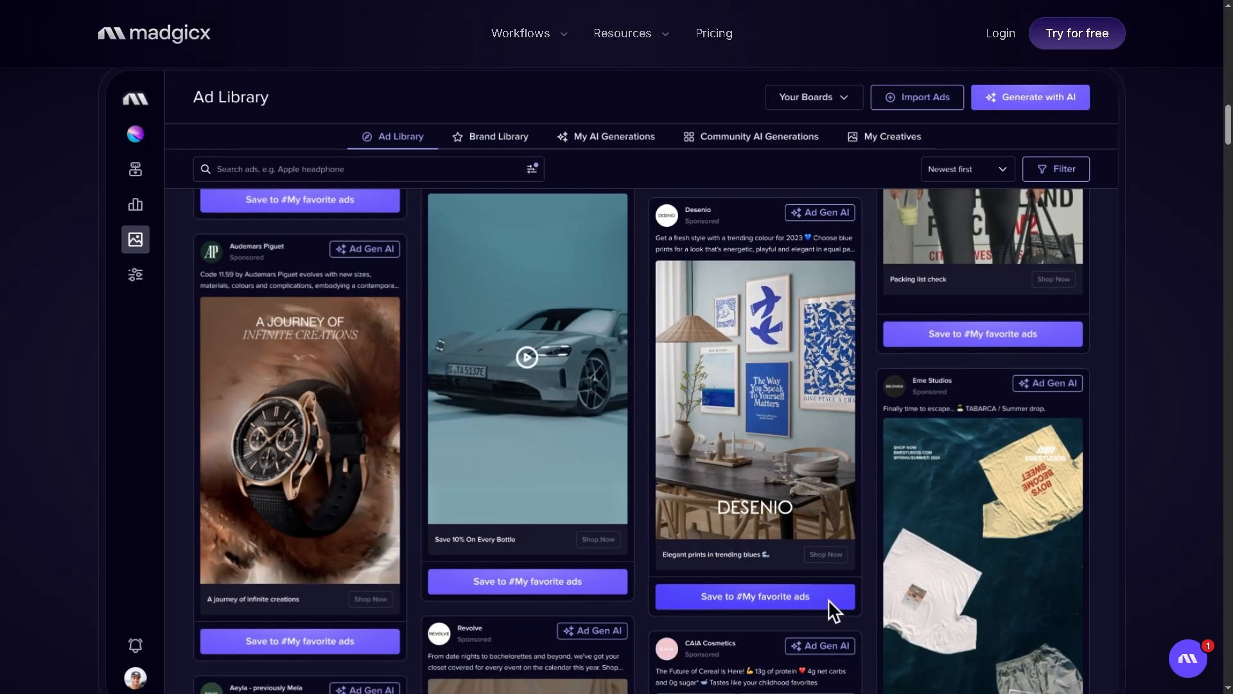
scroll("down", 3)
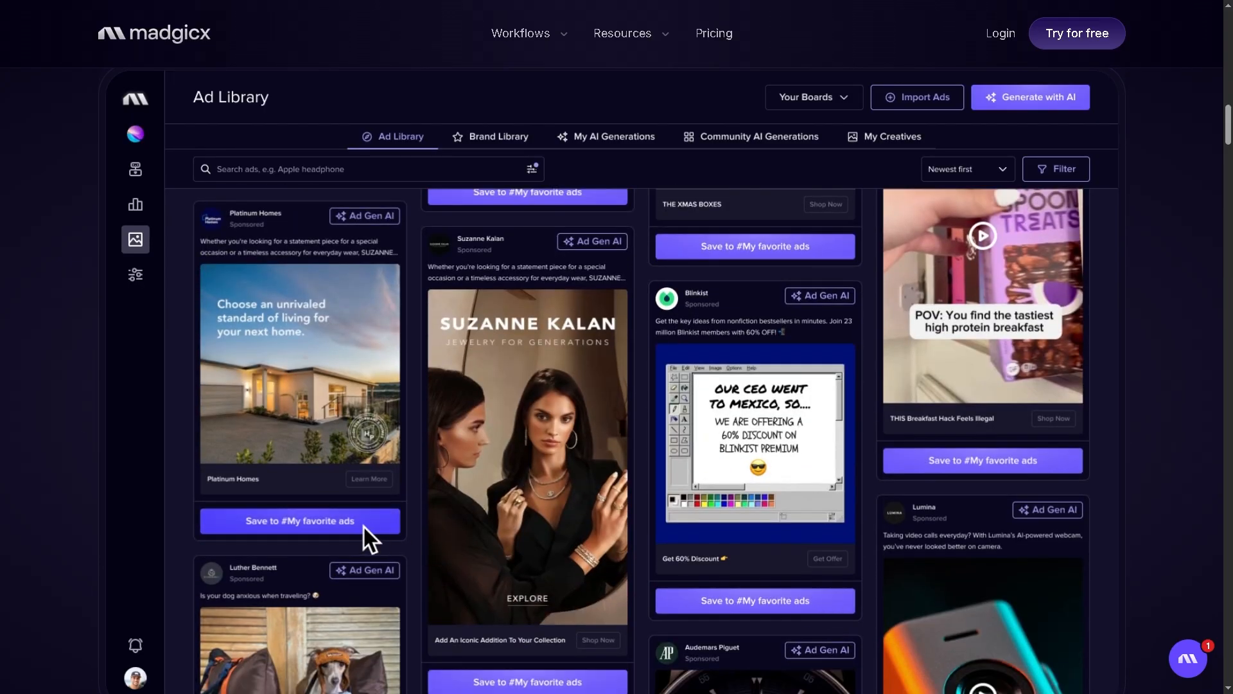
scroll("down", 3)
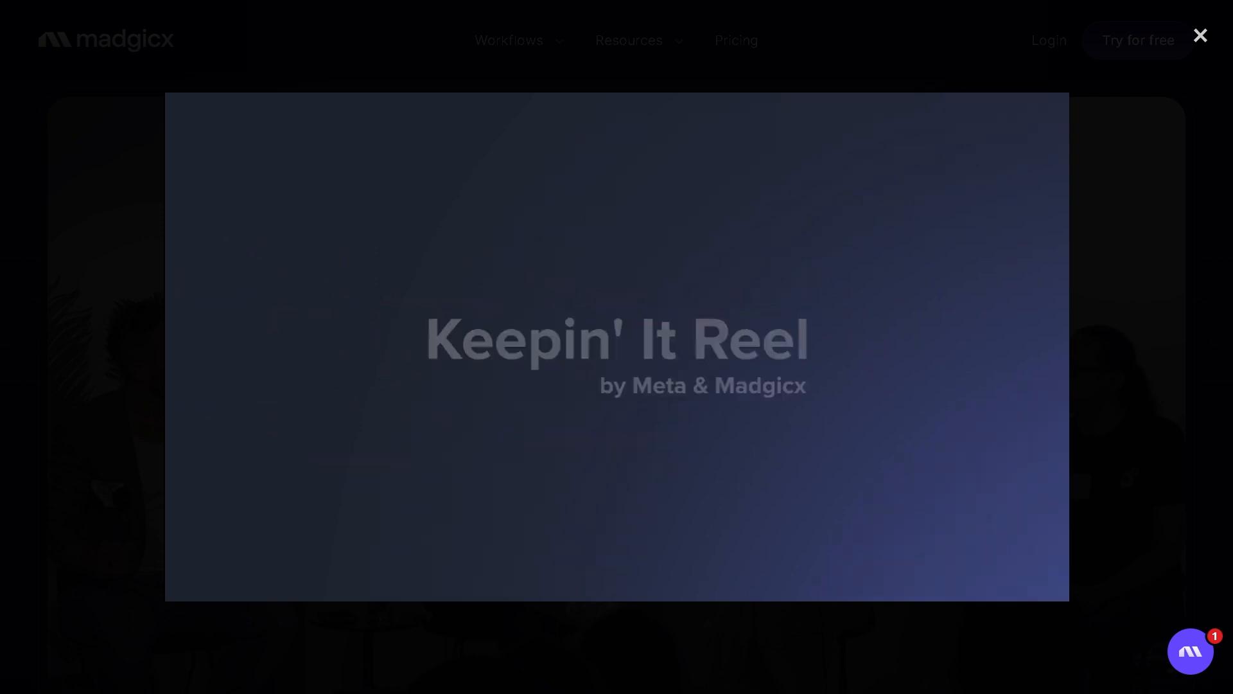
left_click(1199, 35)
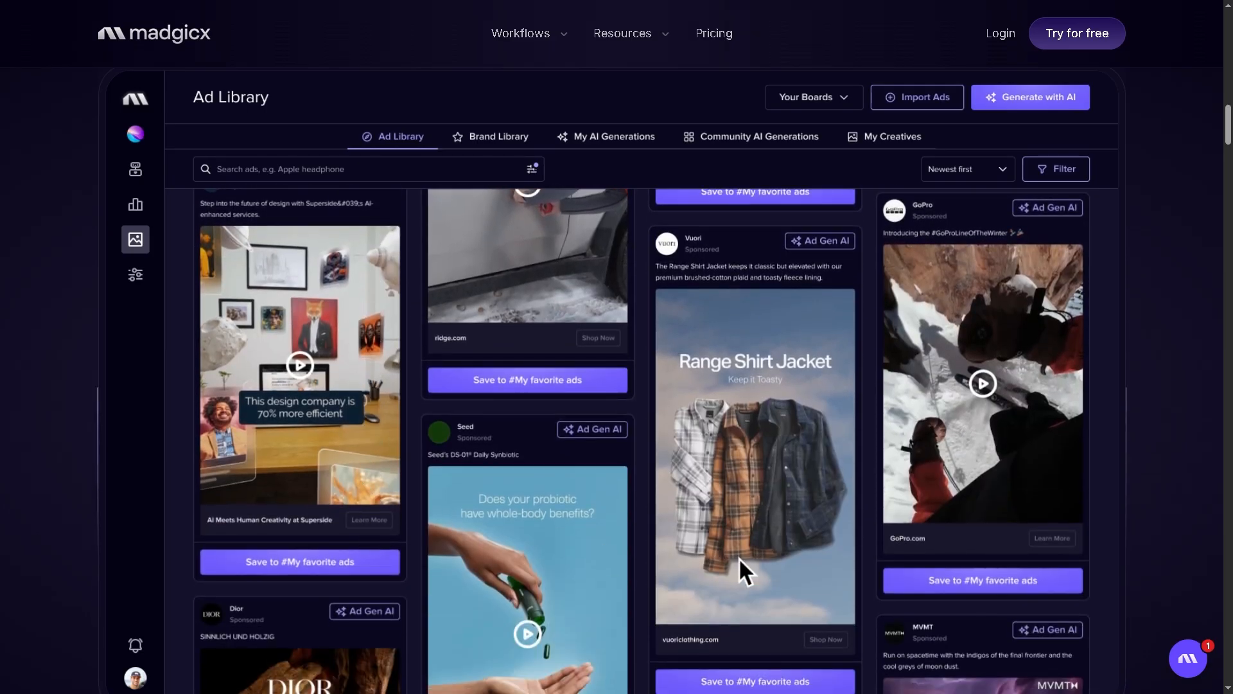
scroll("down", 3)
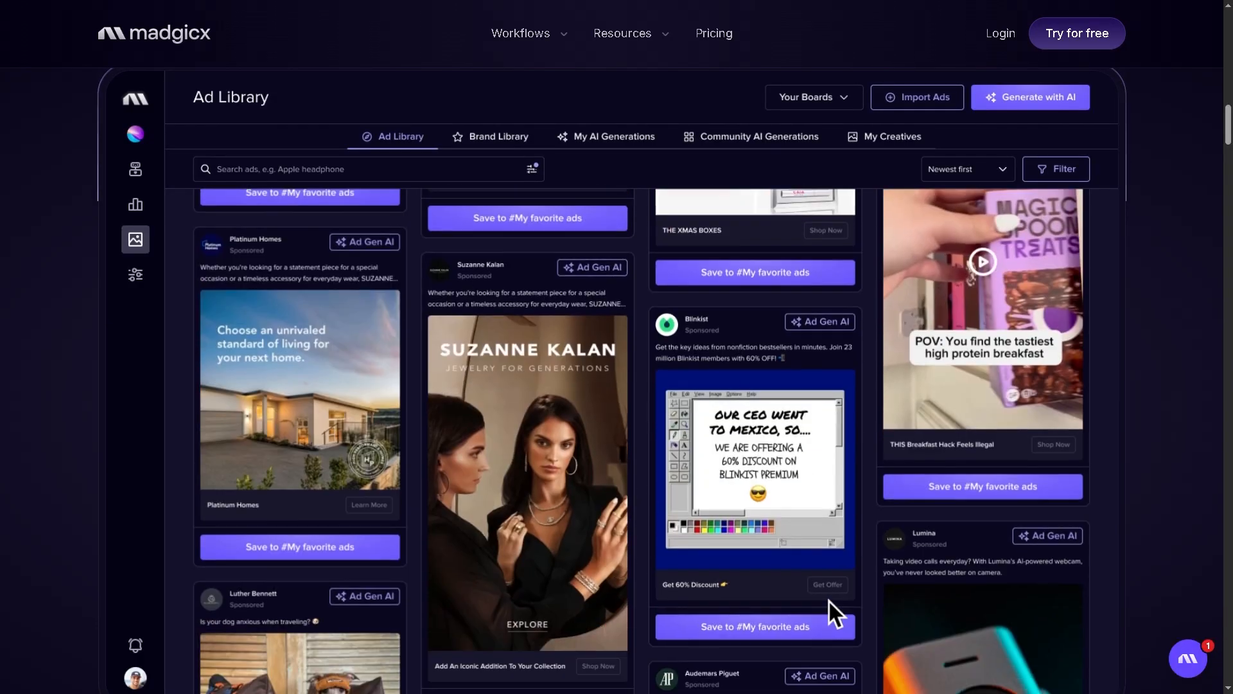
scroll("down", 3)
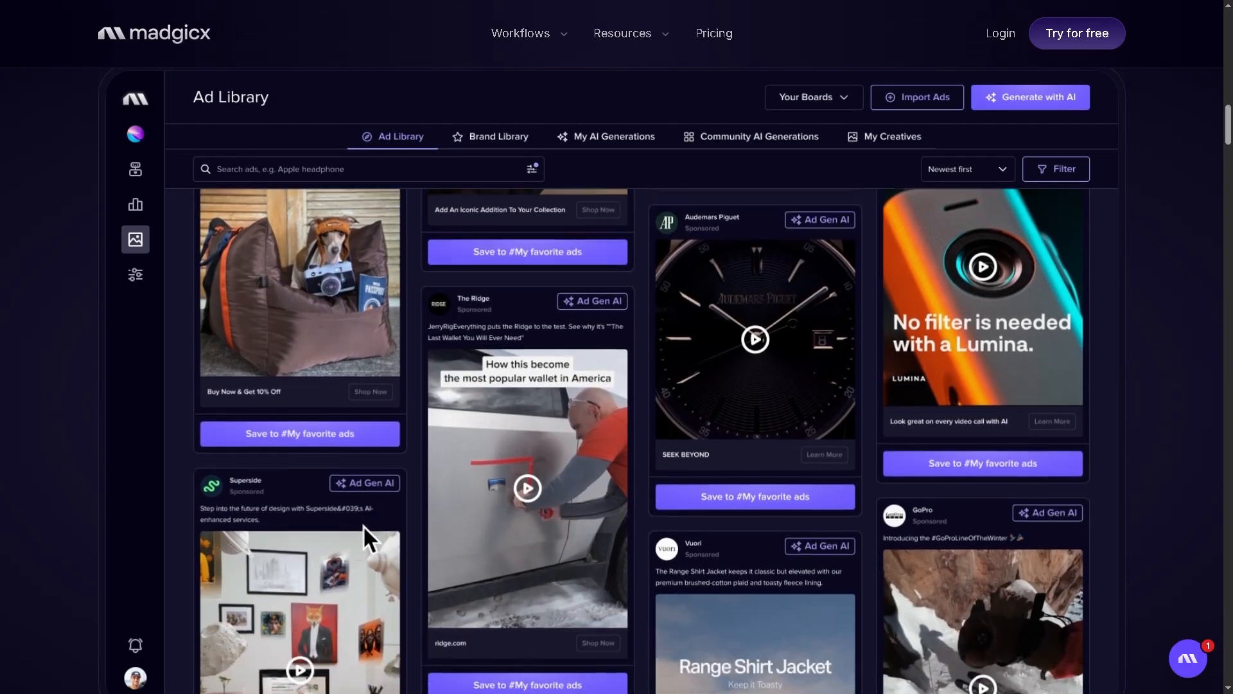
scroll("down", 3)
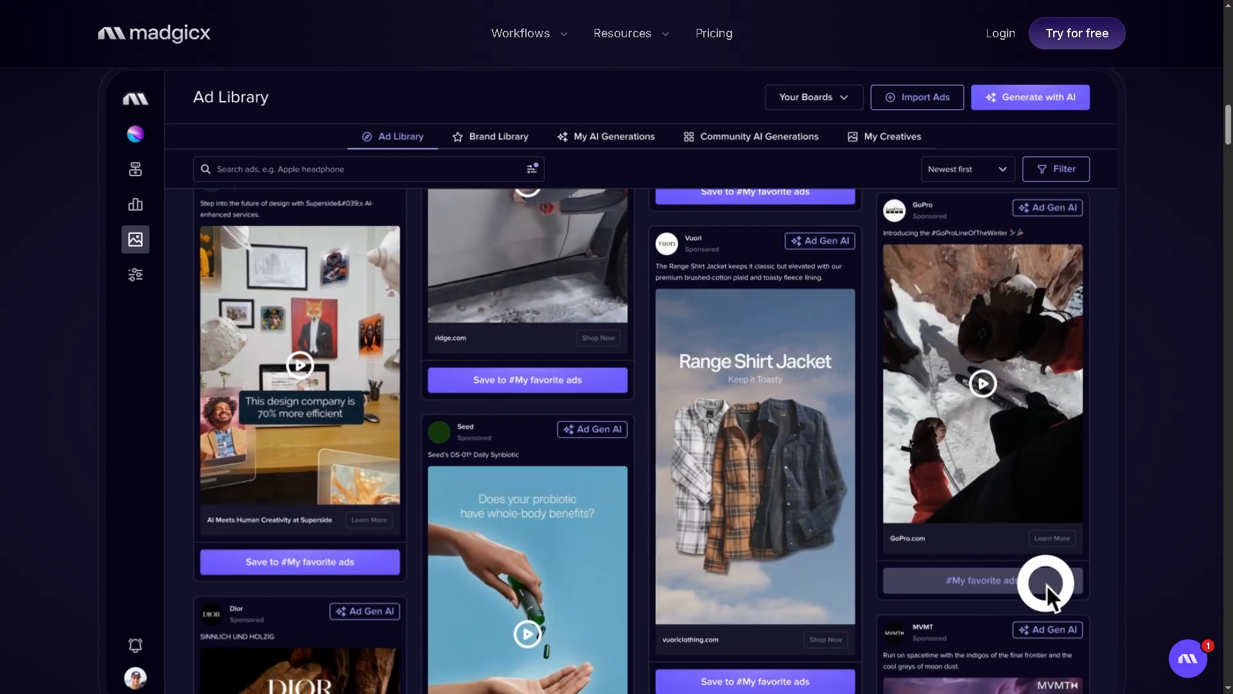
scroll("down", 3)
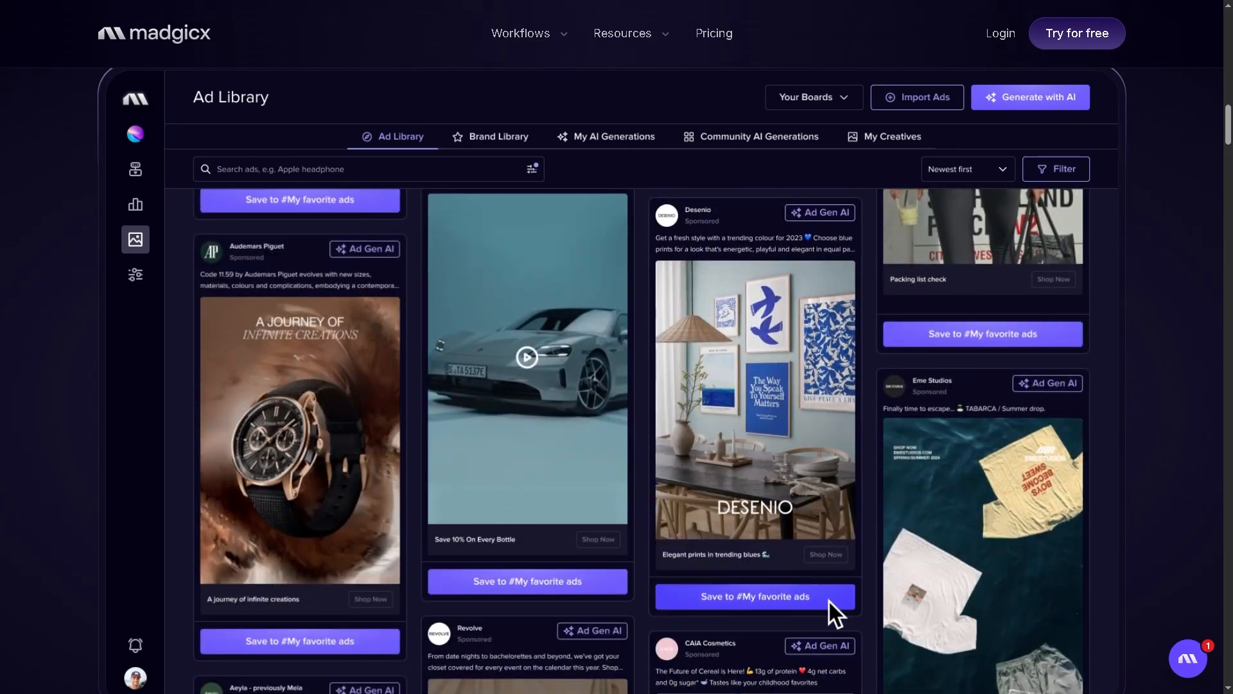